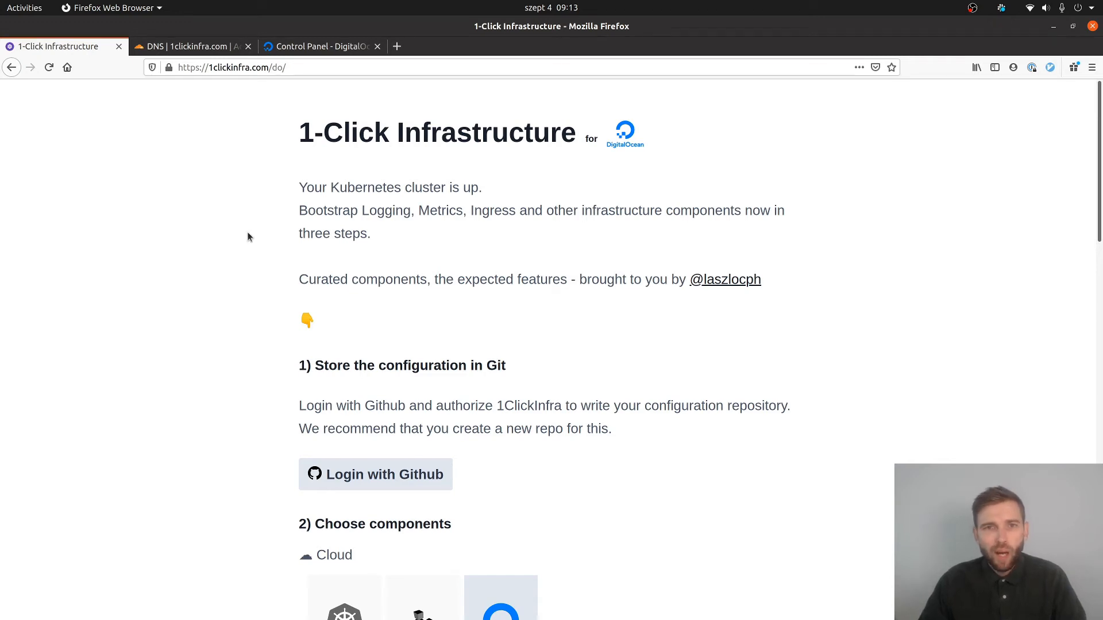
mouse_move(259, 224)
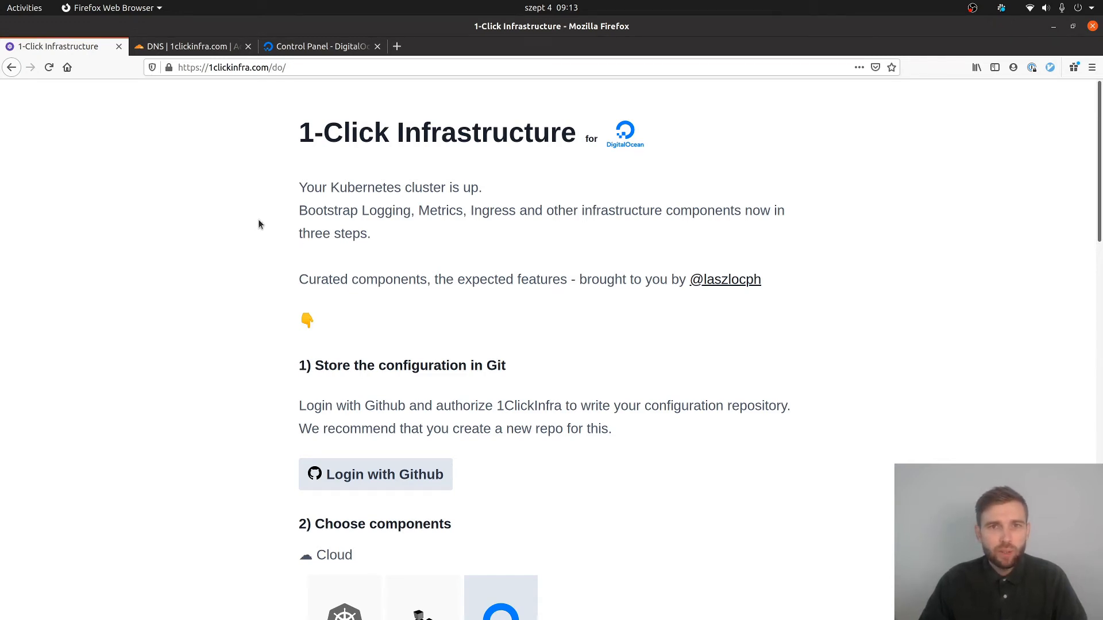
mouse_move(284, 135)
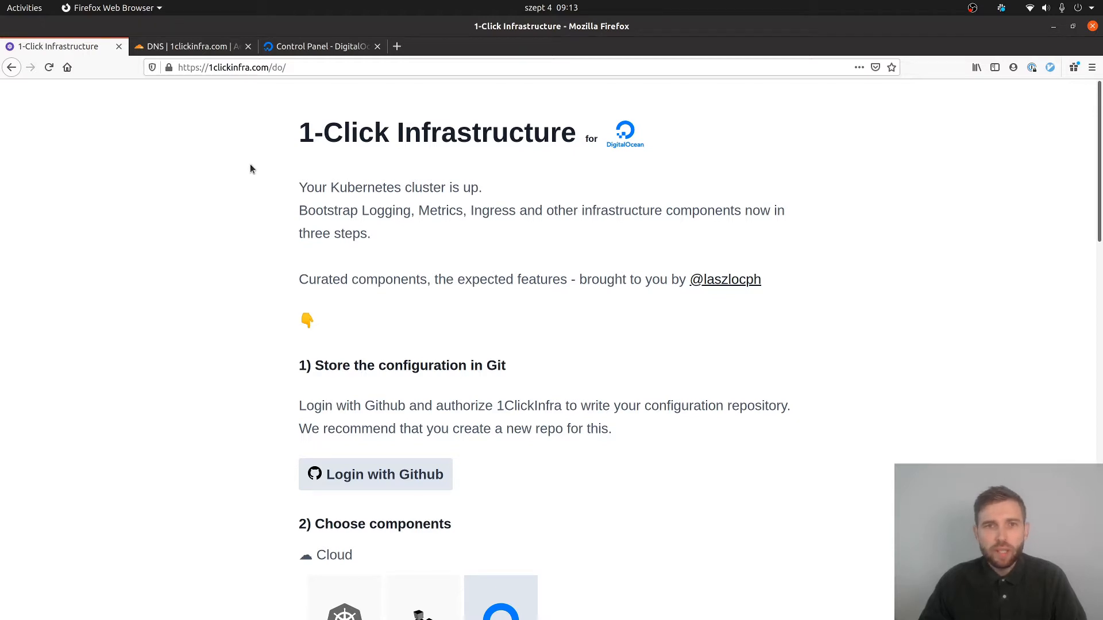
mouse_move(225, 189)
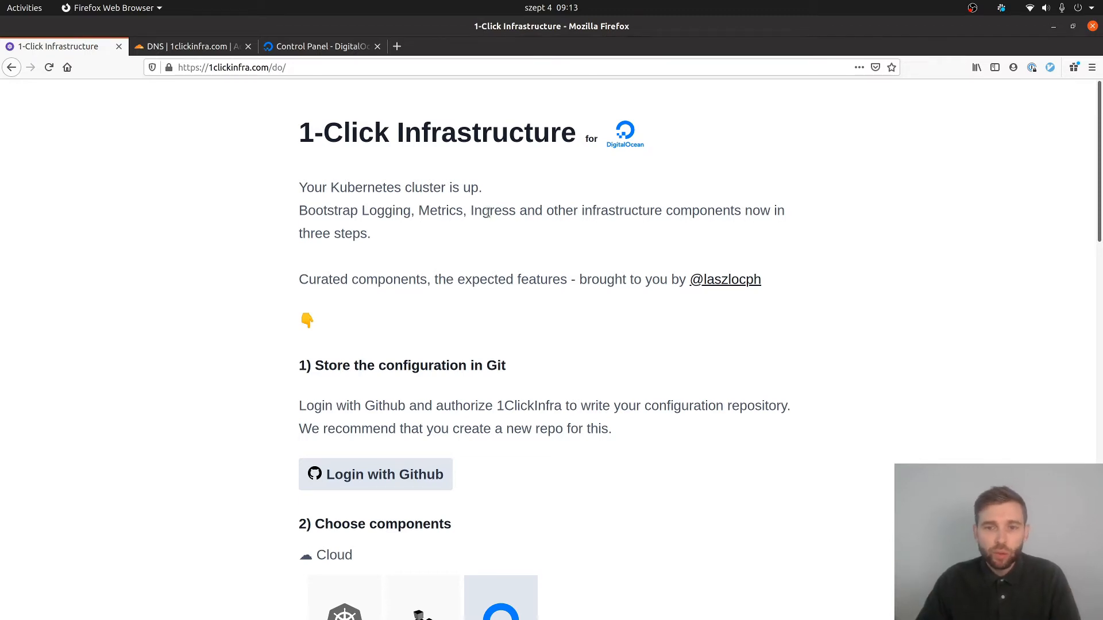
- Create a DigitalOcean Kubernetes cluster in the Amsterdam datacenter with one $20/month node
scroll("down", 3)
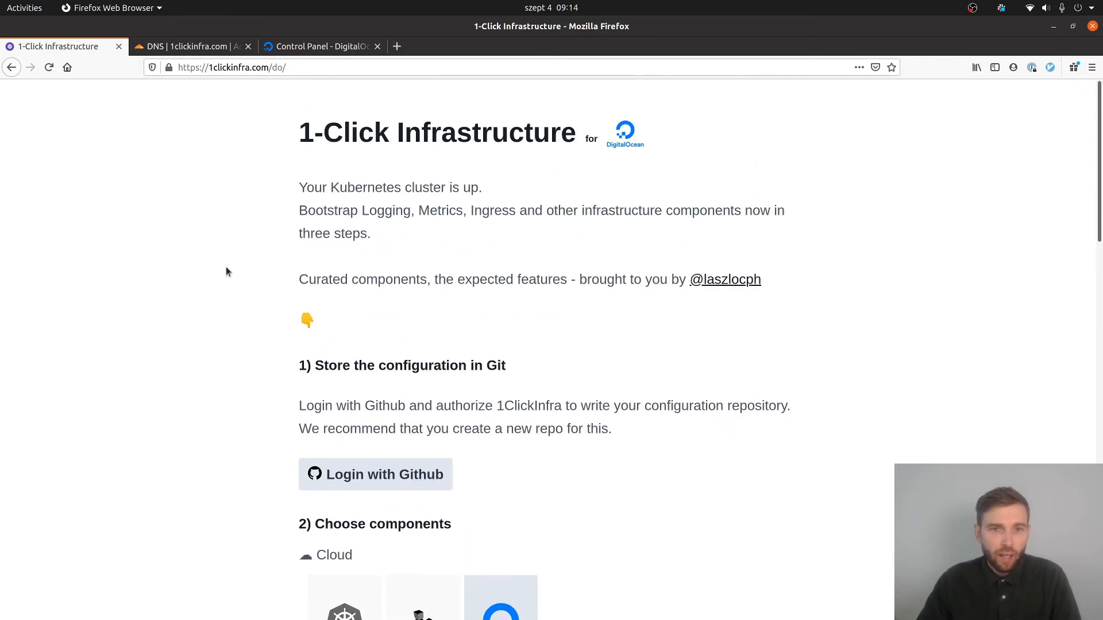
scroll("down", 3)
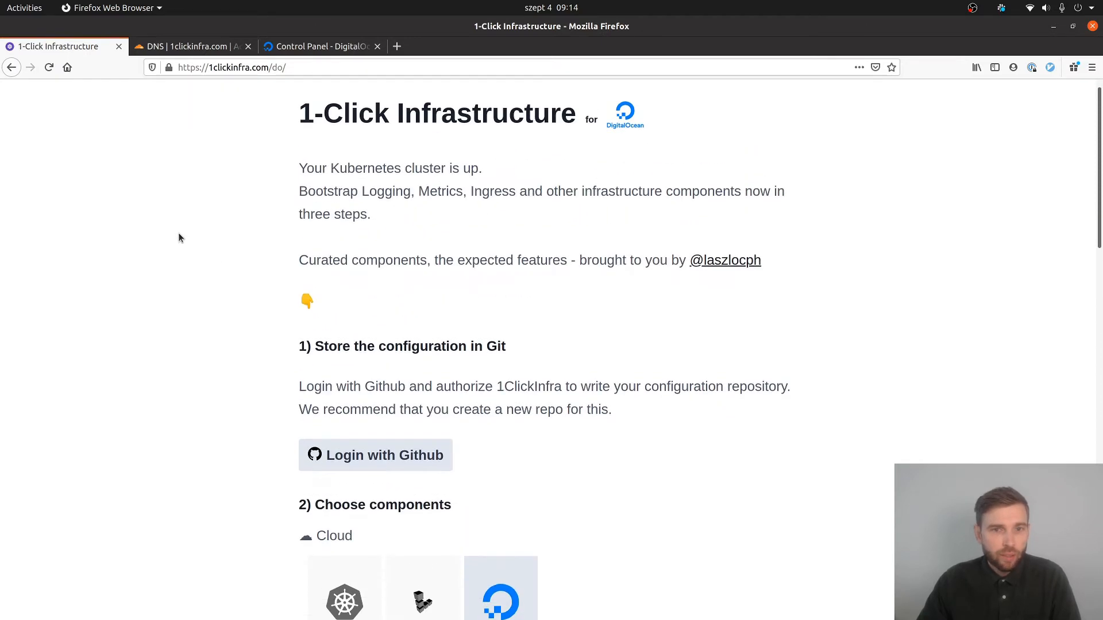
scroll("down", 3)
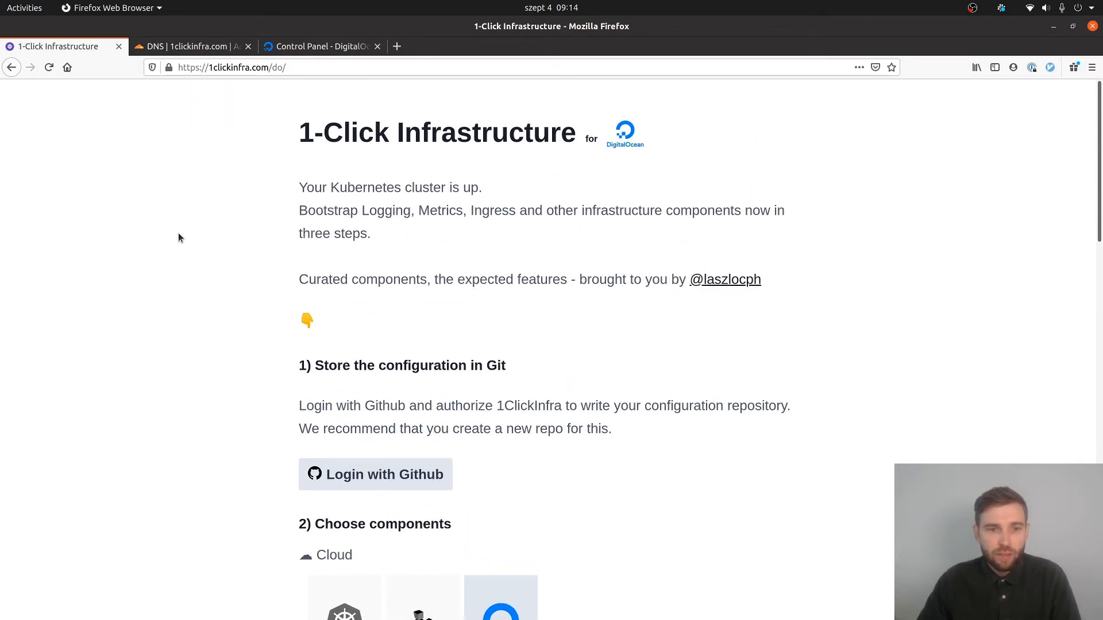
scroll("down", 3)
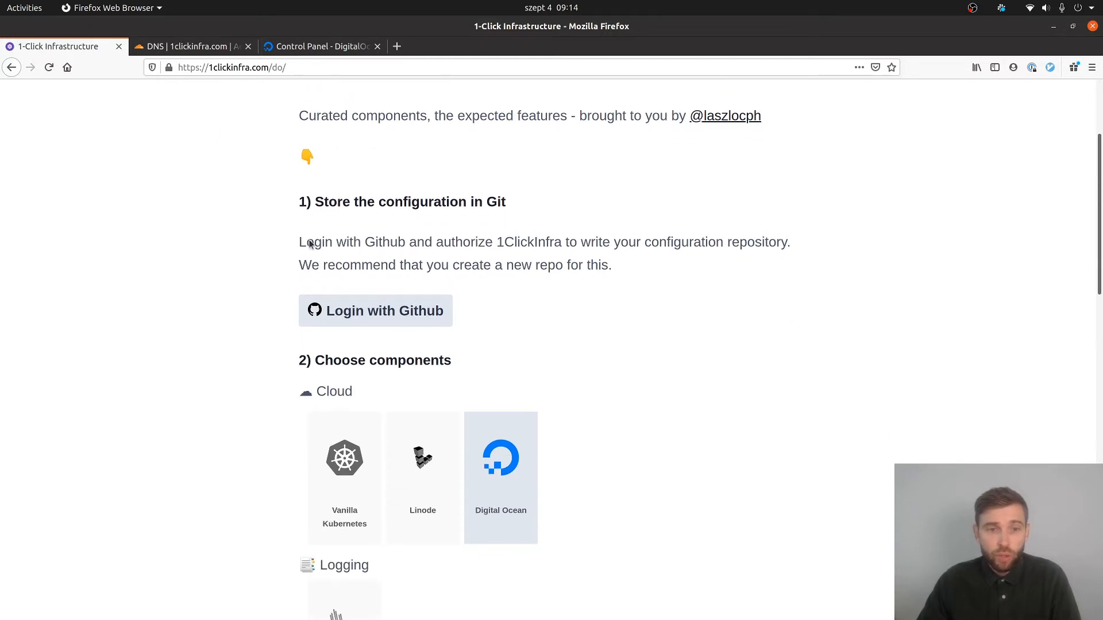
mouse_move(330, 197)
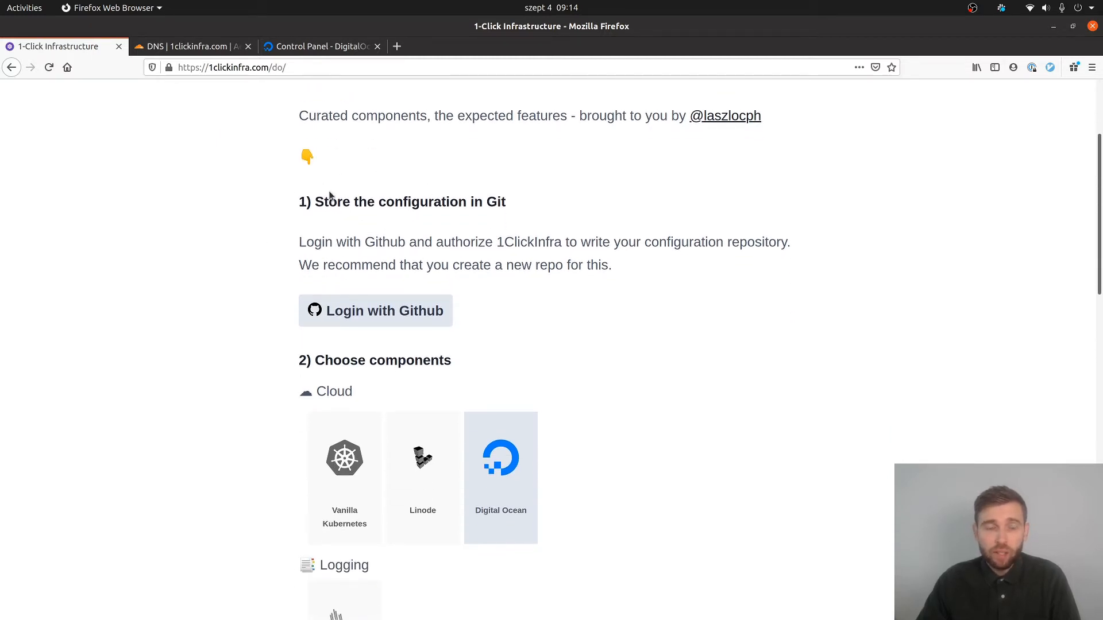
scroll("down", 3)
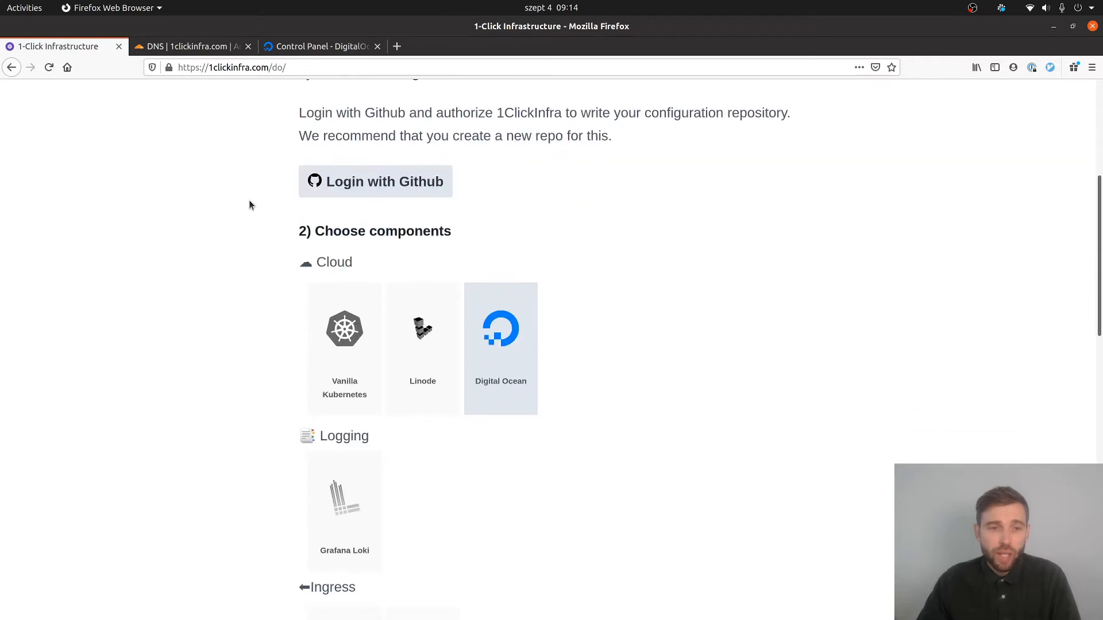
scroll("down", 3)
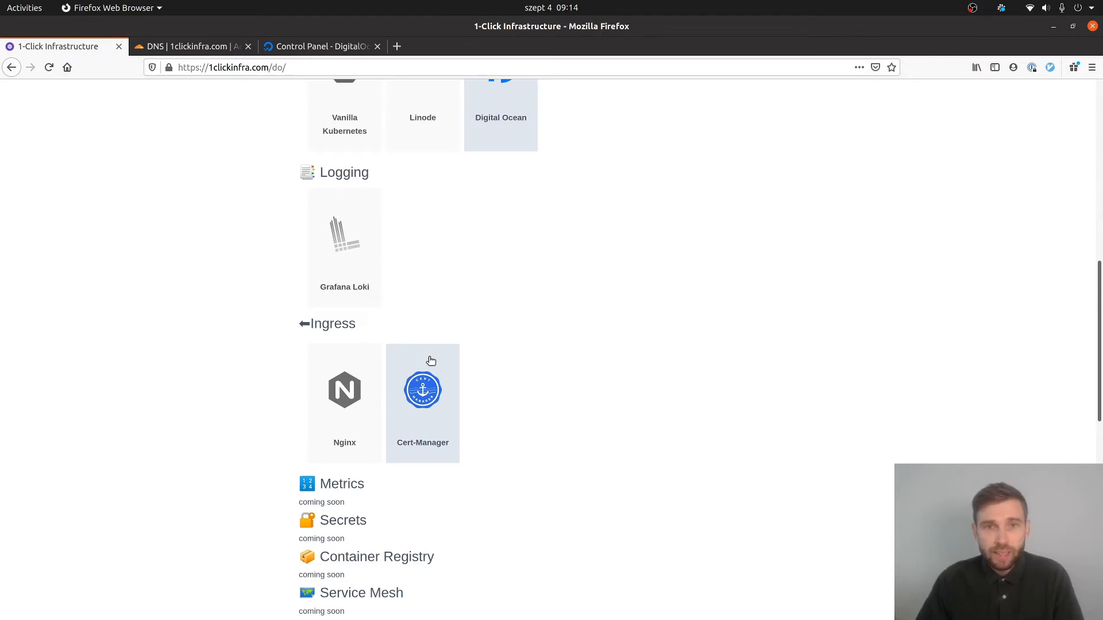
mouse_move(440, 355)
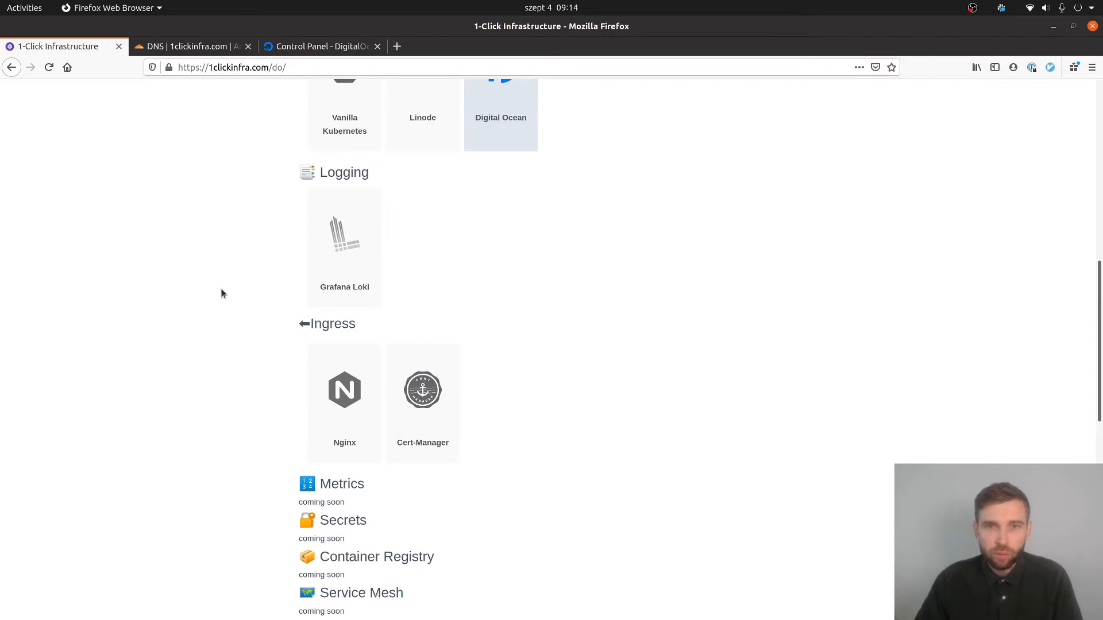
scroll("down", 3)
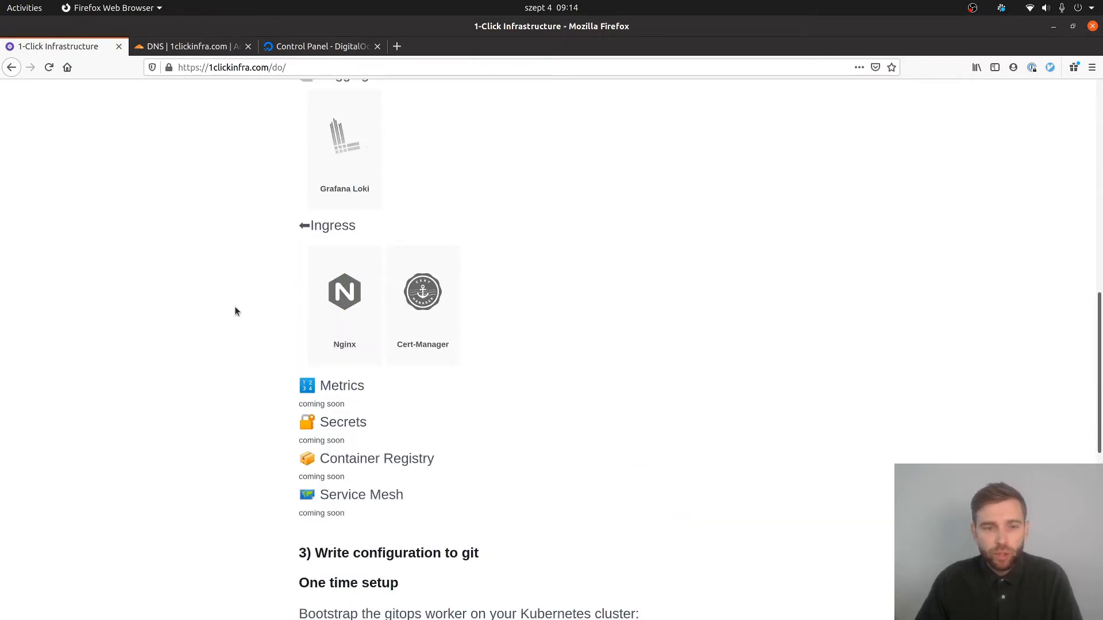
scroll("down", 3)
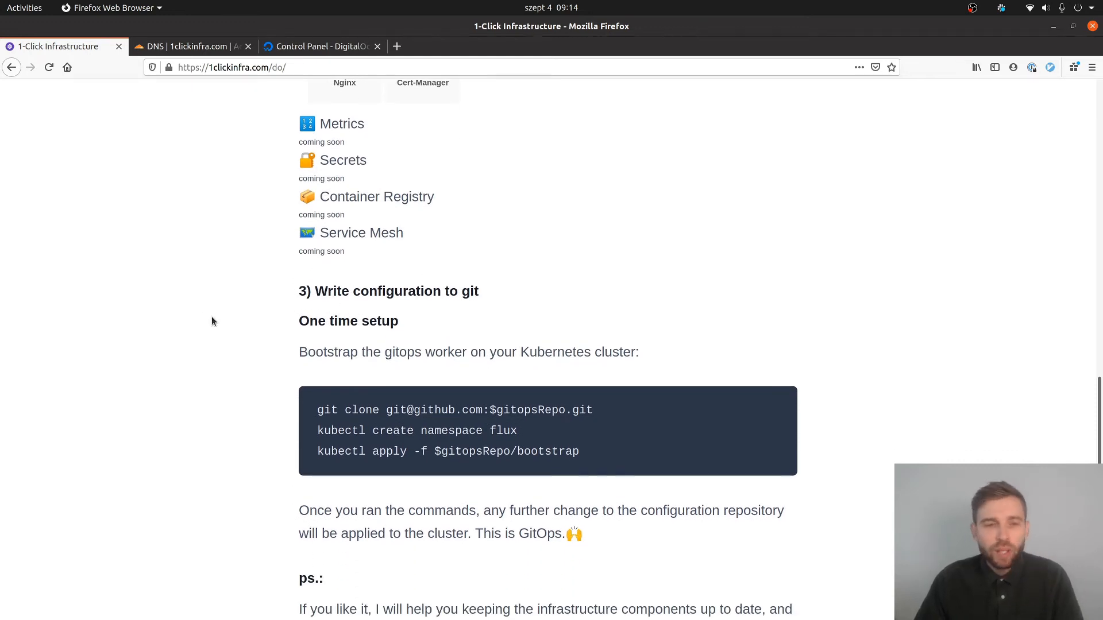
mouse_move(208, 333)
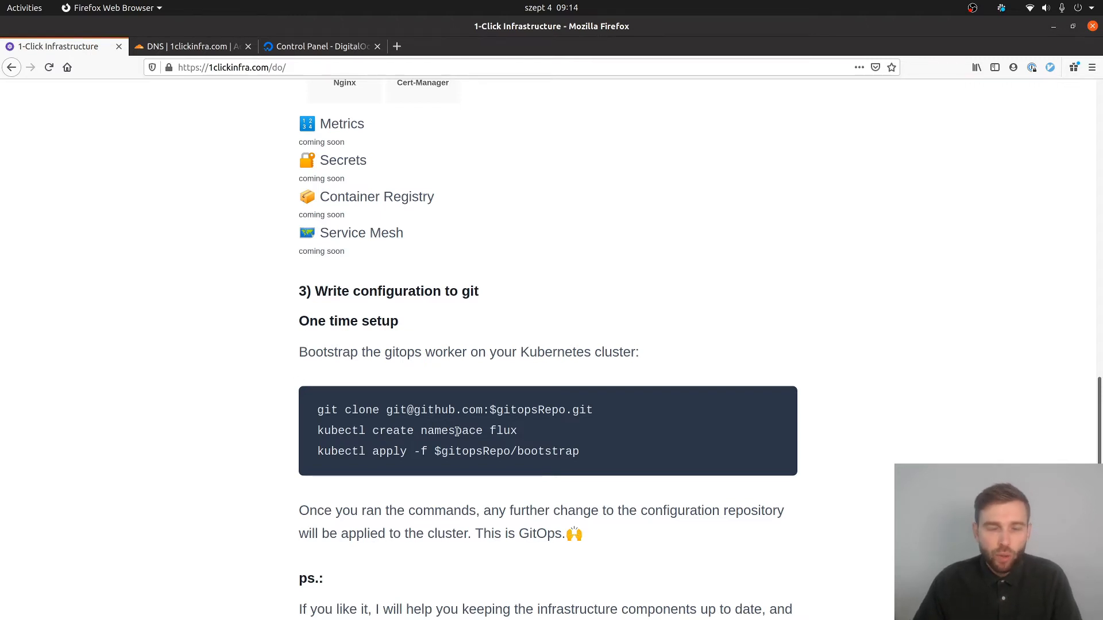
mouse_move(157, 292)
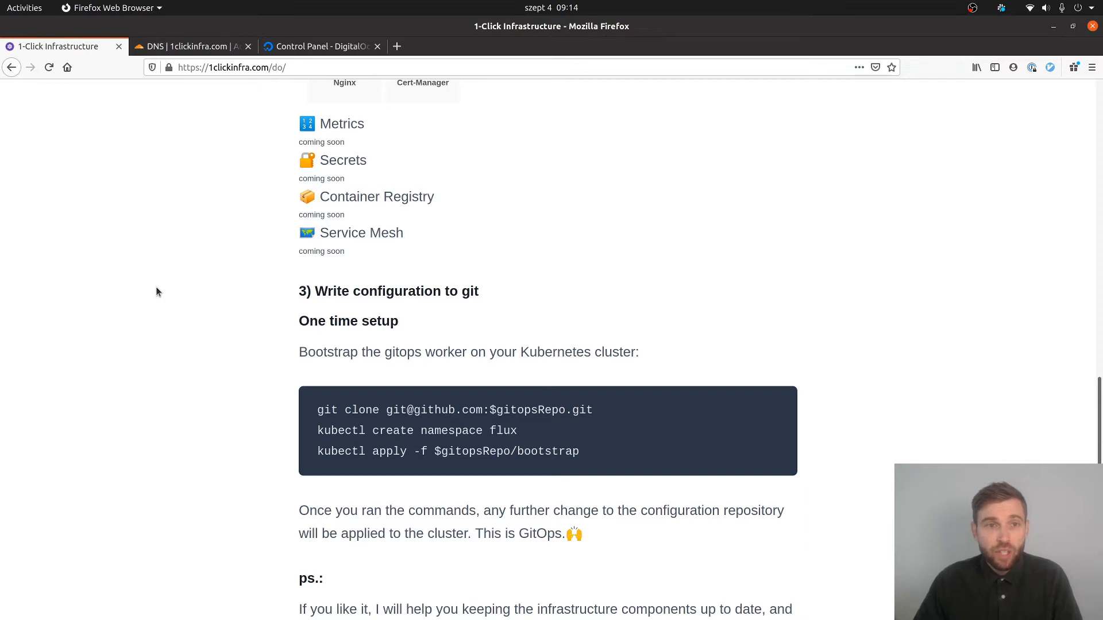
mouse_move(169, 267)
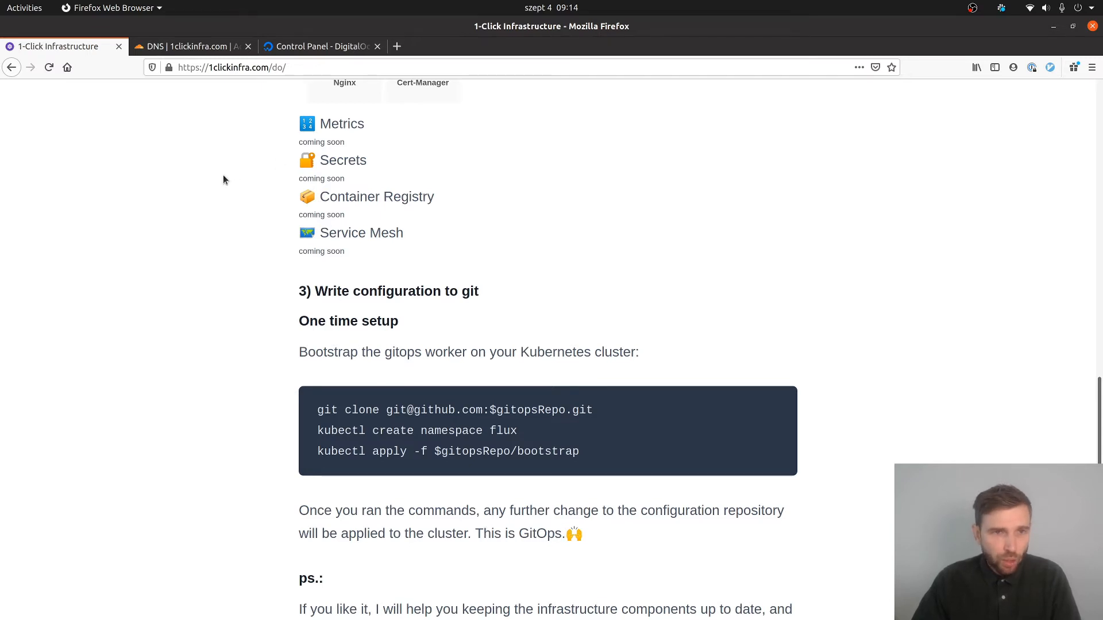
left_click(321, 46)
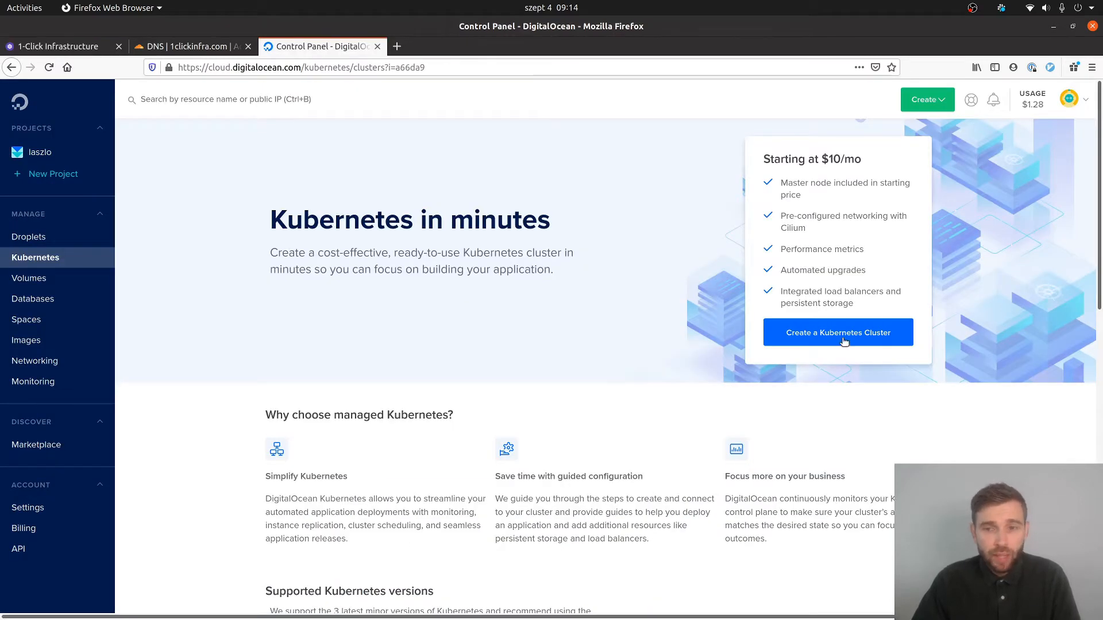
left_click(837, 333)
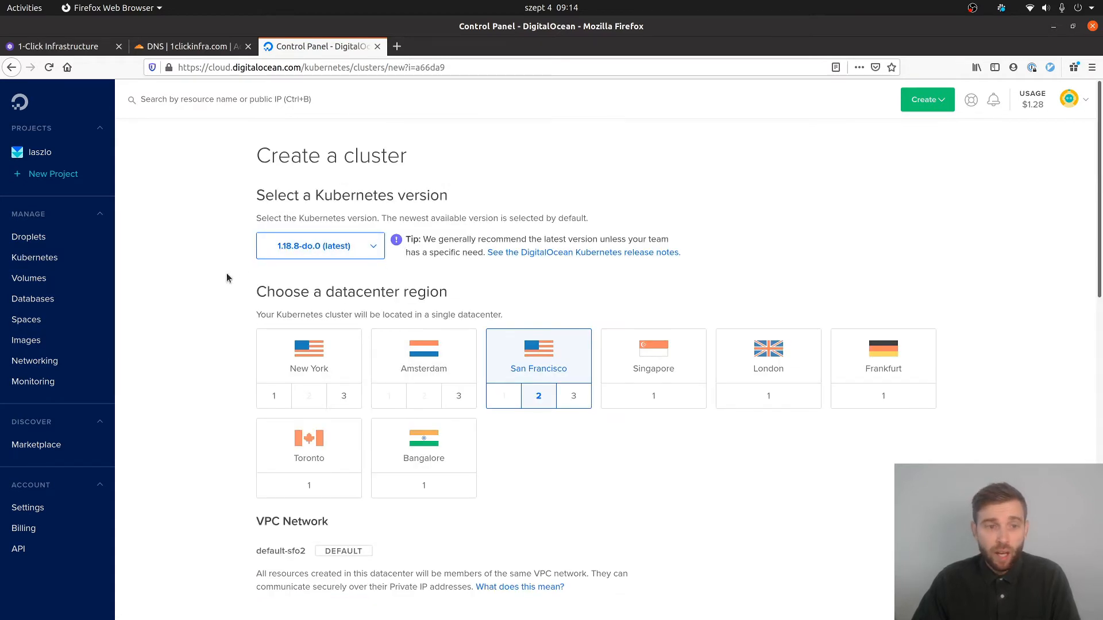
left_click(423, 355)
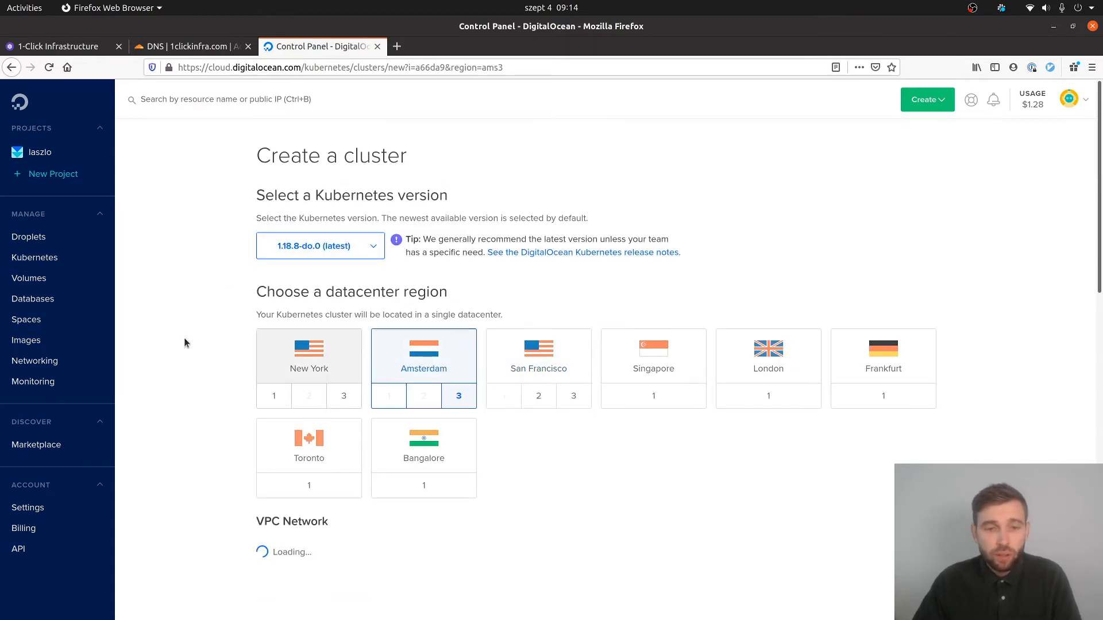
scroll("down", 3)
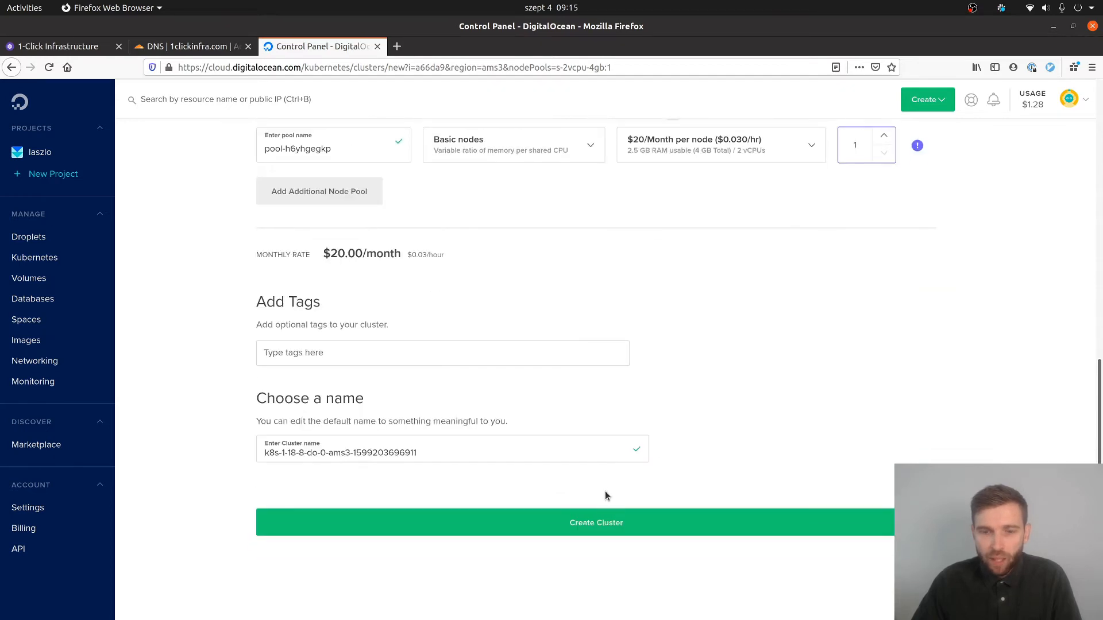
left_click(595, 523)
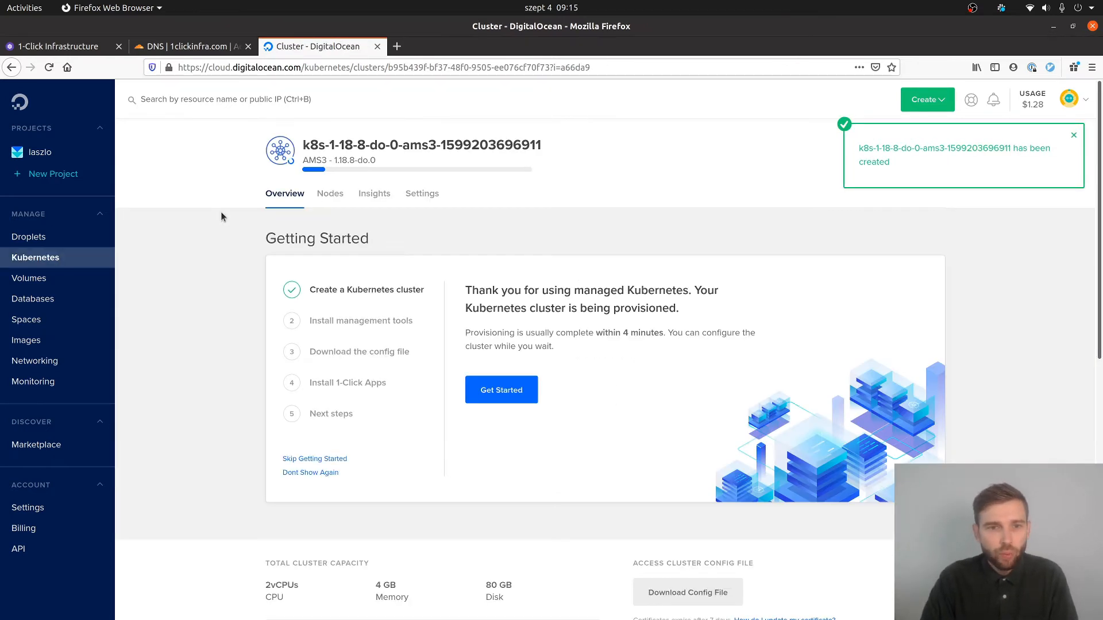
- Download the new cluster's kubeconfig file from its overview page and save it locally
left_click(1072, 134)
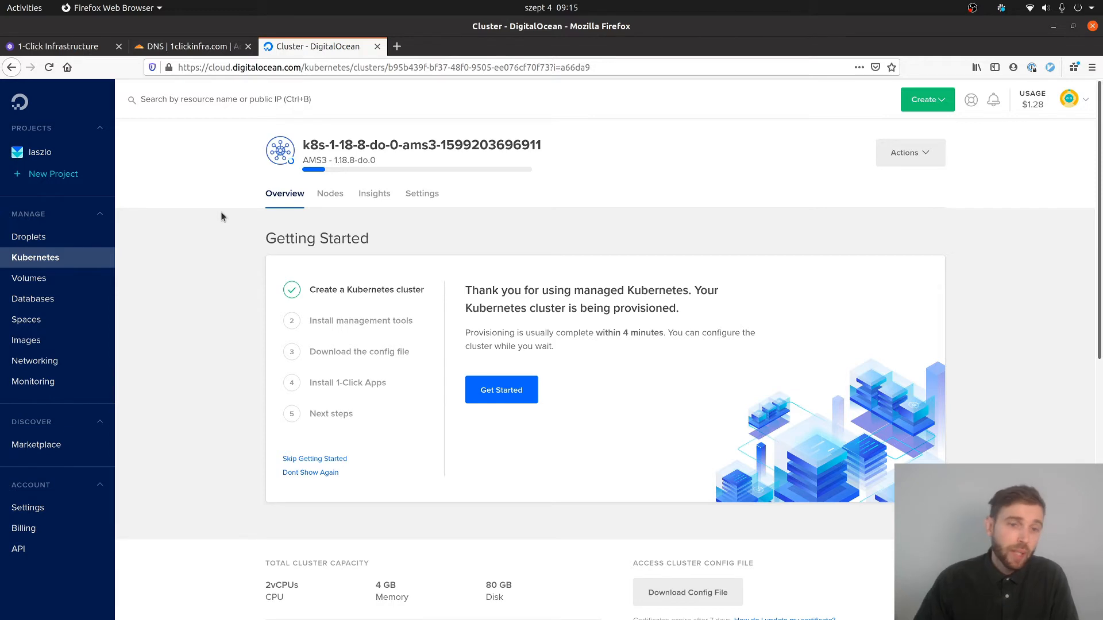
scroll("down", 3)
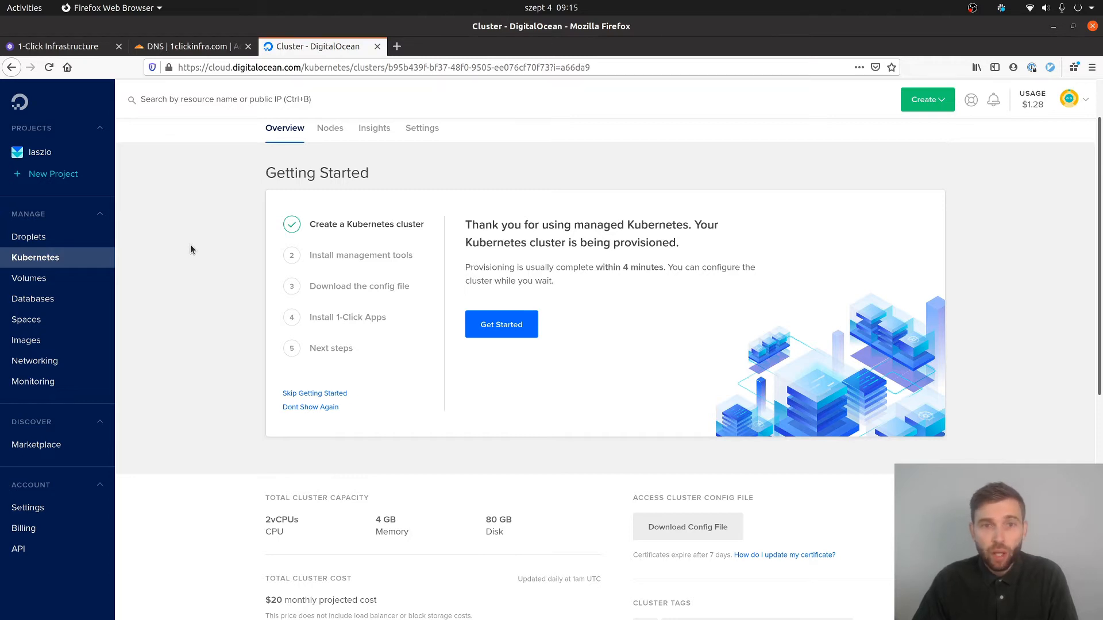
mouse_move(199, 256)
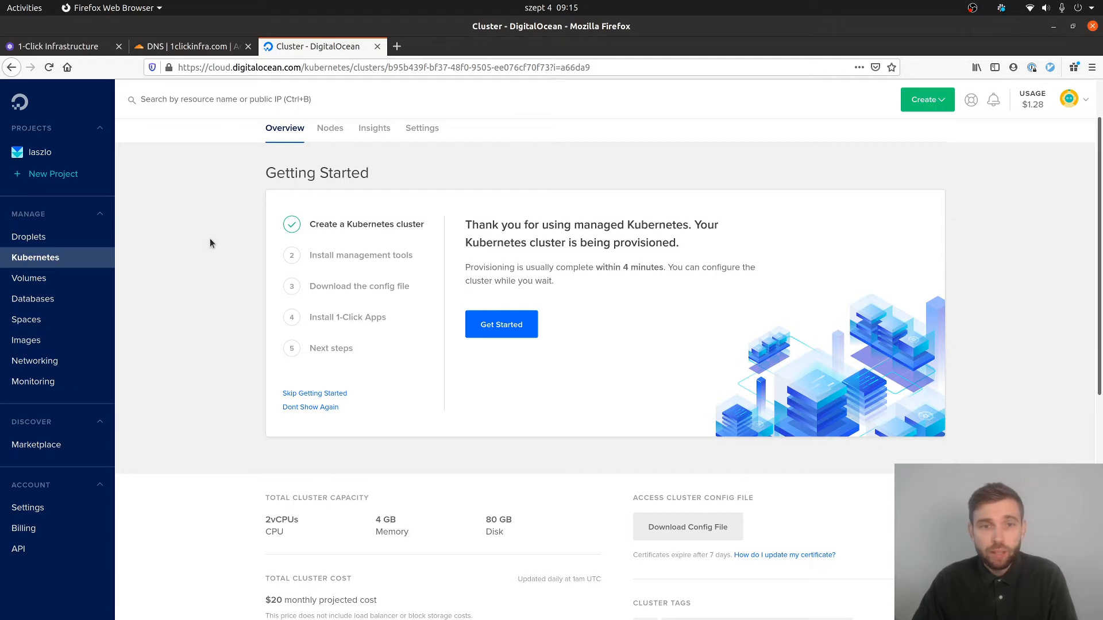
scroll("down", 3)
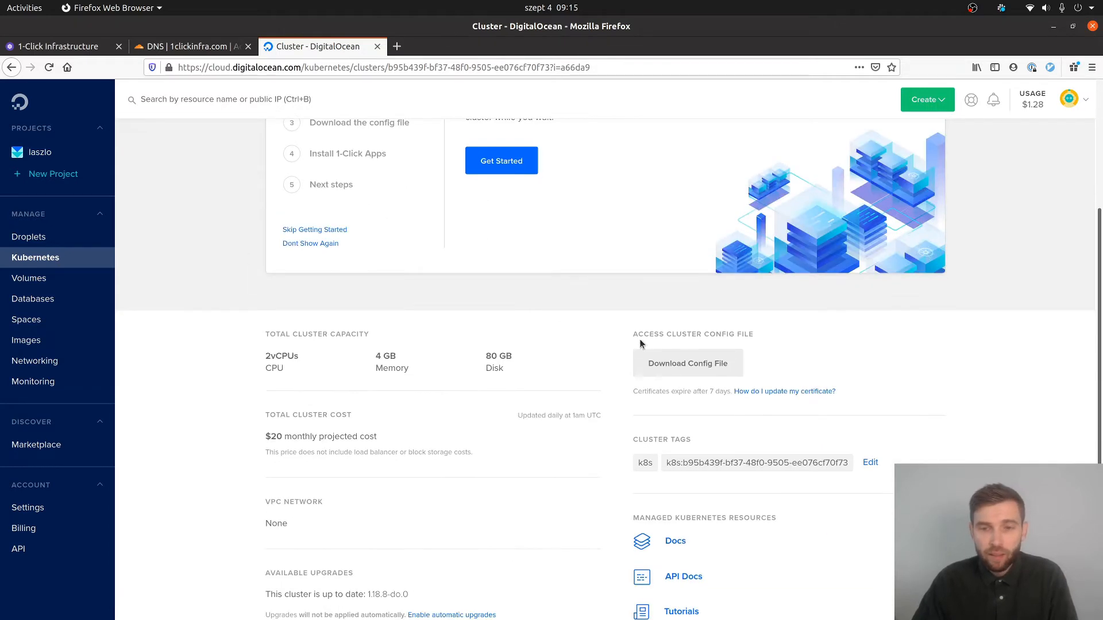
left_click(687, 363)
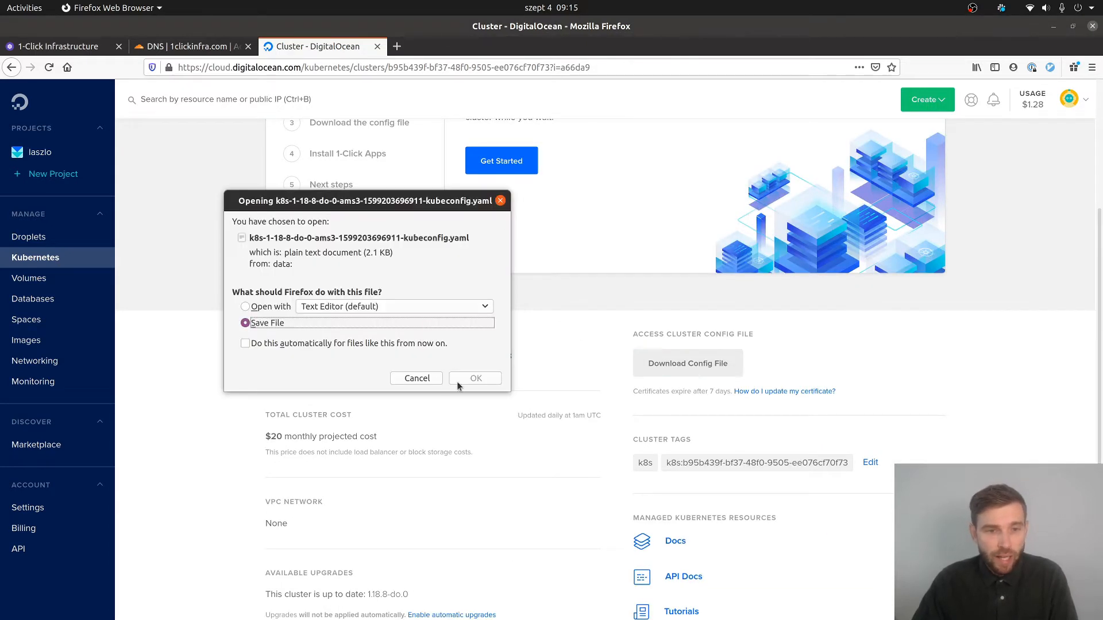
left_click(474, 378)
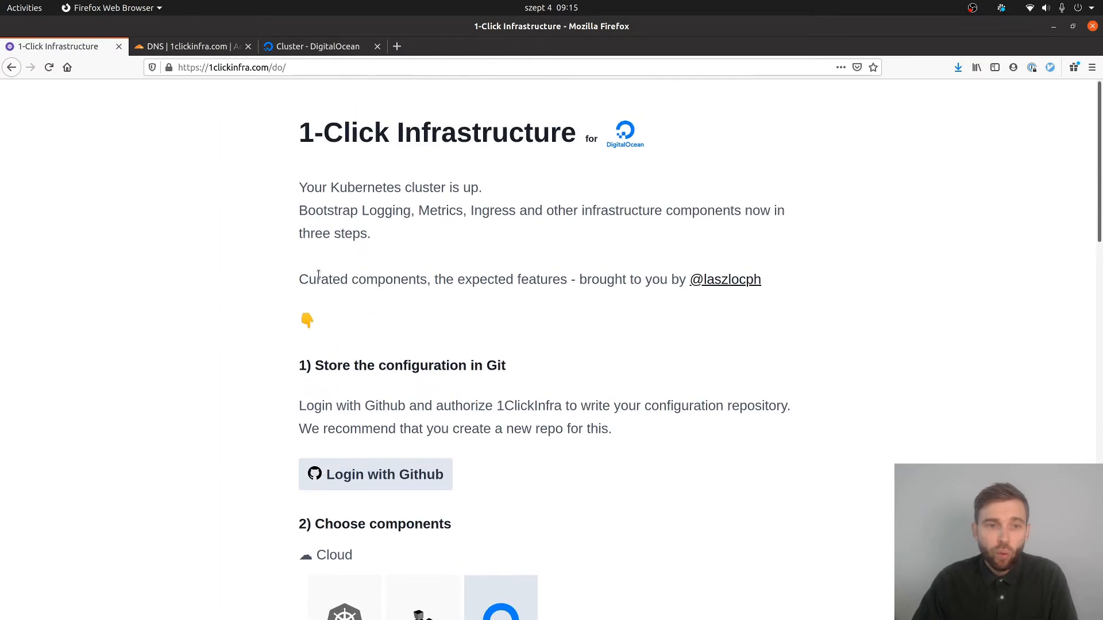
mouse_move(209, 214)
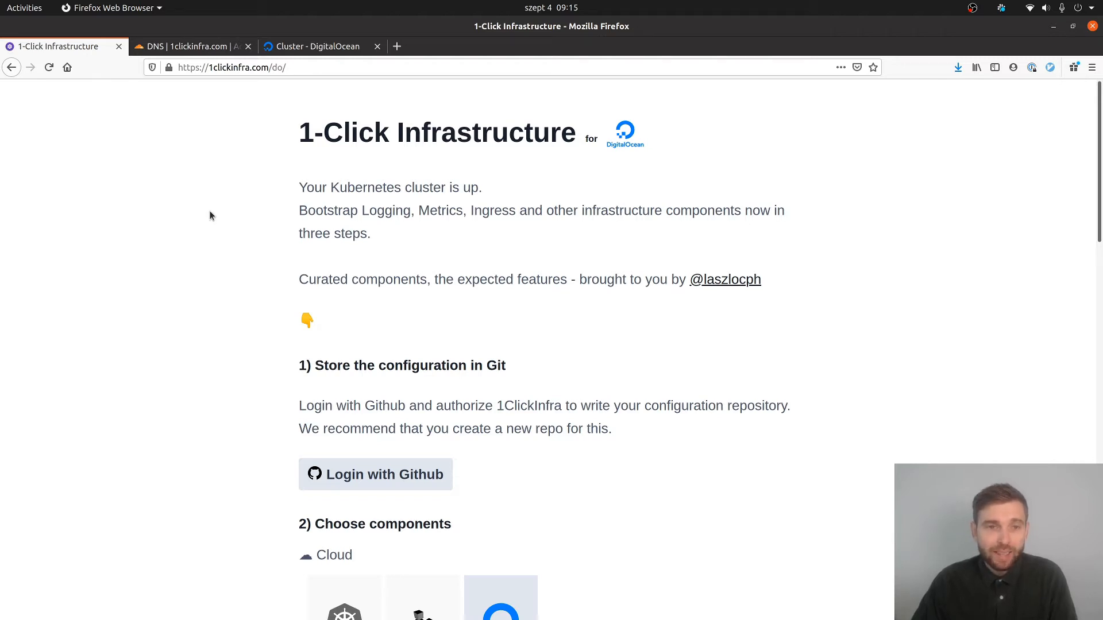
mouse_move(188, 211)
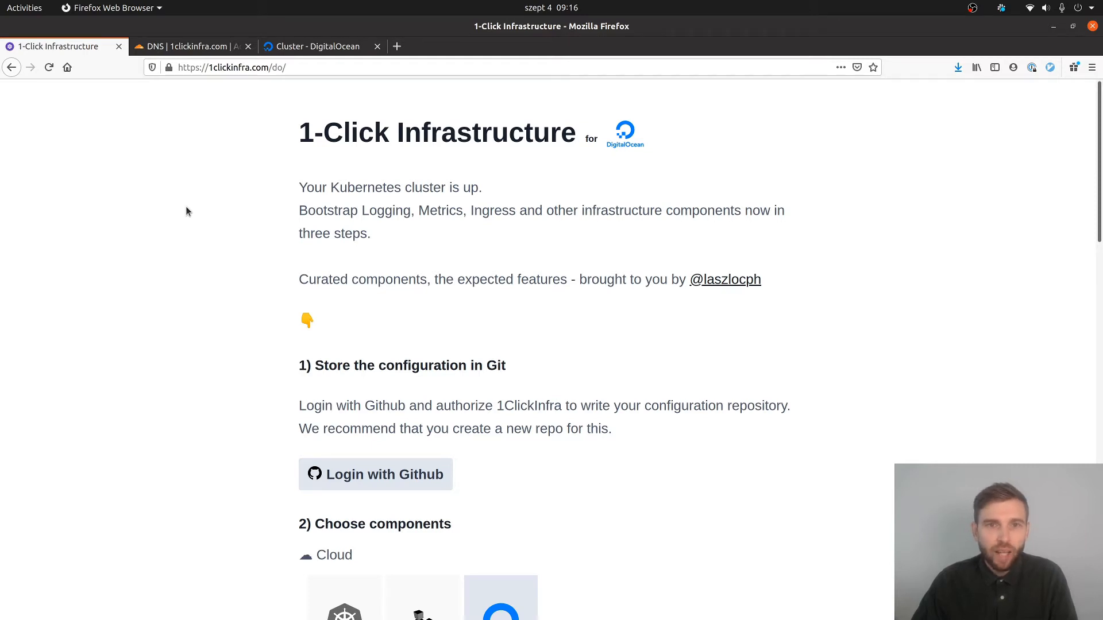
mouse_move(188, 216)
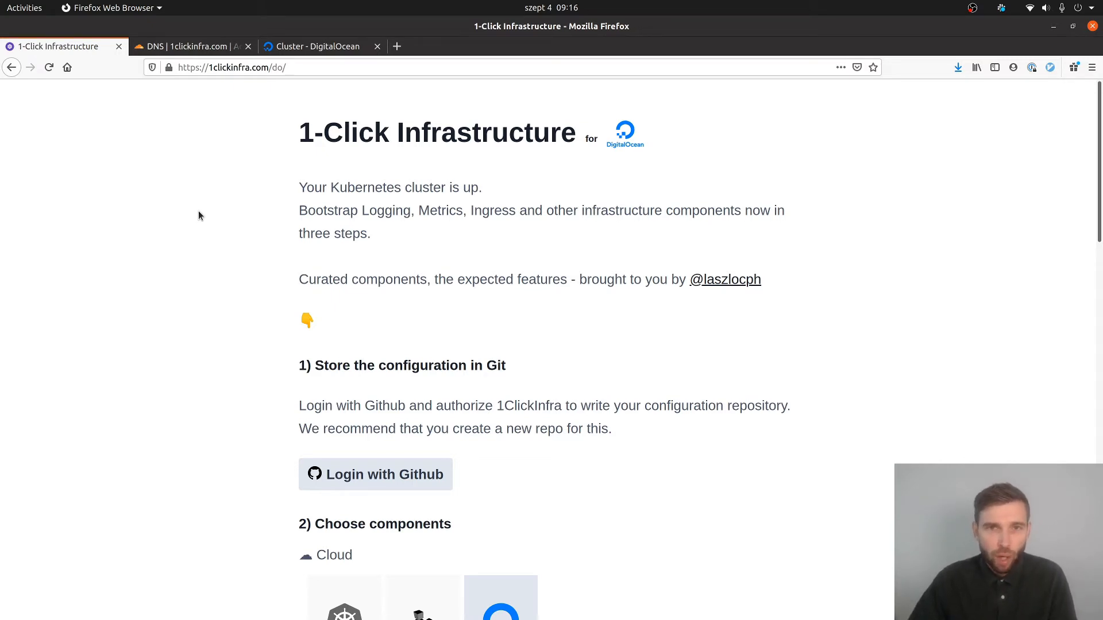
mouse_move(200, 239)
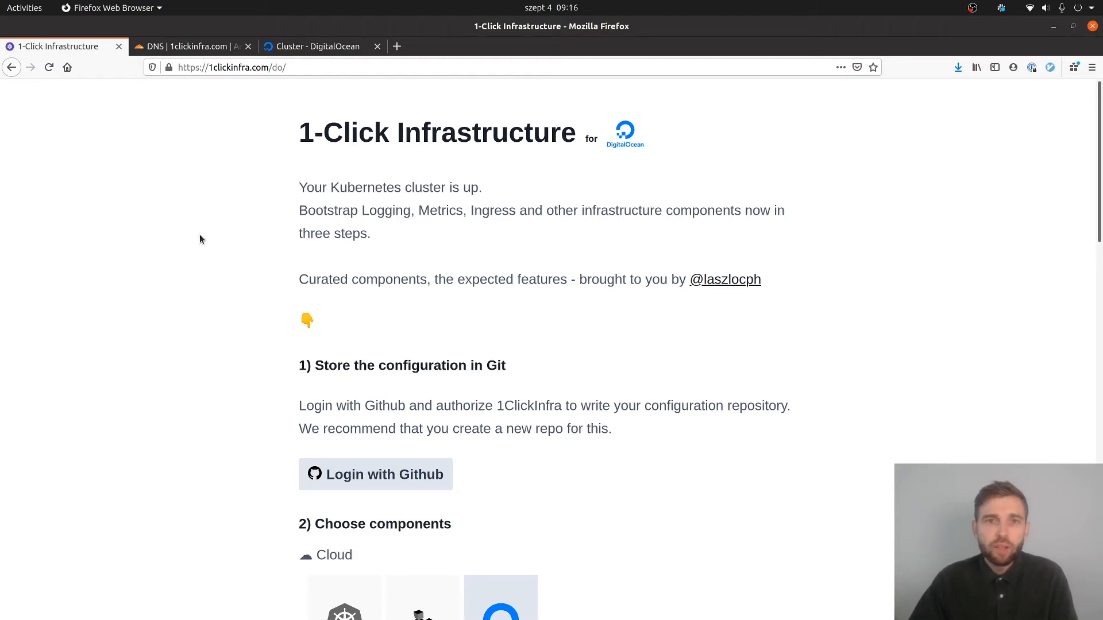
mouse_move(192, 231)
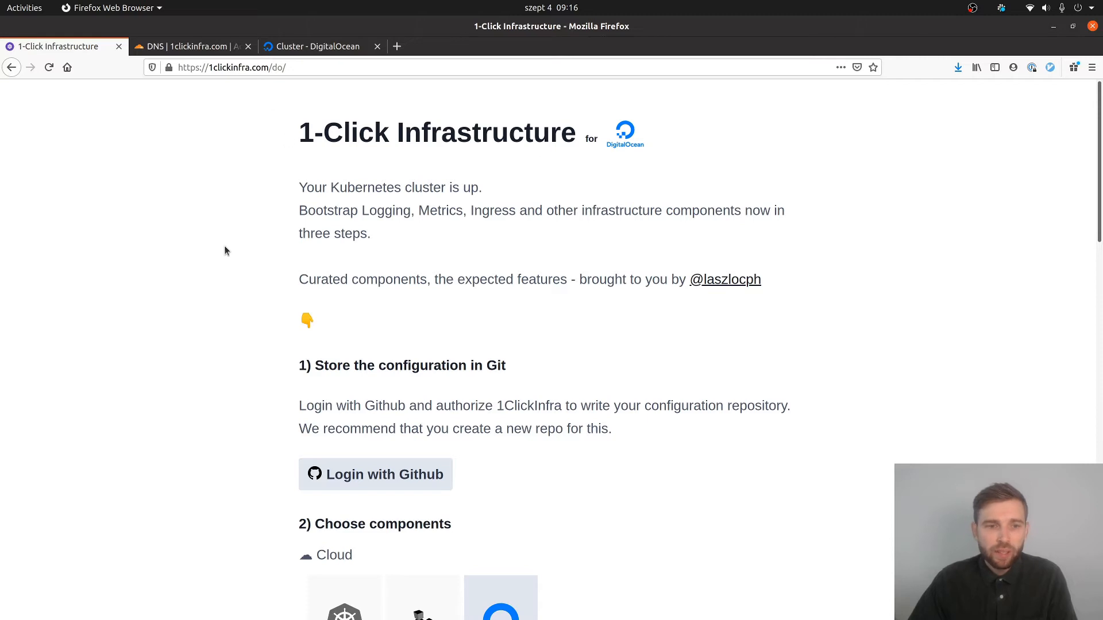
scroll("down", 3)
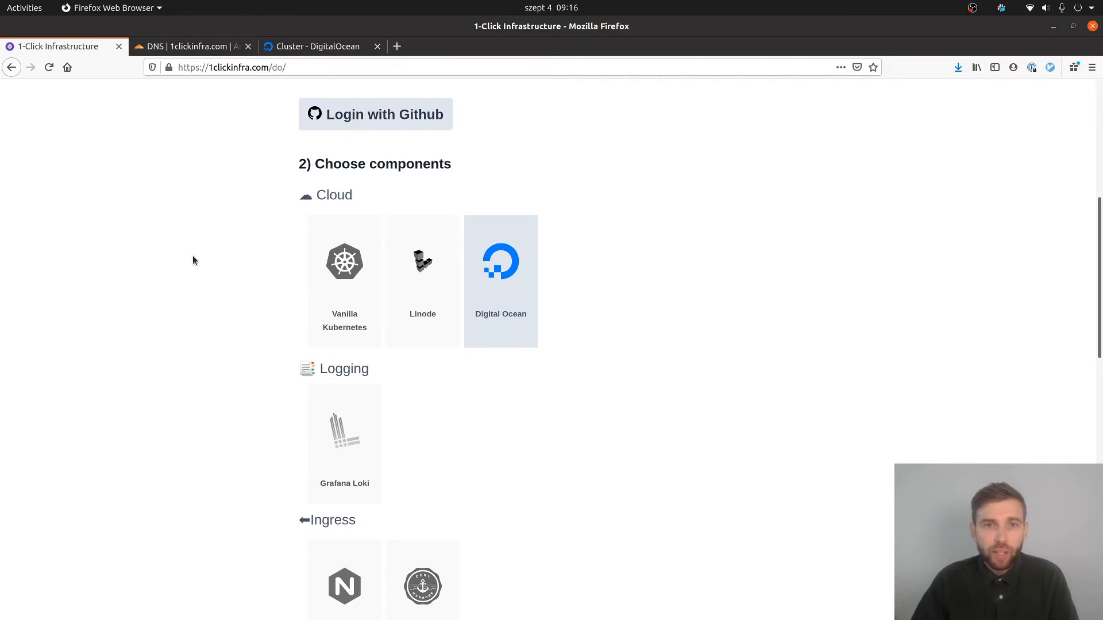
scroll("up", 3)
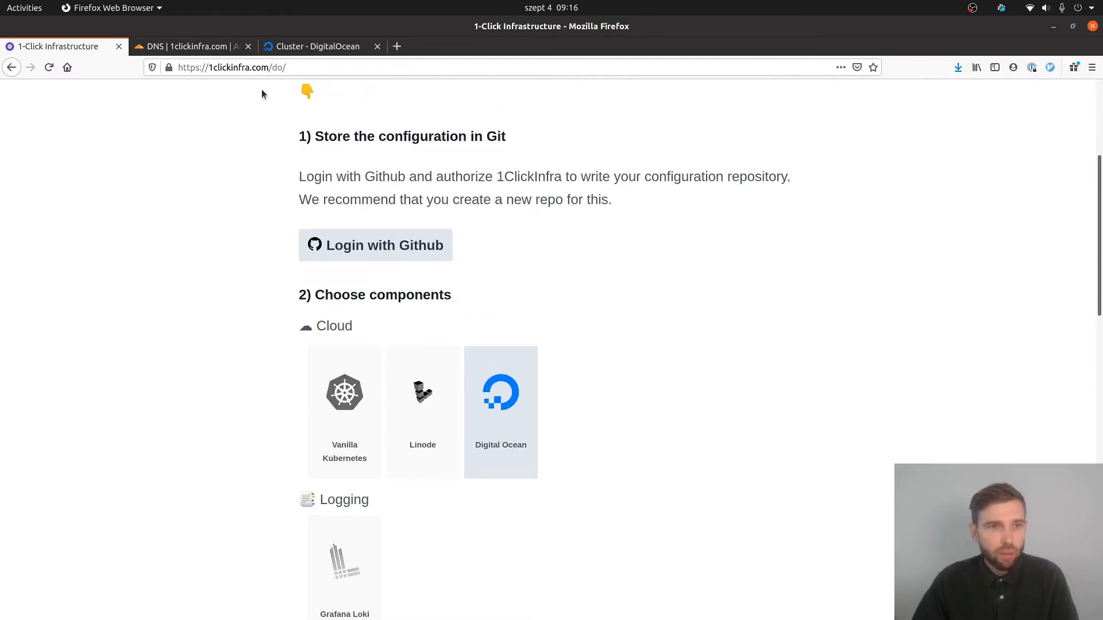
left_click(318, 46)
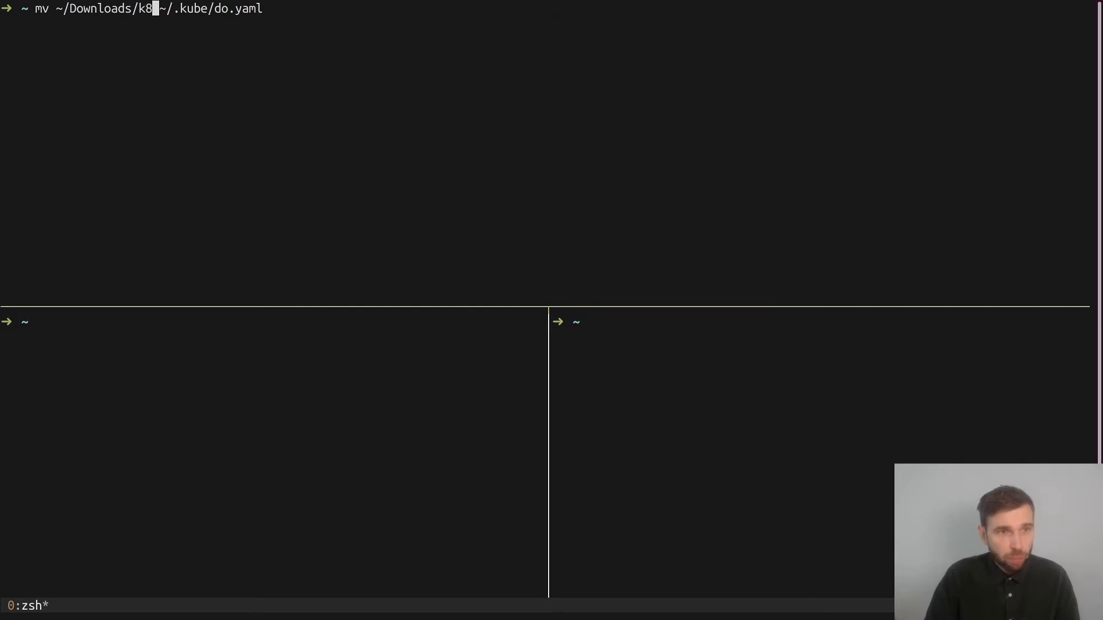
- Move the downloaded kubeconfig to ~/.kube/do.yaml, export KUBECONFIG and list the cluster nodes
key("Tab")
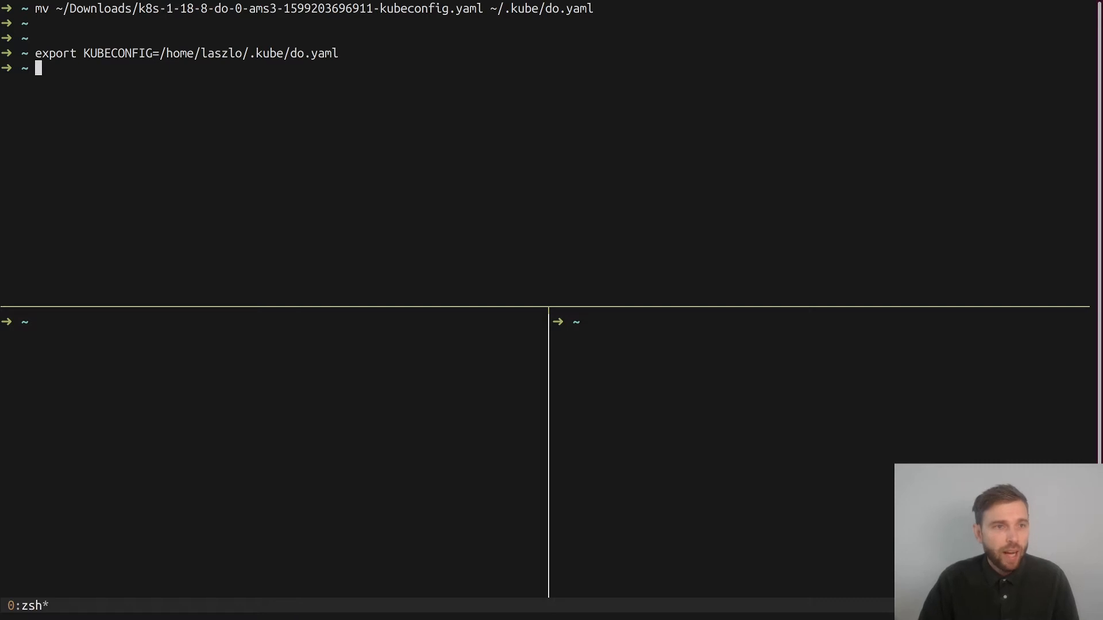
type("k gwet nodes")
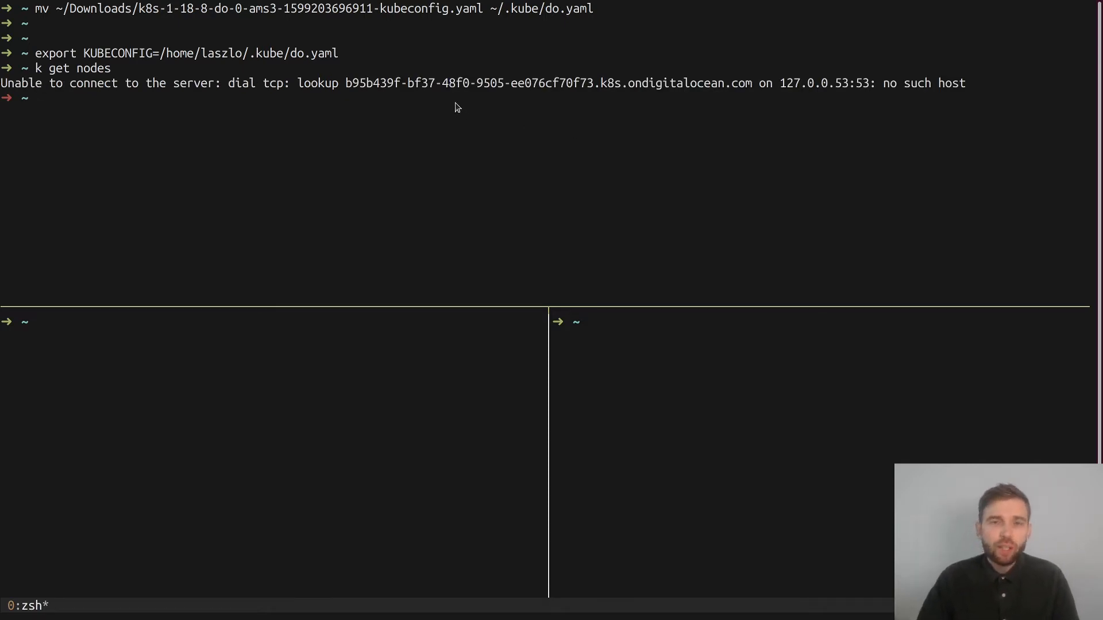
type("k get n")
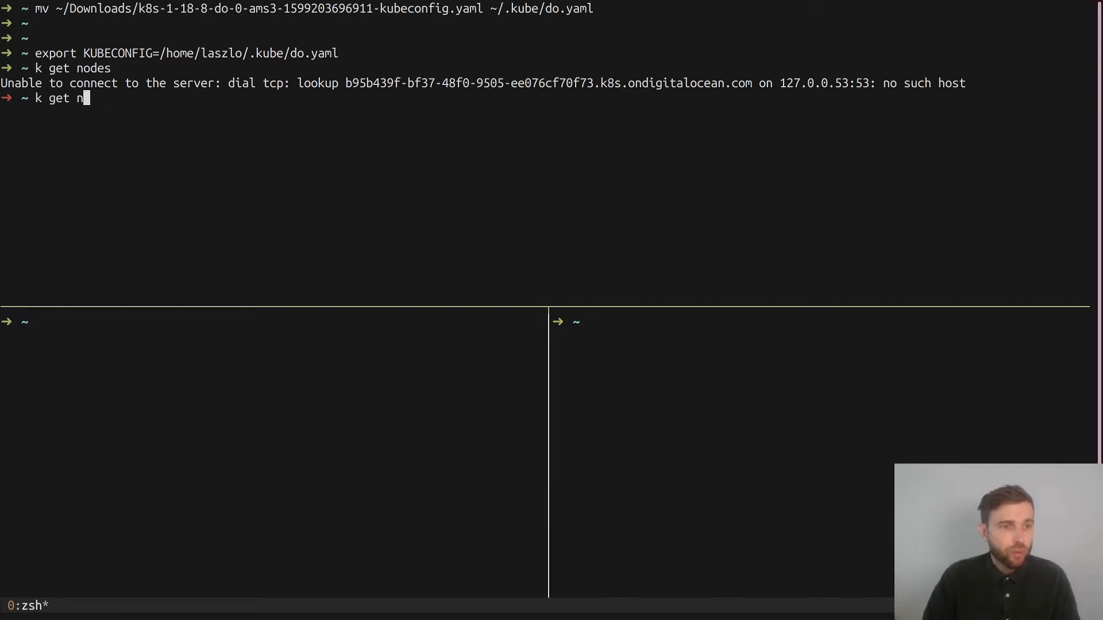
- List pods across all namespaces to confirm the system pods are running
type("ods --")
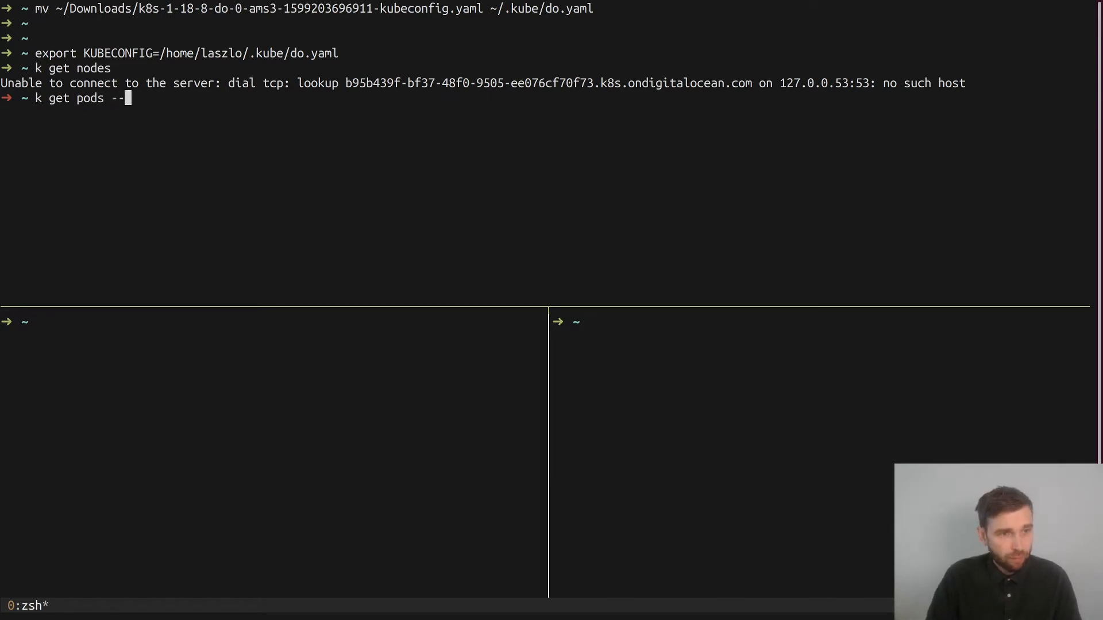
type("all-name")
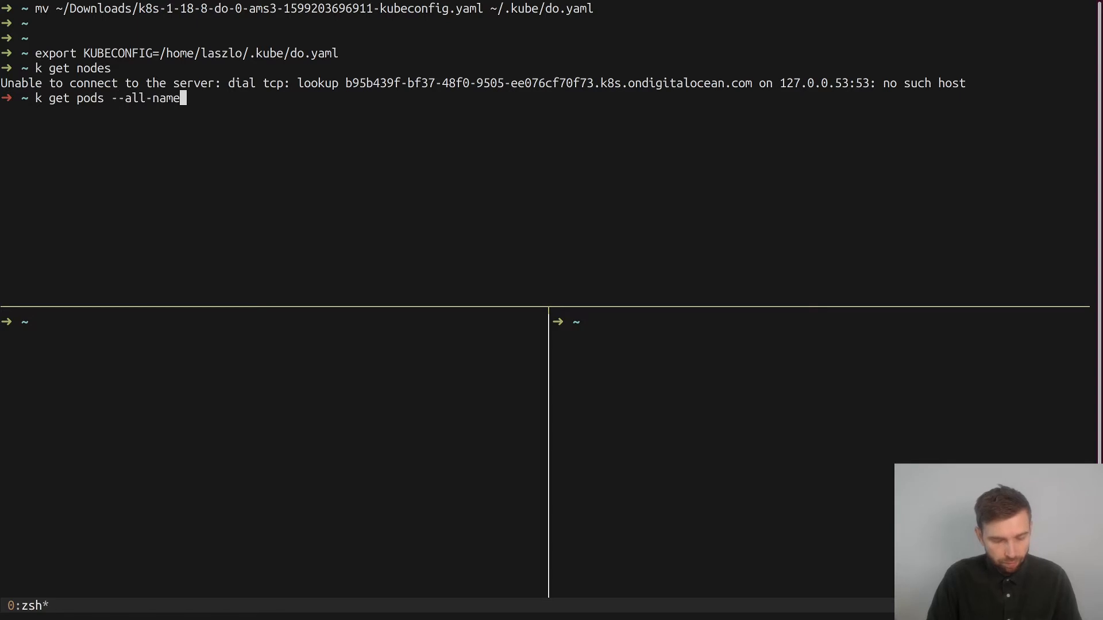
key("Return")
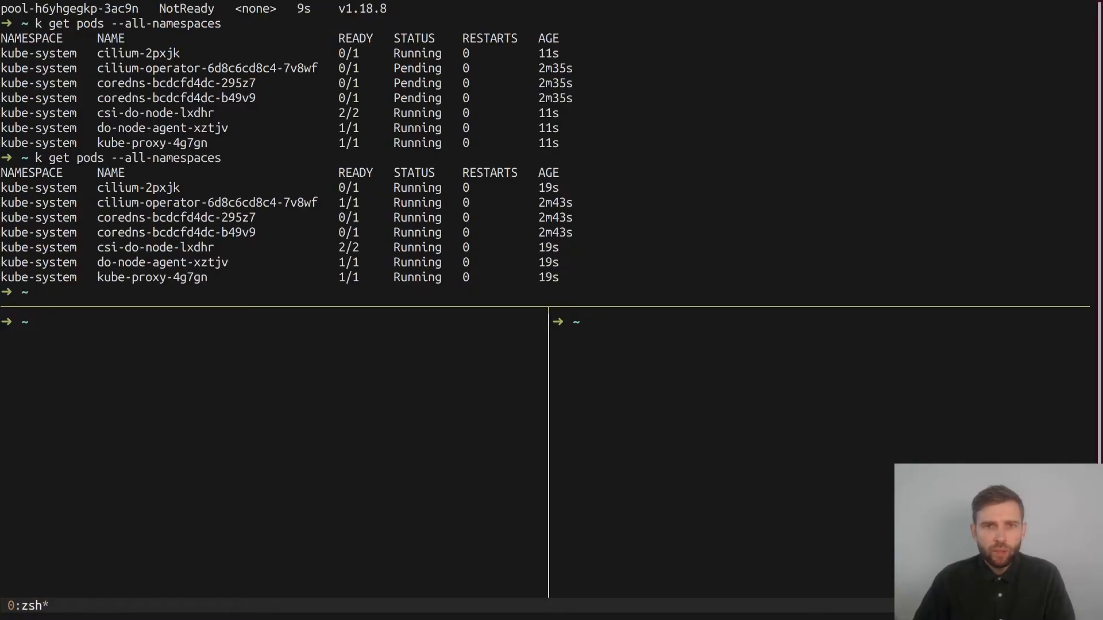
type("k get pods --all-namespaces")
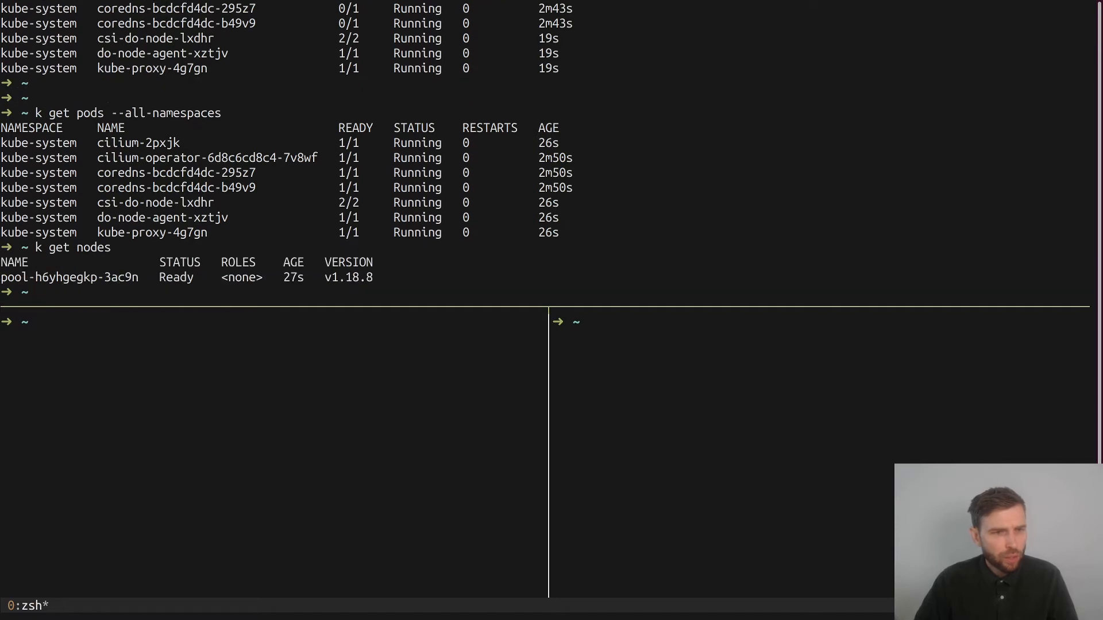
type("k get pods --all-namespaces")
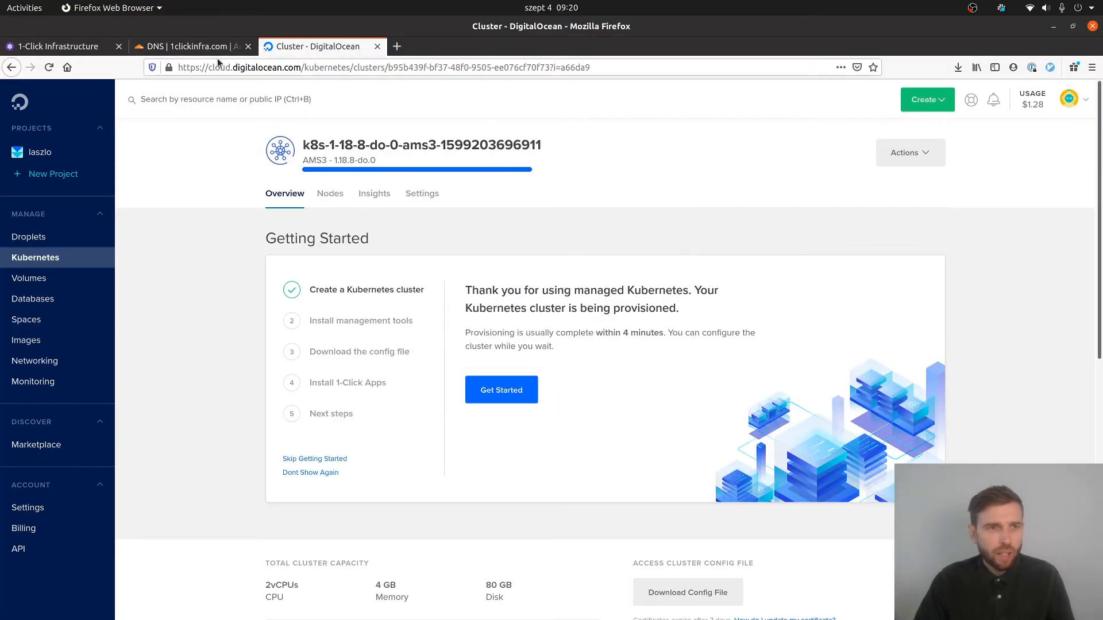
- Log in with GitHub, authorize 1-Click Infrastructure for the personal account, and open github.com in a new tab
left_click(63, 46)
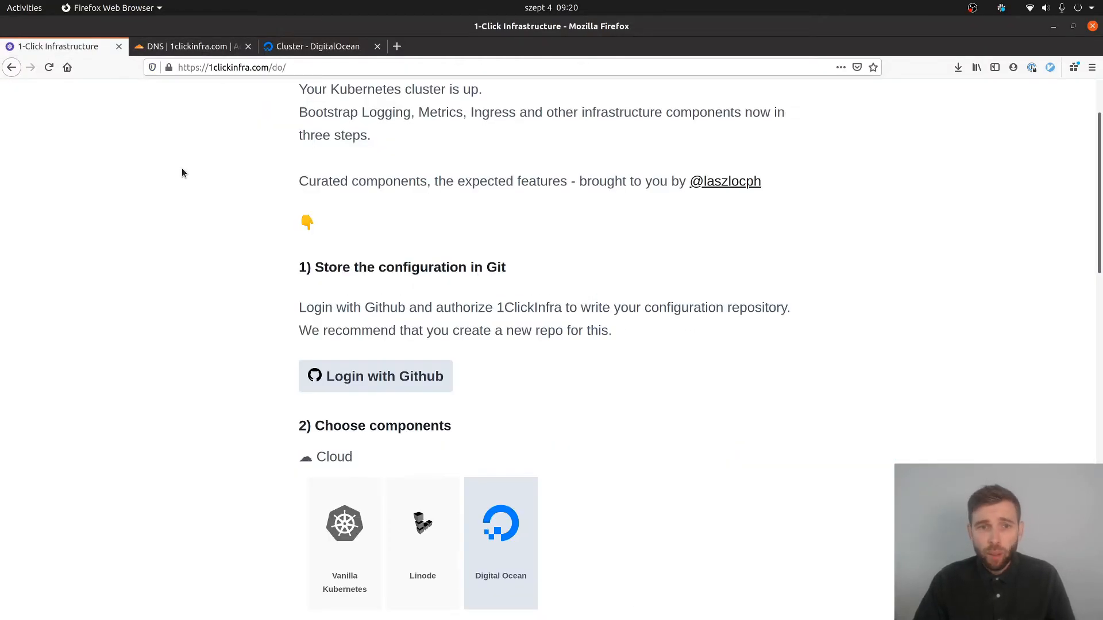
scroll("down", 3)
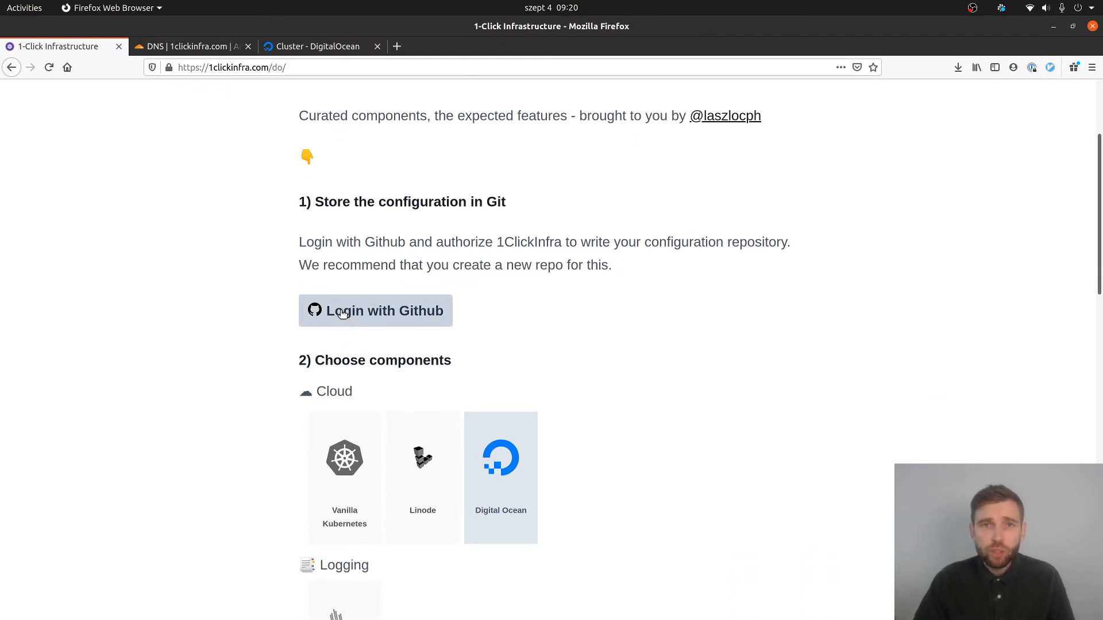
left_click(374, 311)
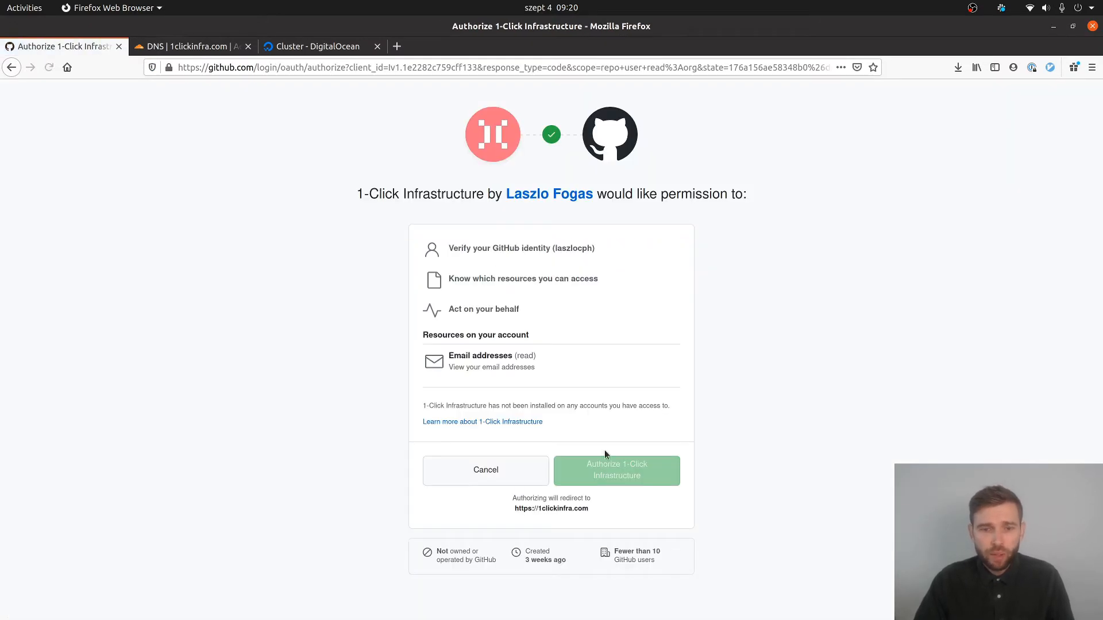
left_click(616, 470)
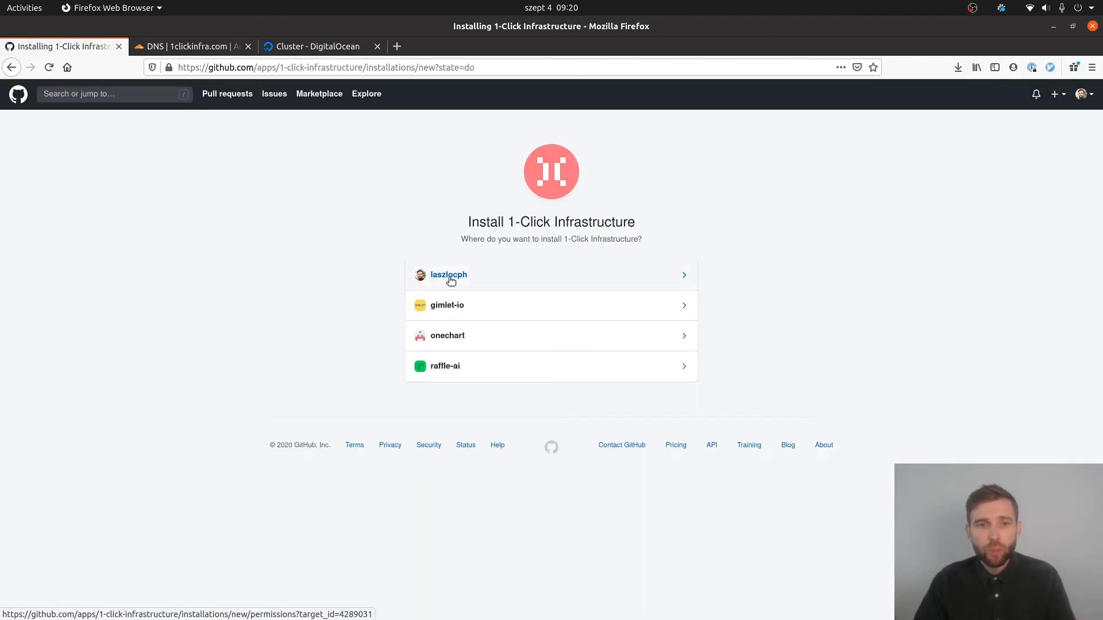
left_click(448, 274)
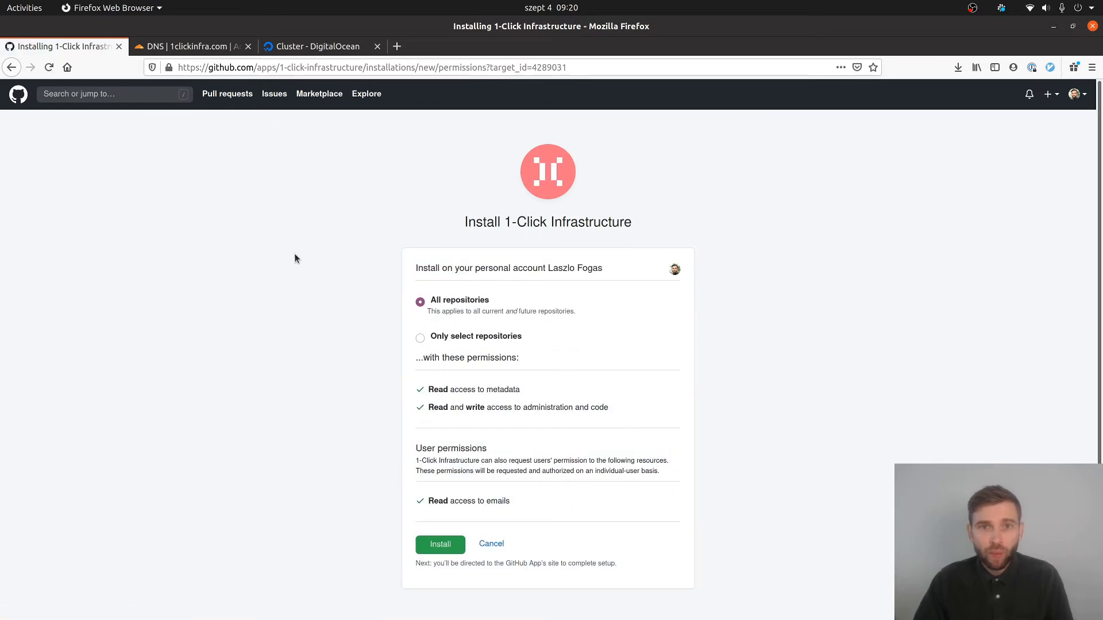
mouse_move(288, 256)
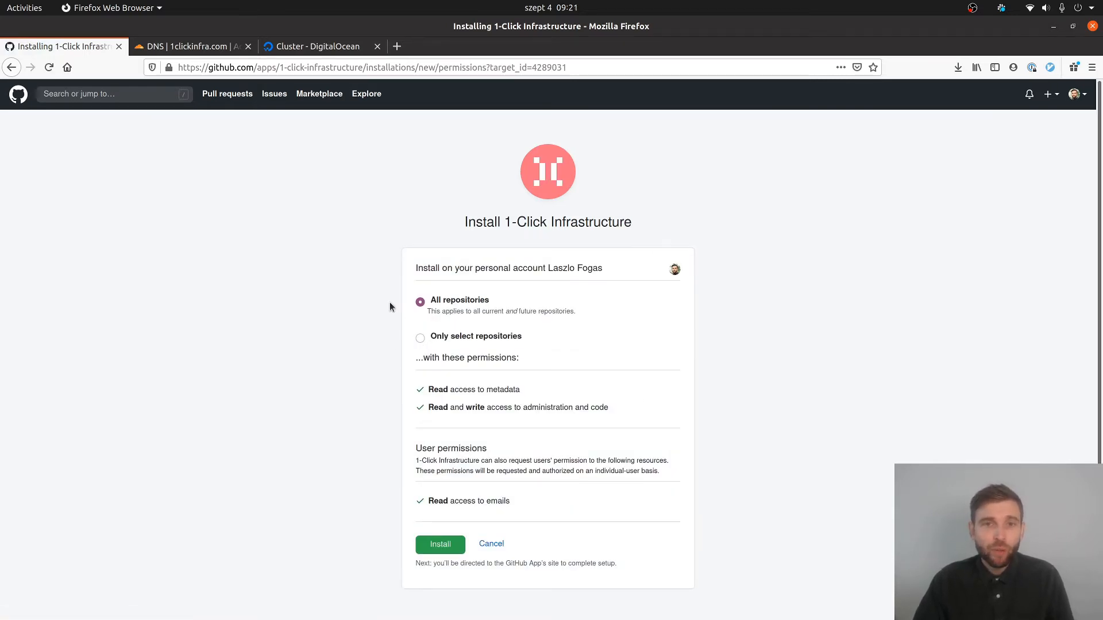
mouse_move(314, 252)
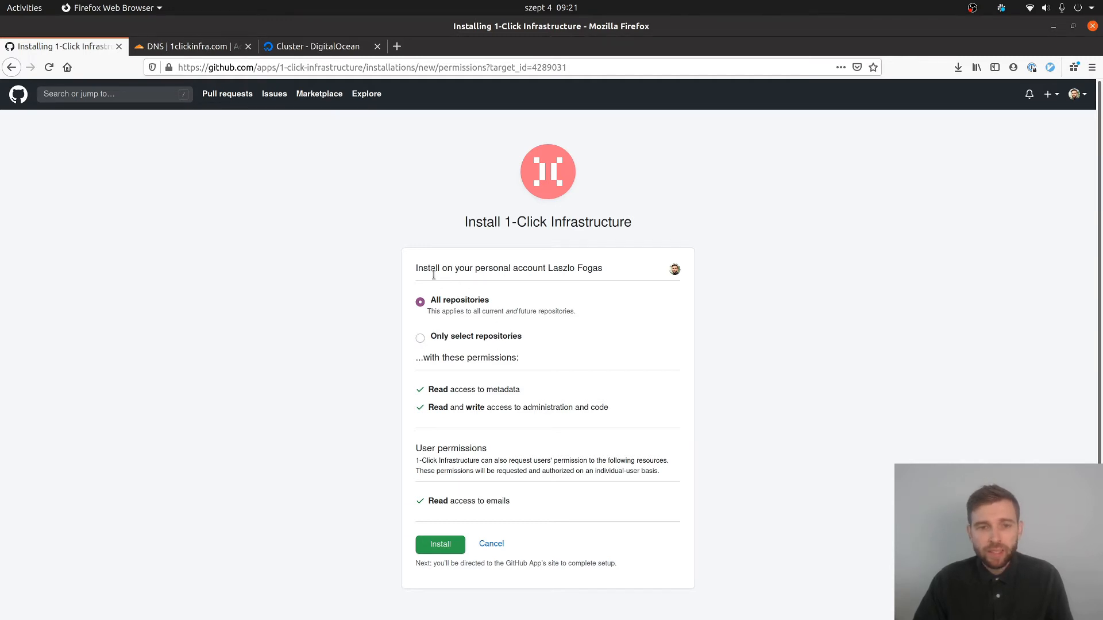
left_click(421, 338)
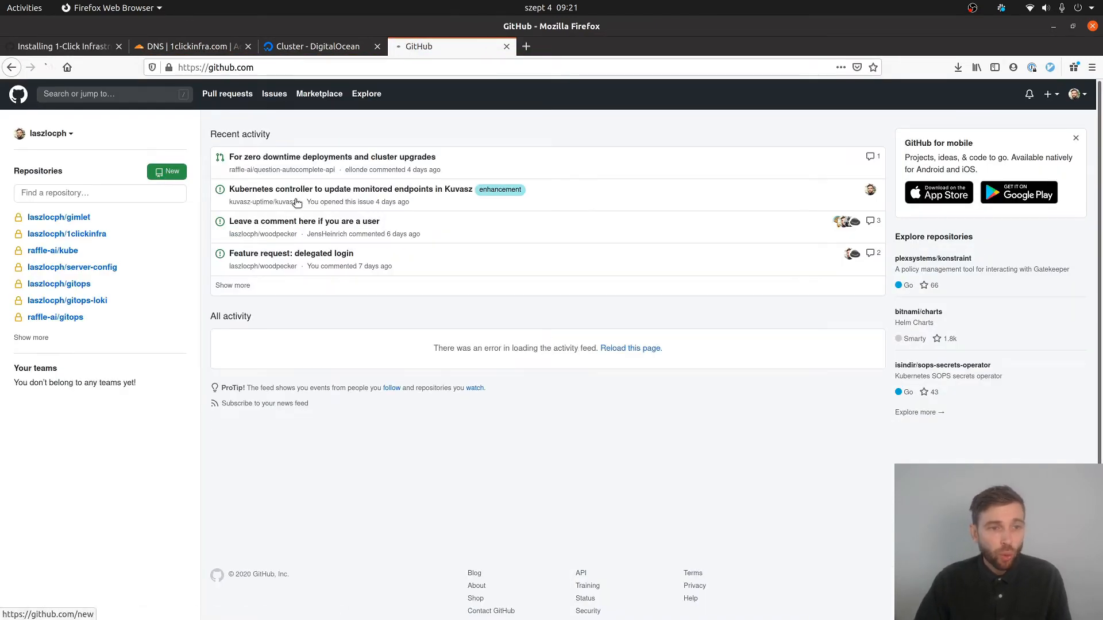
- Create a new private GitHub repository named gitops-do
left_click(166, 172)
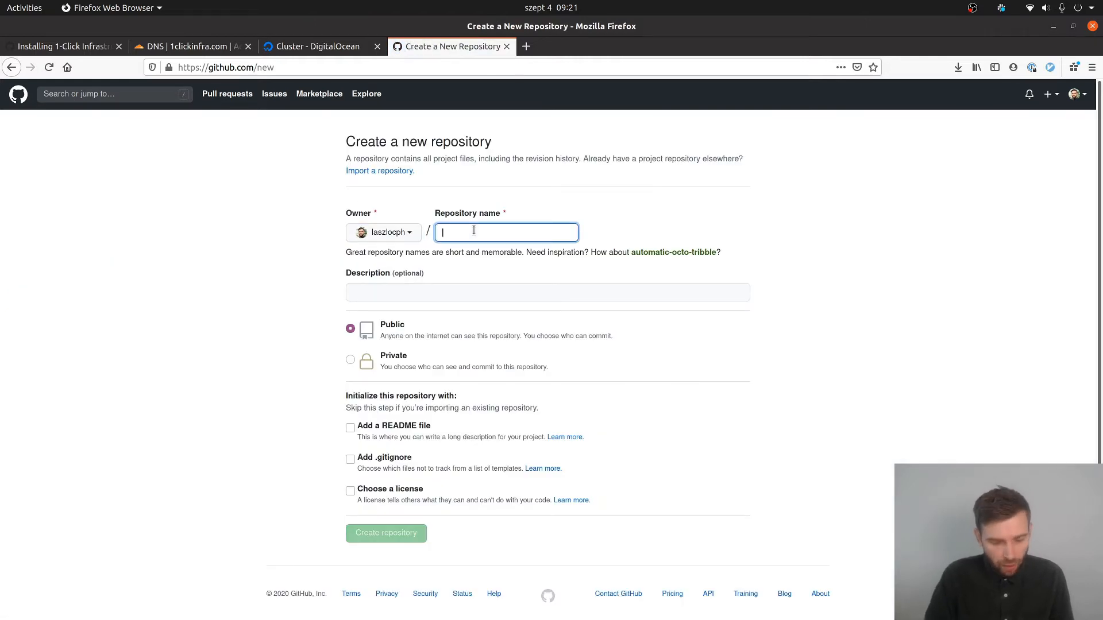
type("gitops-do")
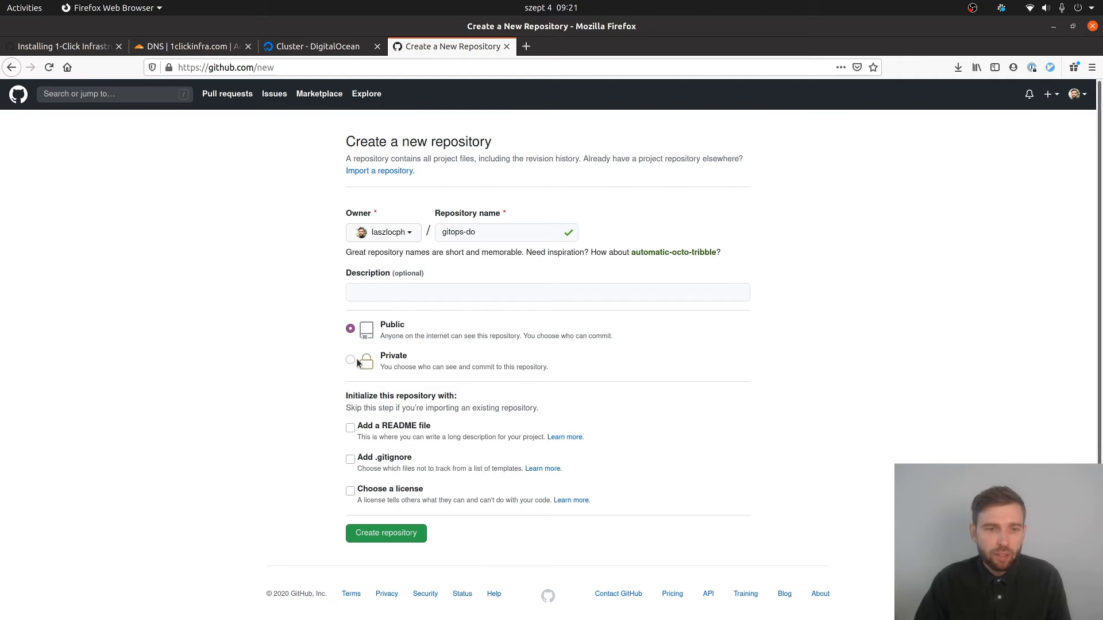
left_click(351, 360)
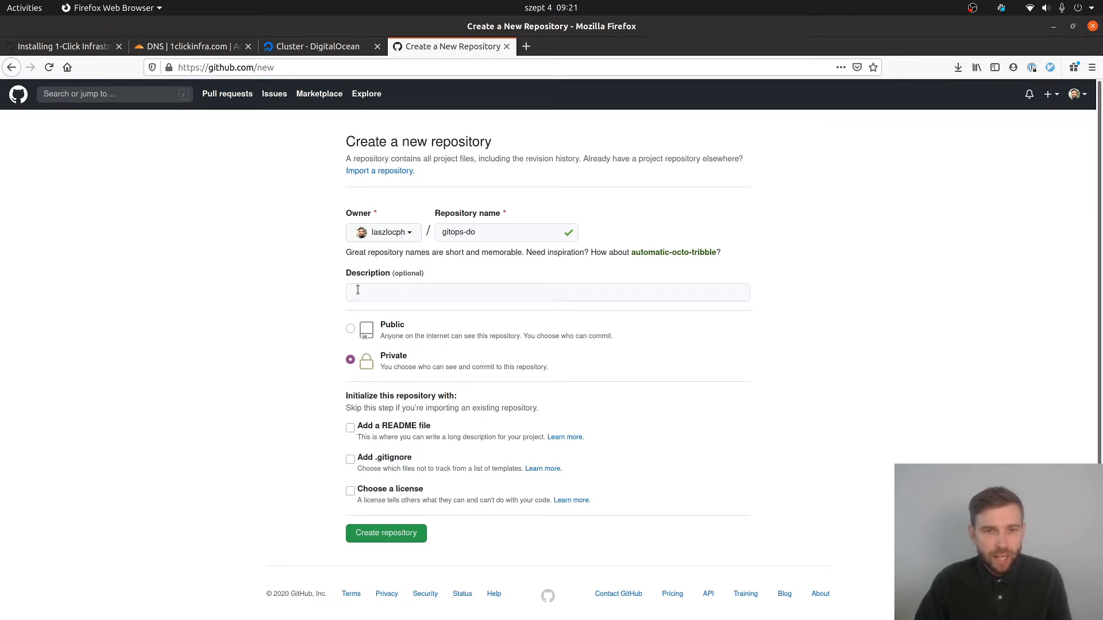
left_click(386, 532)
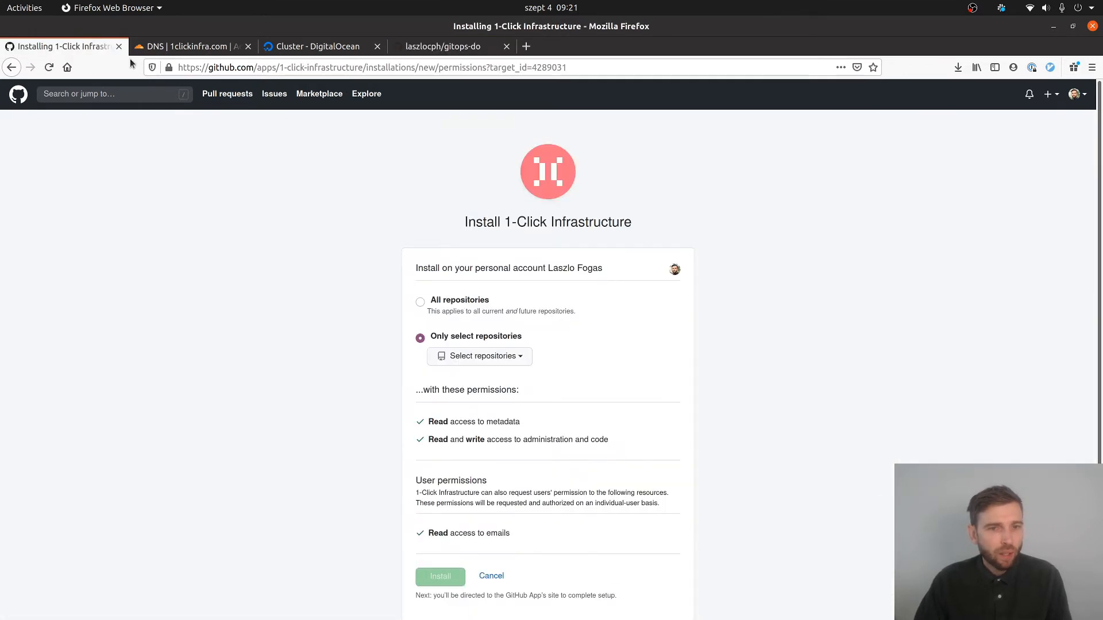
- Install 1-Click Infrastructure on only the gitops-do repository and confirm with the account password
left_click(477, 357)
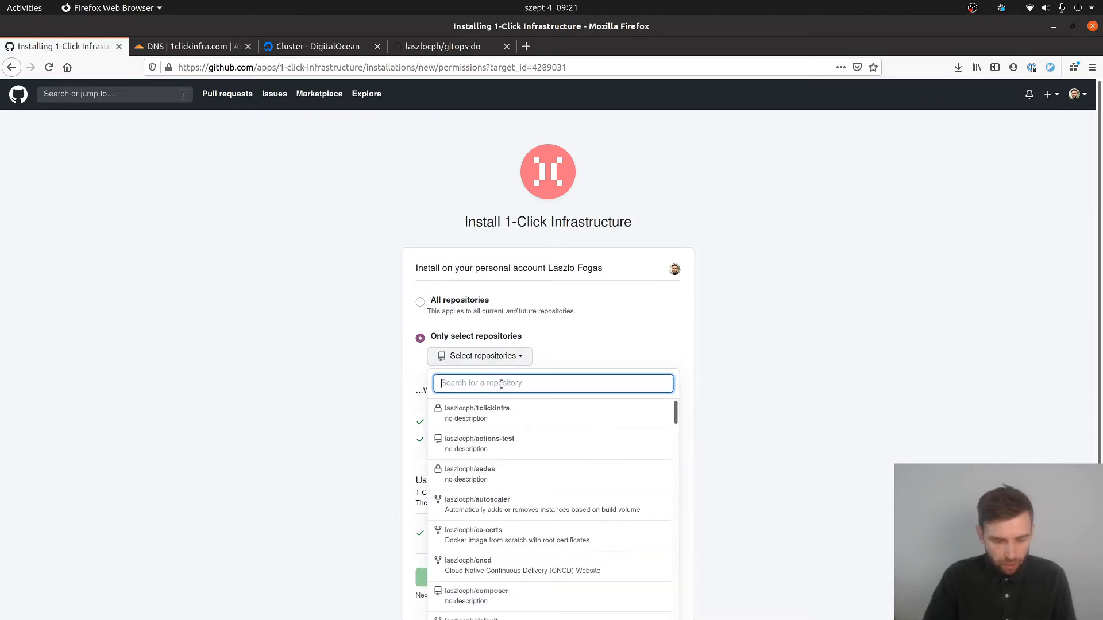
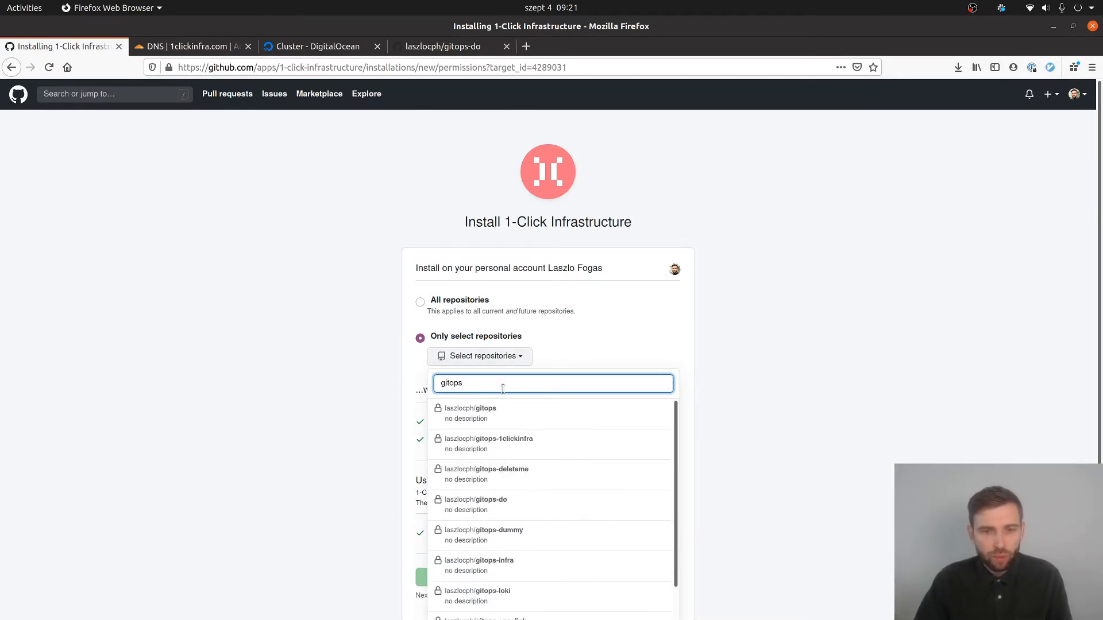
left_click(476, 500)
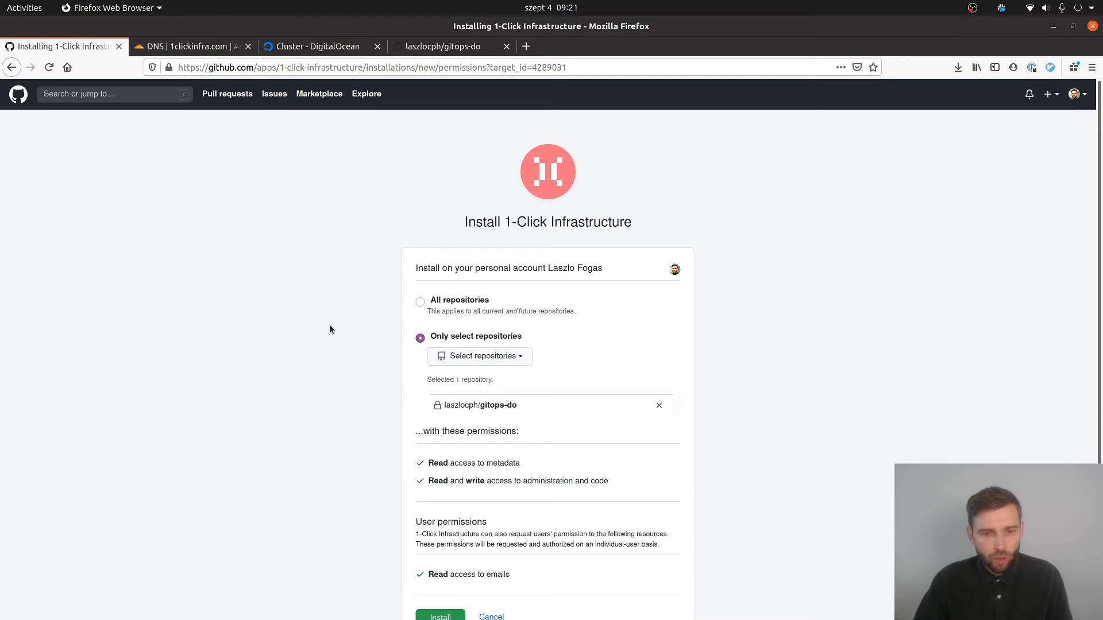
left_click(440, 616)
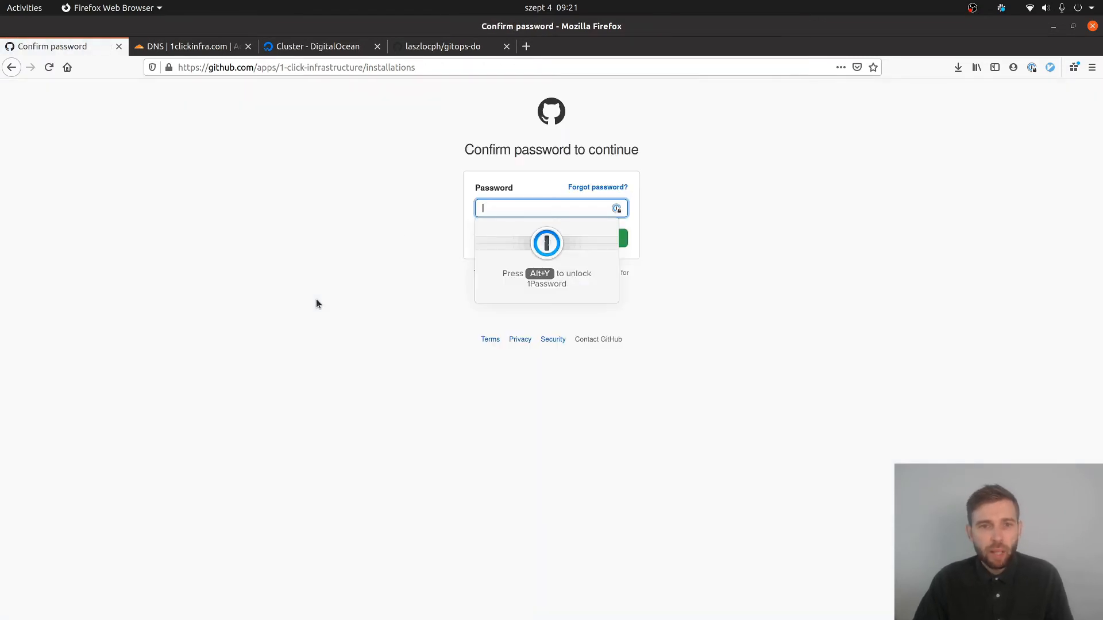
left_click(1031, 67)
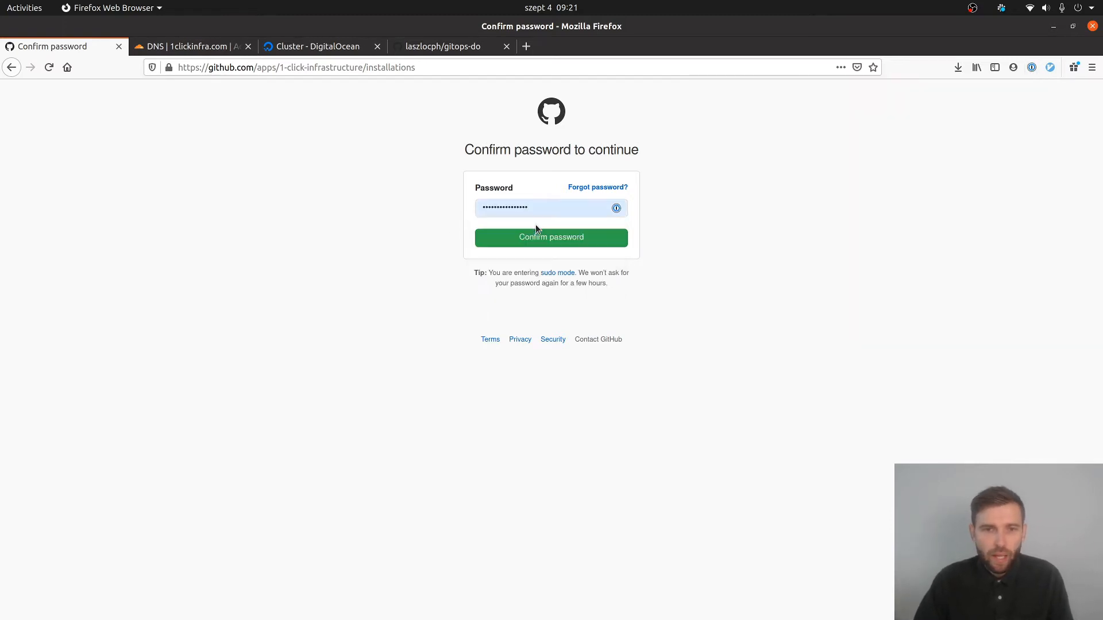
left_click(551, 236)
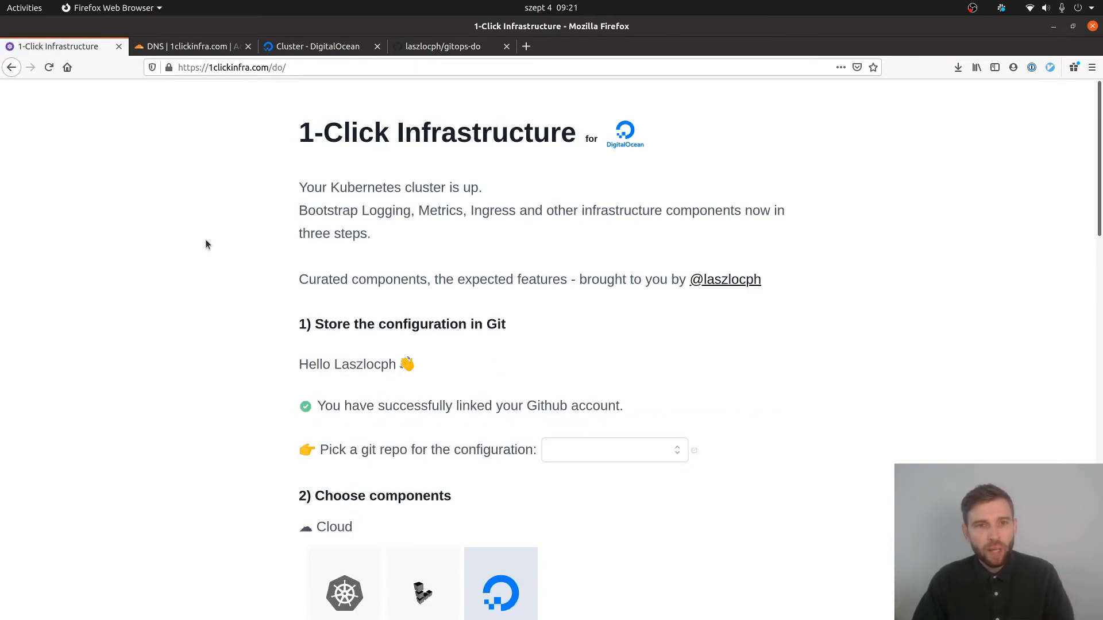
mouse_move(262, 217)
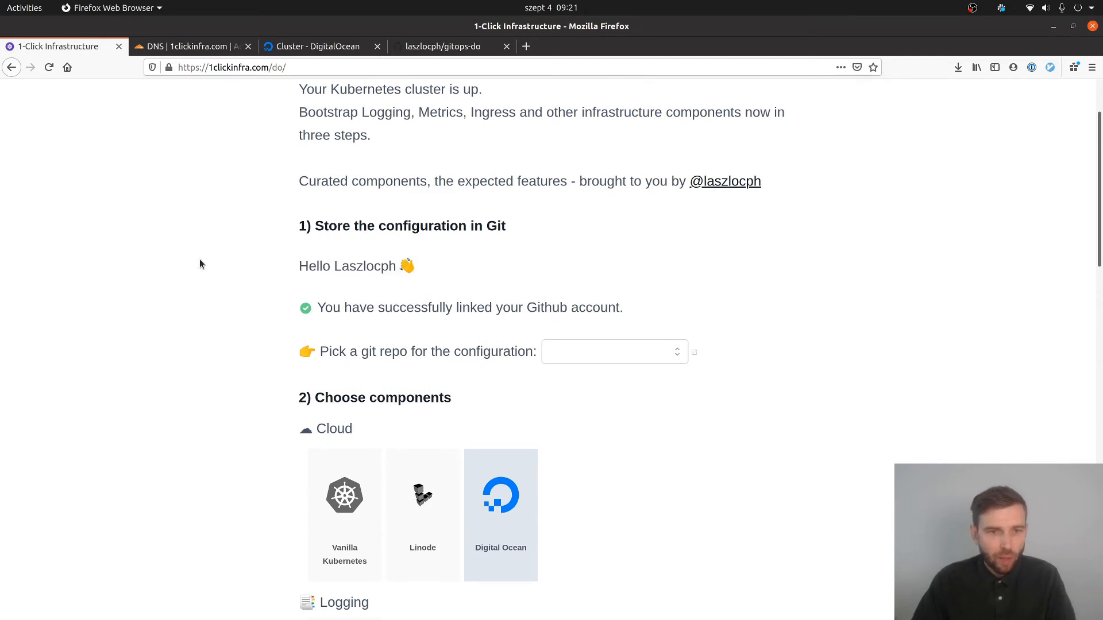
- Select gitops-do as the git repository that stores the configuration
left_click(614, 352)
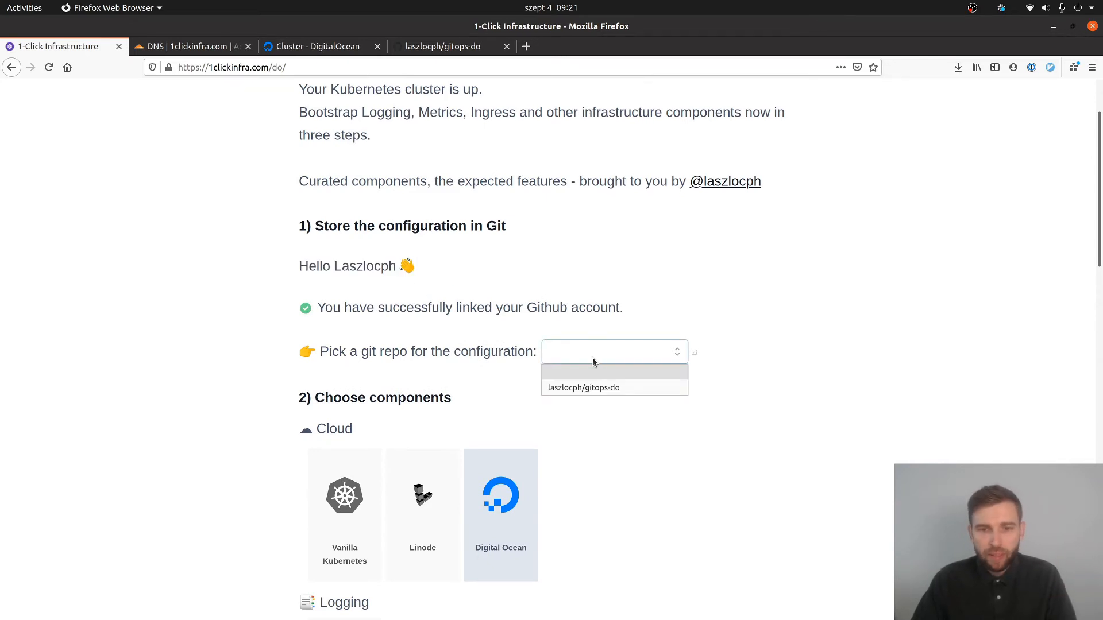
left_click(583, 387)
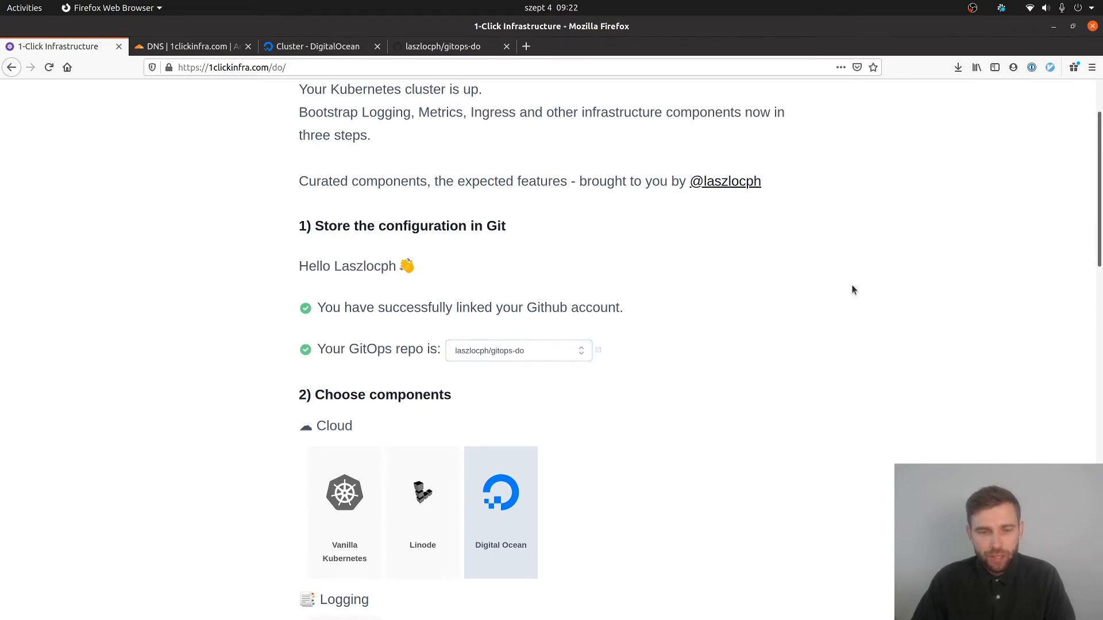
scroll("down", 3)
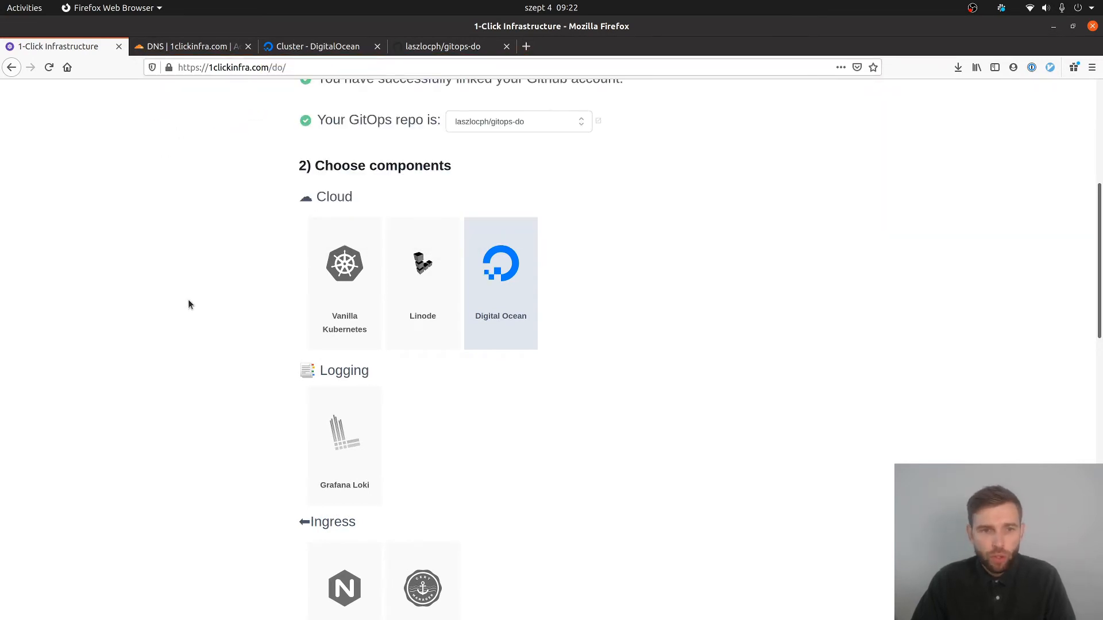
- Choose Grafana Loki as the logging component
scroll("down", 3)
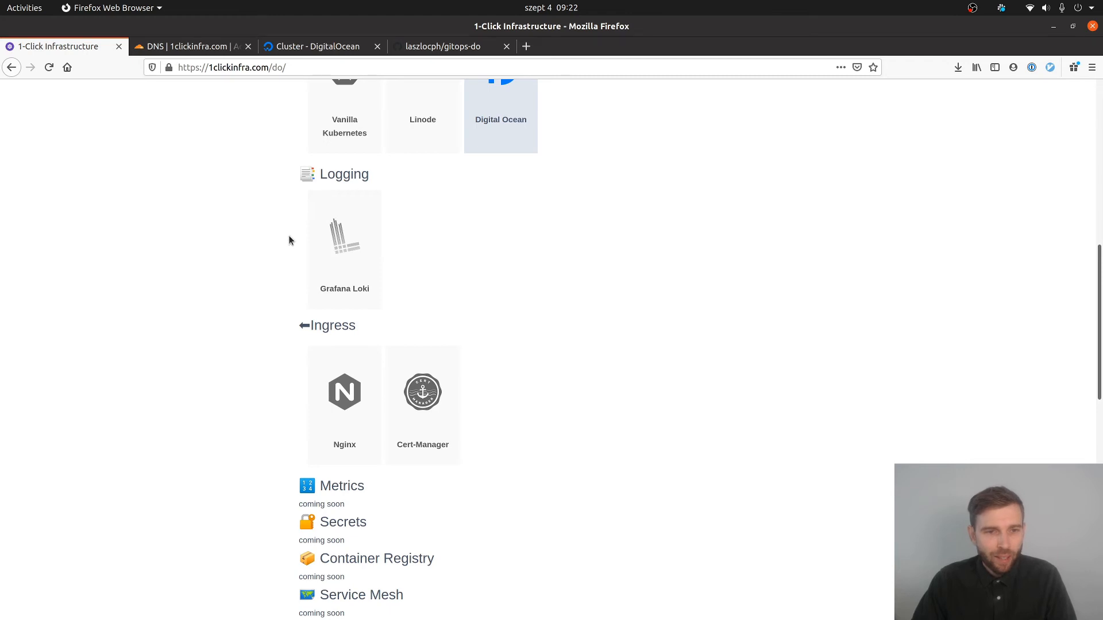
scroll("down", 3)
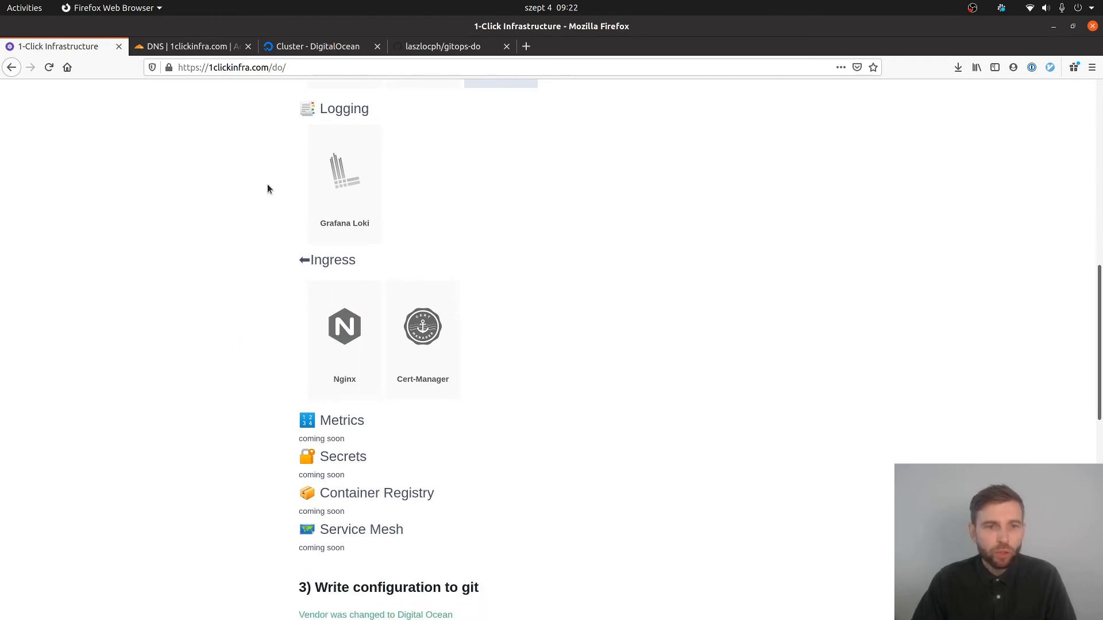
mouse_move(232, 190)
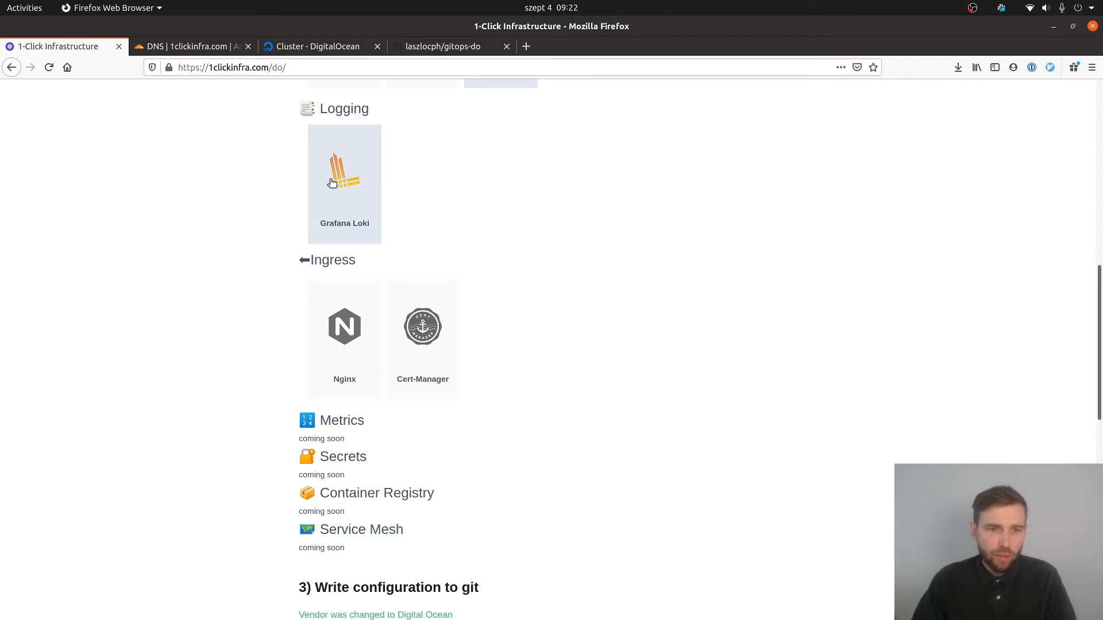
left_click(343, 173)
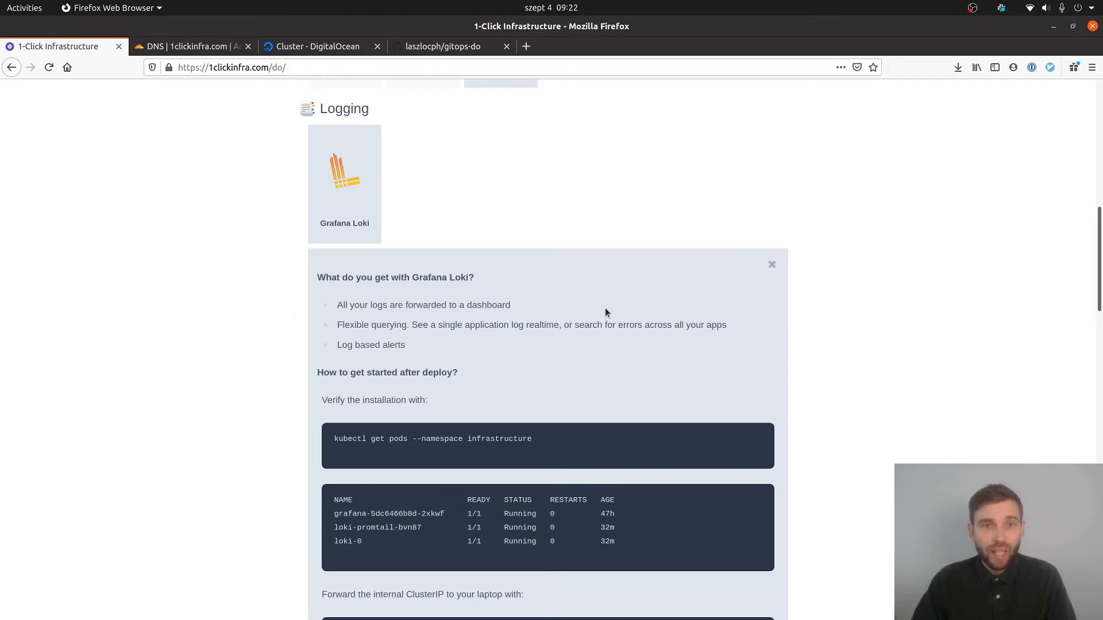
mouse_move(601, 308)
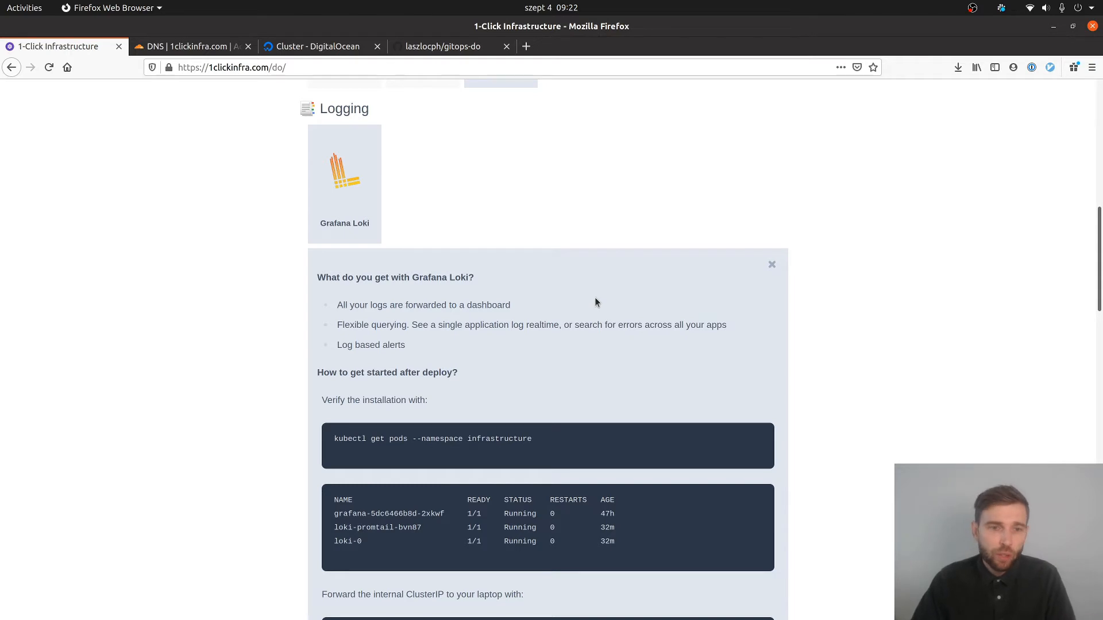
mouse_move(545, 303)
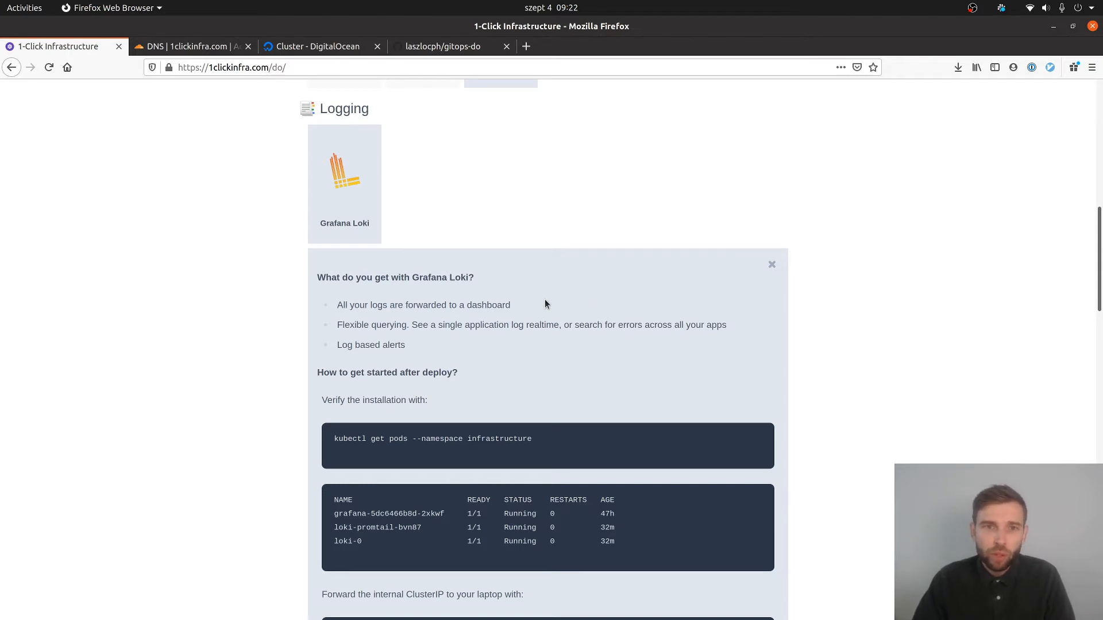
- Bring up the Nginx ingress component's details under Ingress
scroll("down", 3)
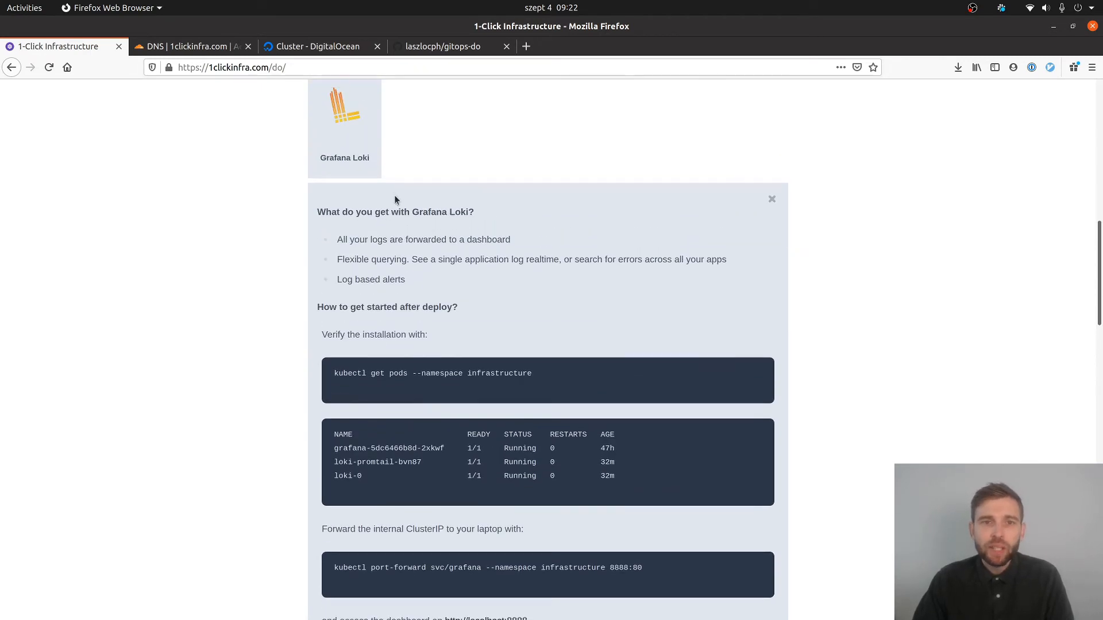
mouse_move(531, 228)
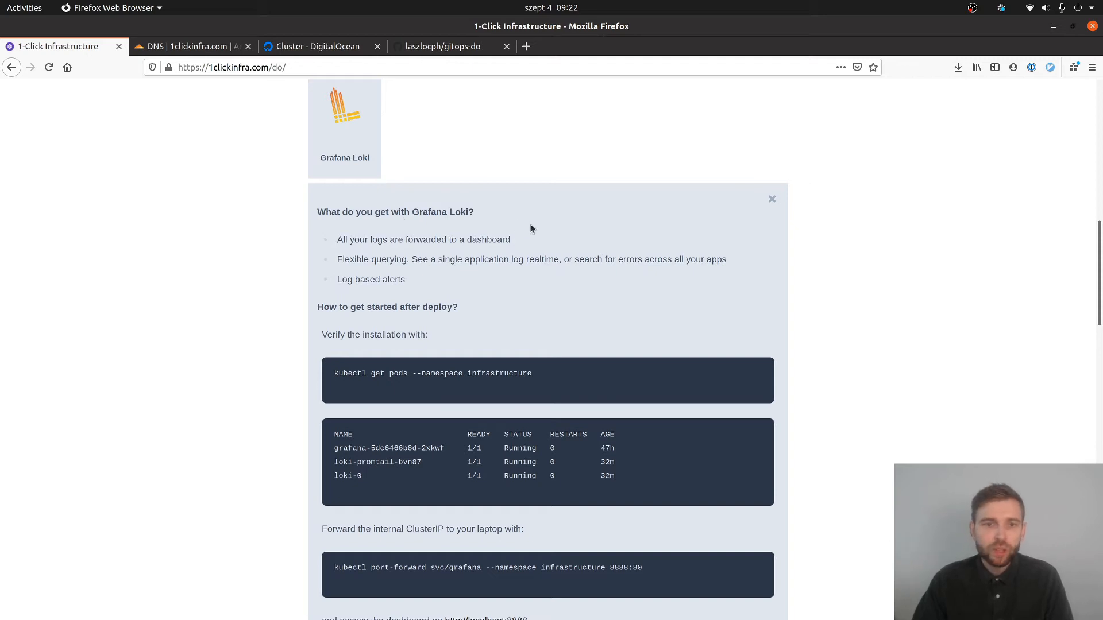
scroll("down", 3)
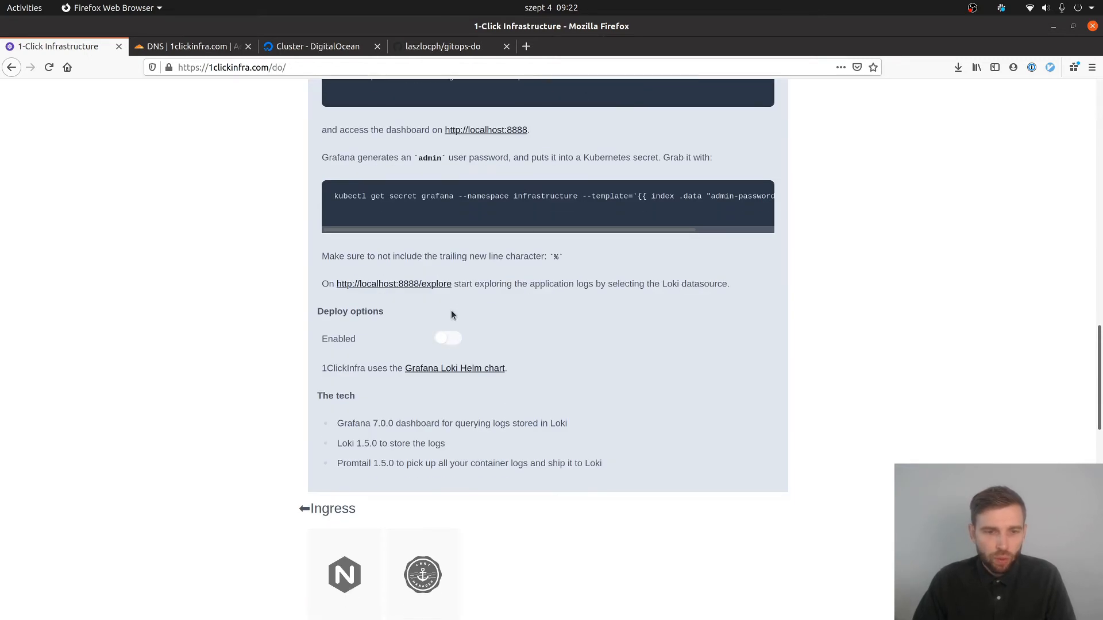
left_click(448, 338)
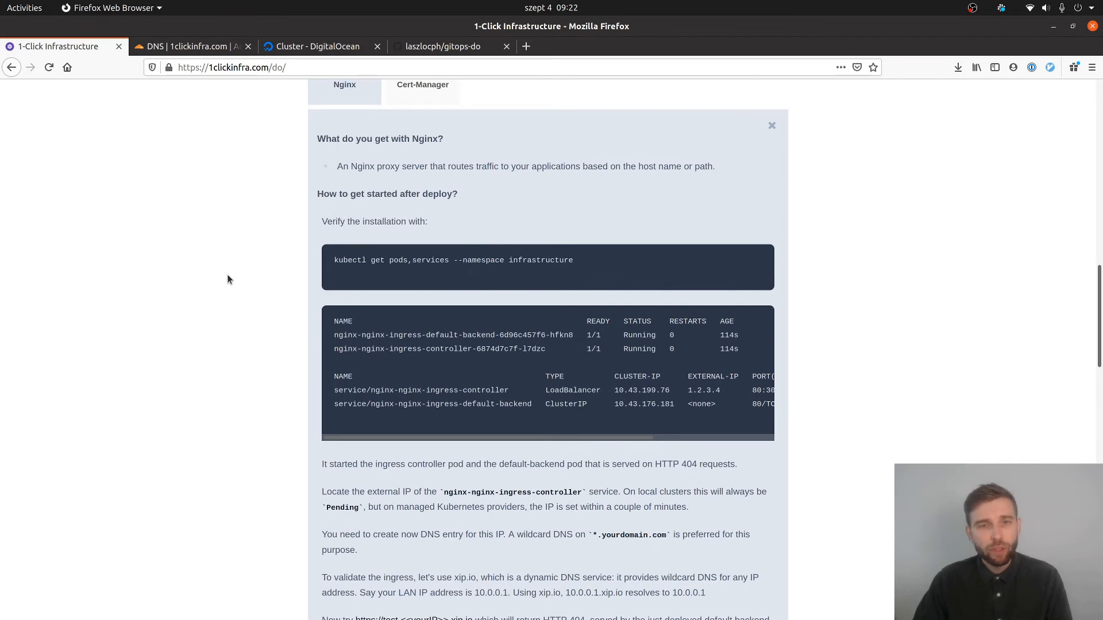
- Enable Nginx ingress deployment and enter do.1clickinfra.com as its host domain
scroll("down", 3)
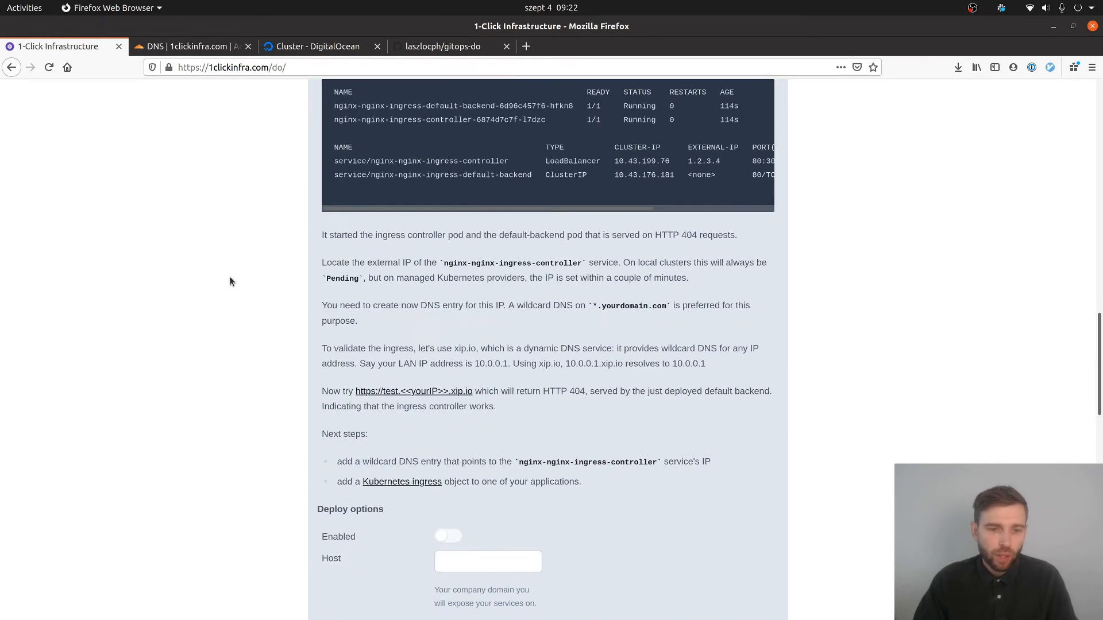
scroll("down", 3)
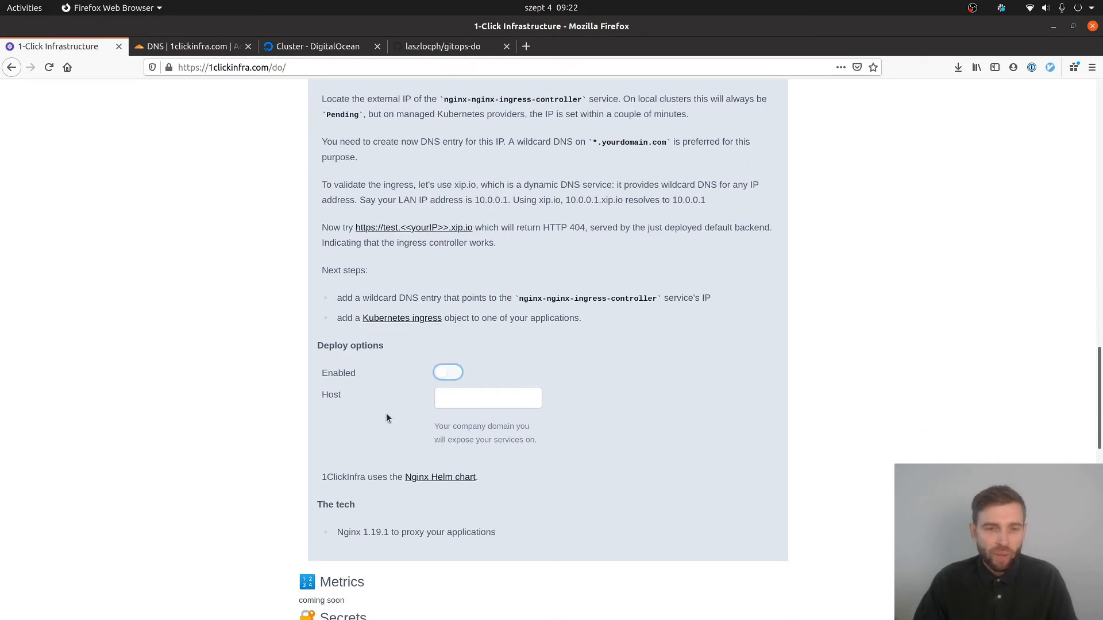
type("t")
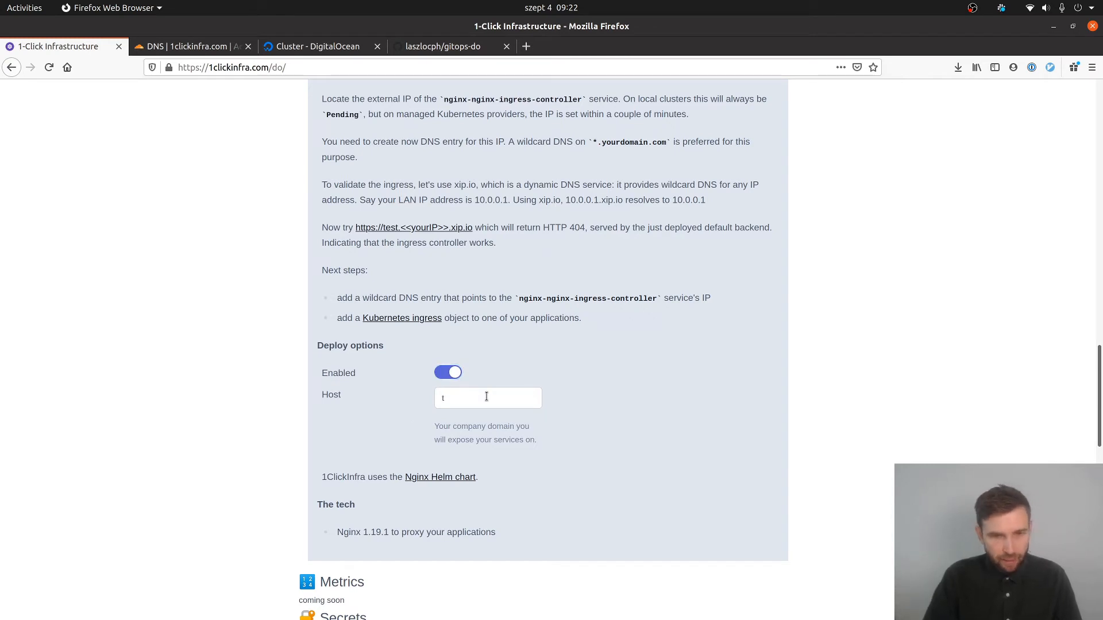
type("do")
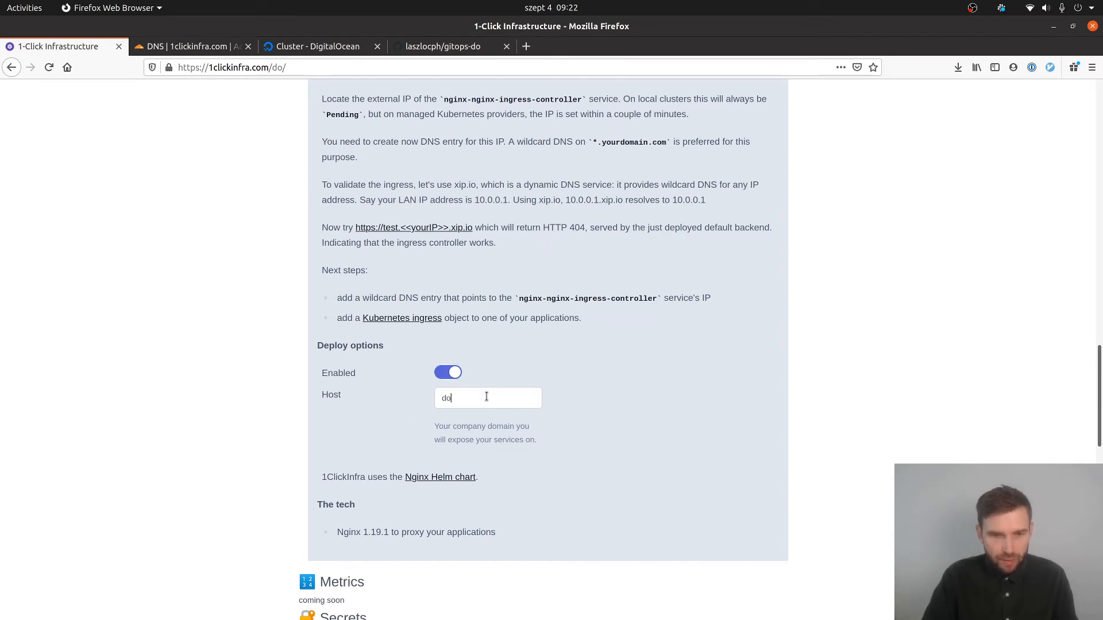
type(".1clic")
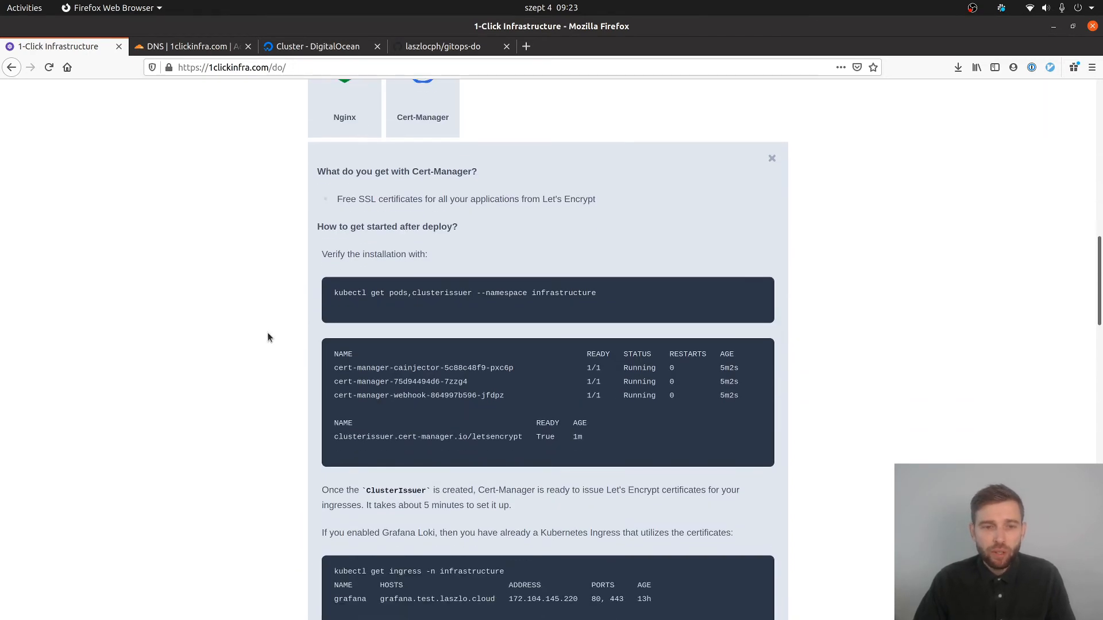
- Enable Cert-Manager deployment and enter the laszlo administrator email for Let's Encrypt notices
scroll("down", 3)
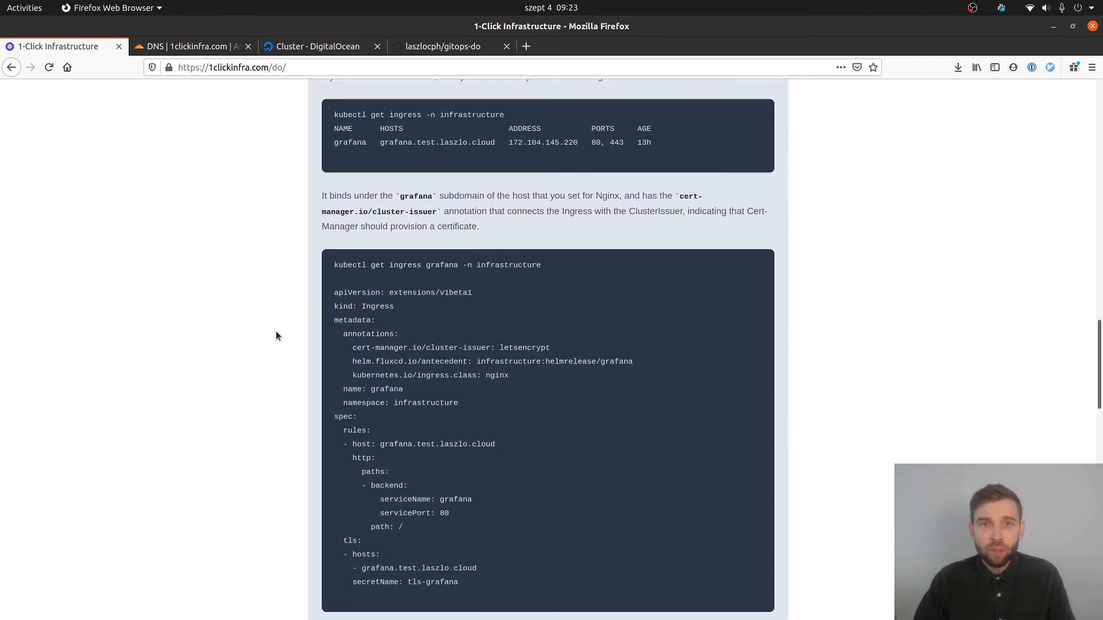
scroll("down", 3)
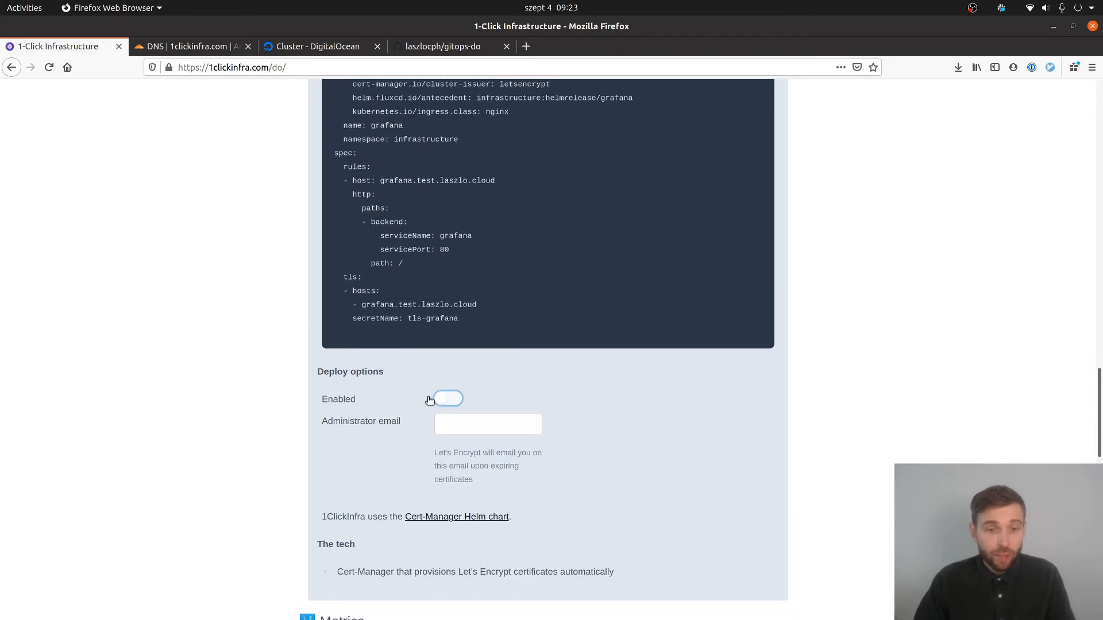
left_click(447, 399)
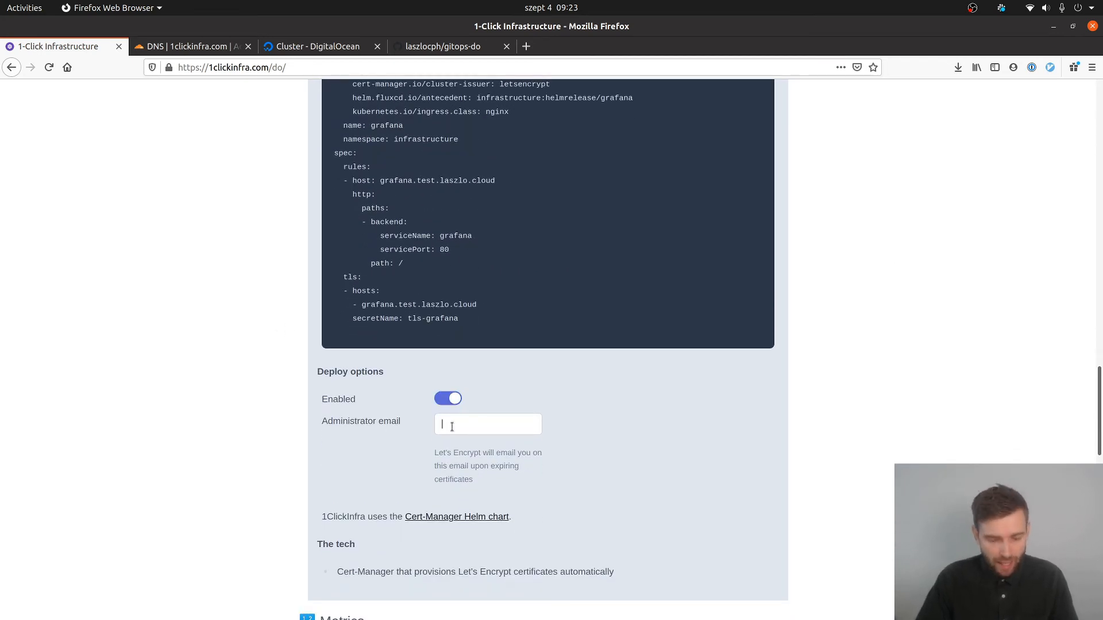
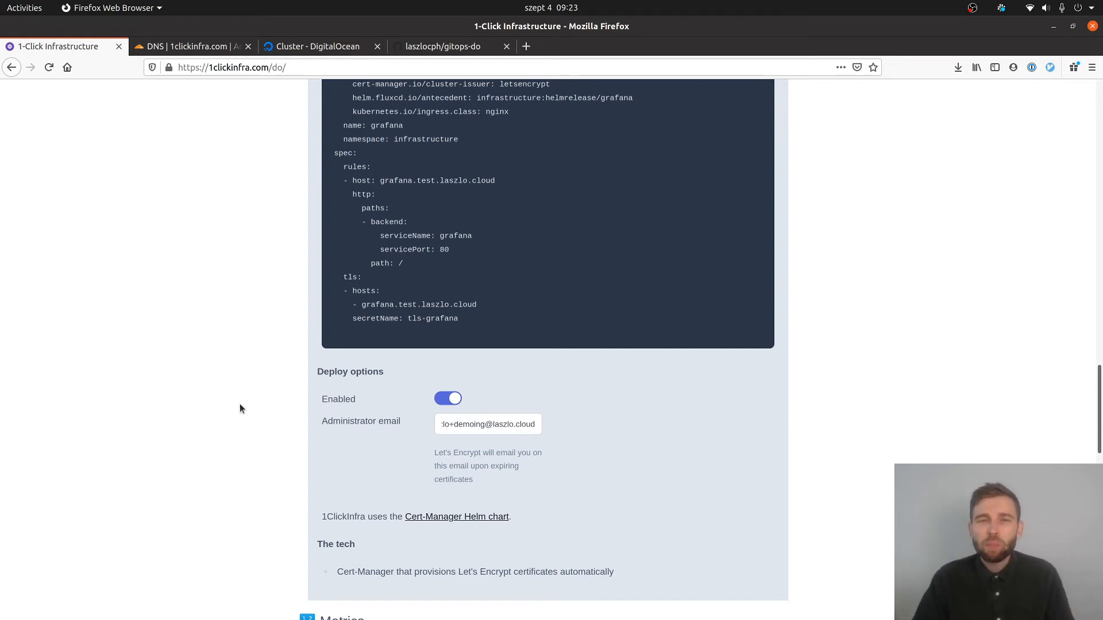
mouse_move(207, 362)
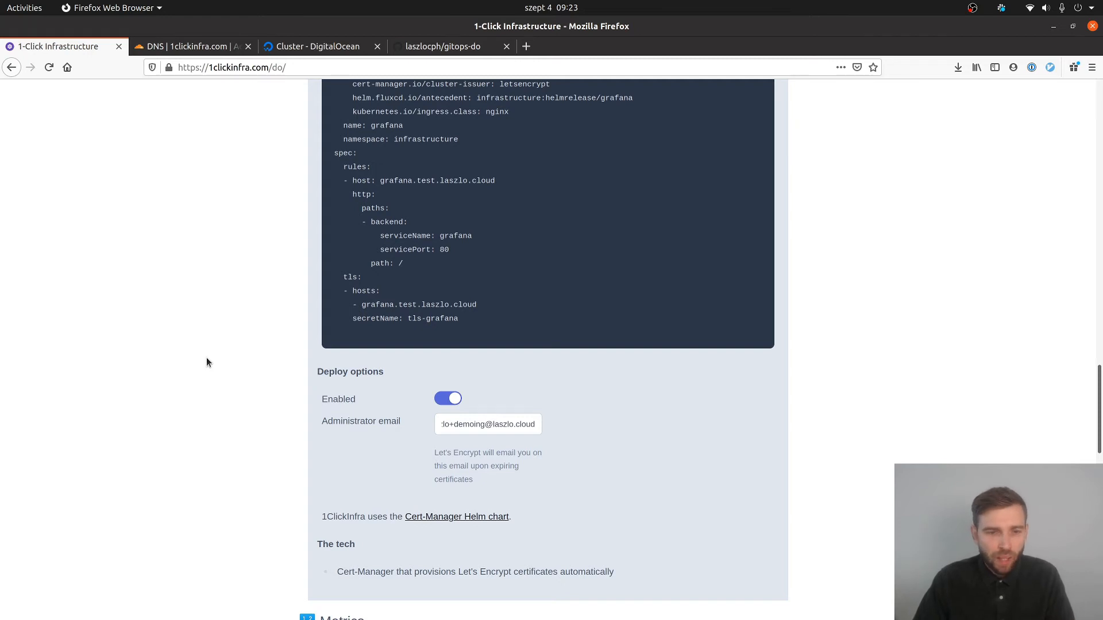
- Write the Digital Ocean, Loki, Nginx and Cert-Manager configuration changes to the gitops-do repository
scroll("down", 3)
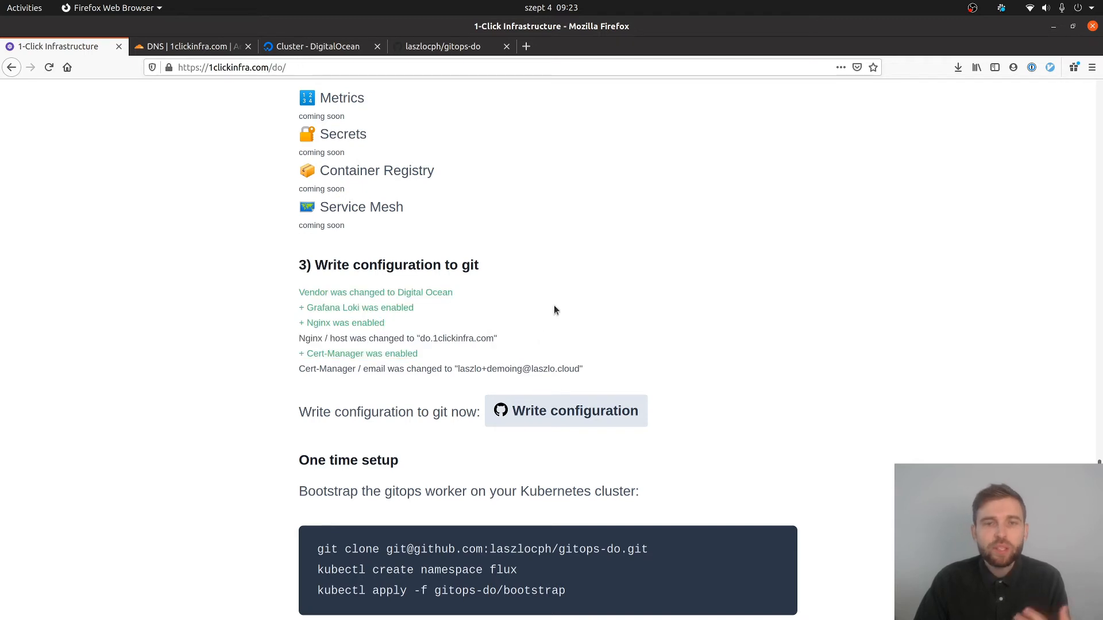
mouse_move(552, 313)
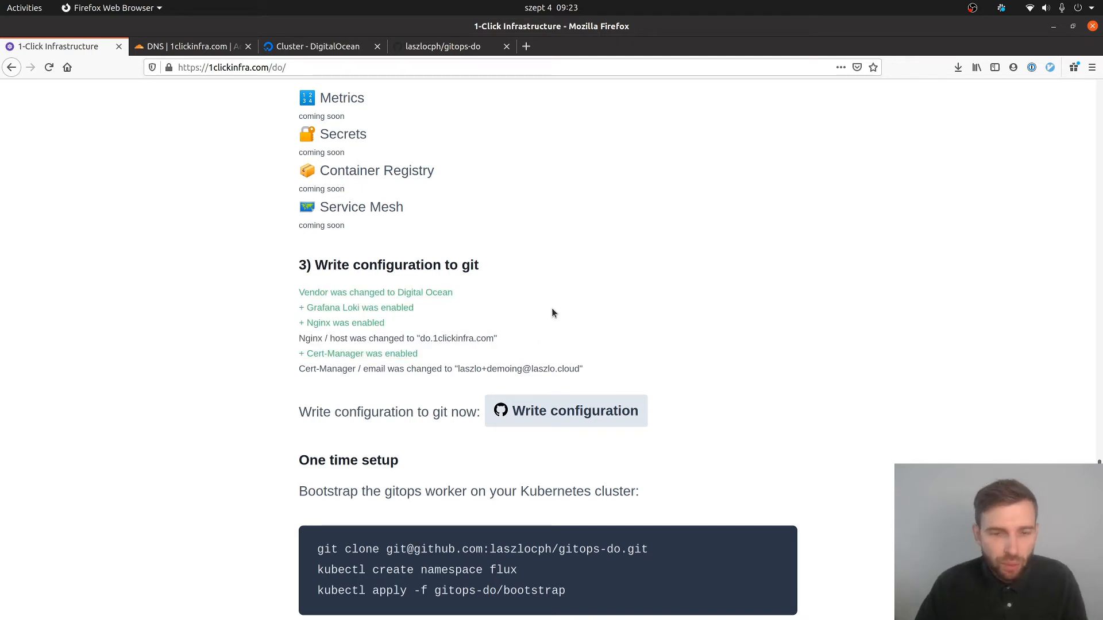
left_click(566, 412)
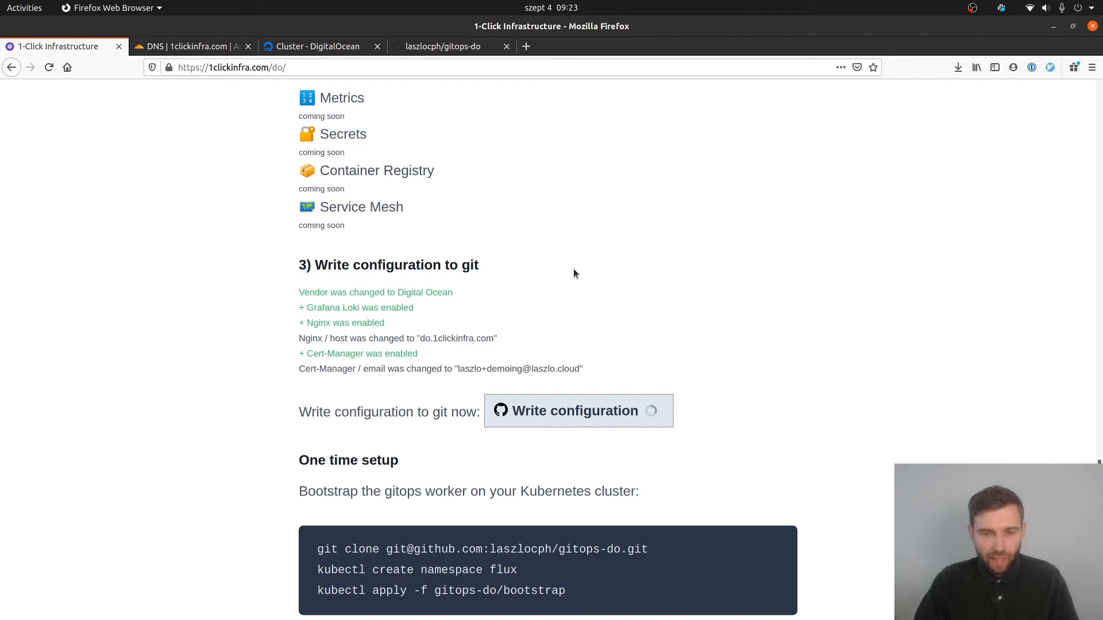
mouse_move(571, 269)
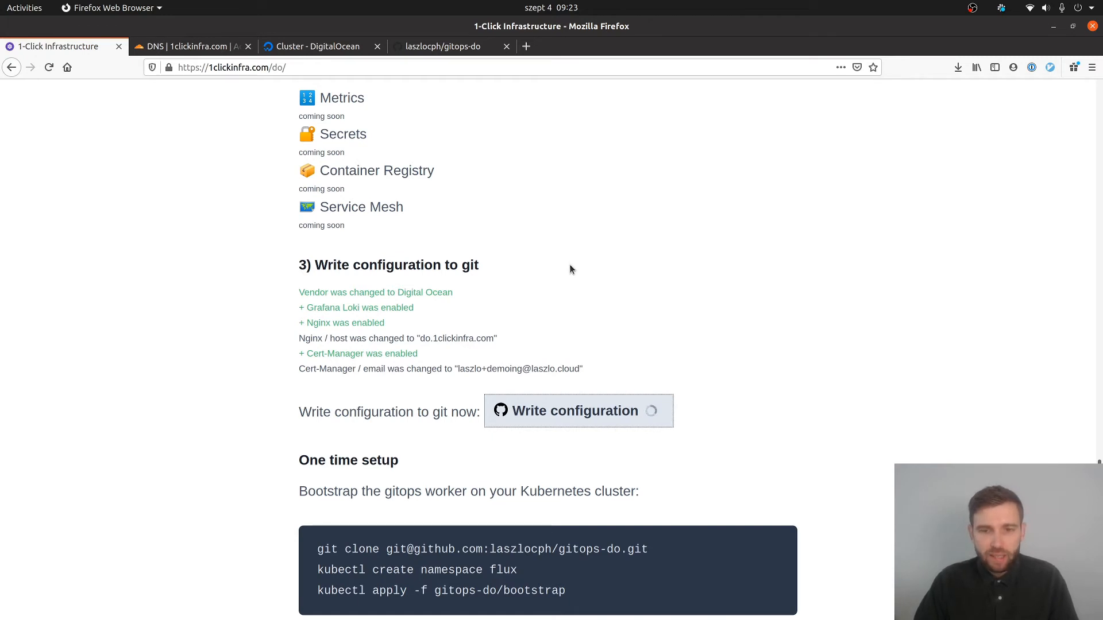
left_click(573, 411)
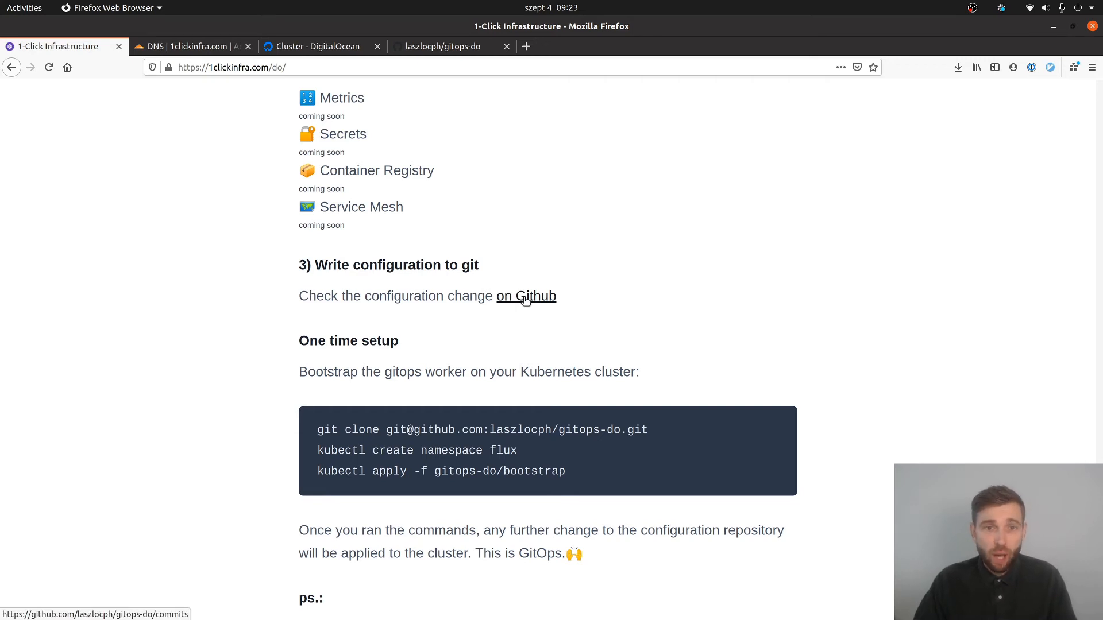
- View the Gitops commit on GitHub and review the generated loki.yaml HelmRelease
left_click(525, 296)
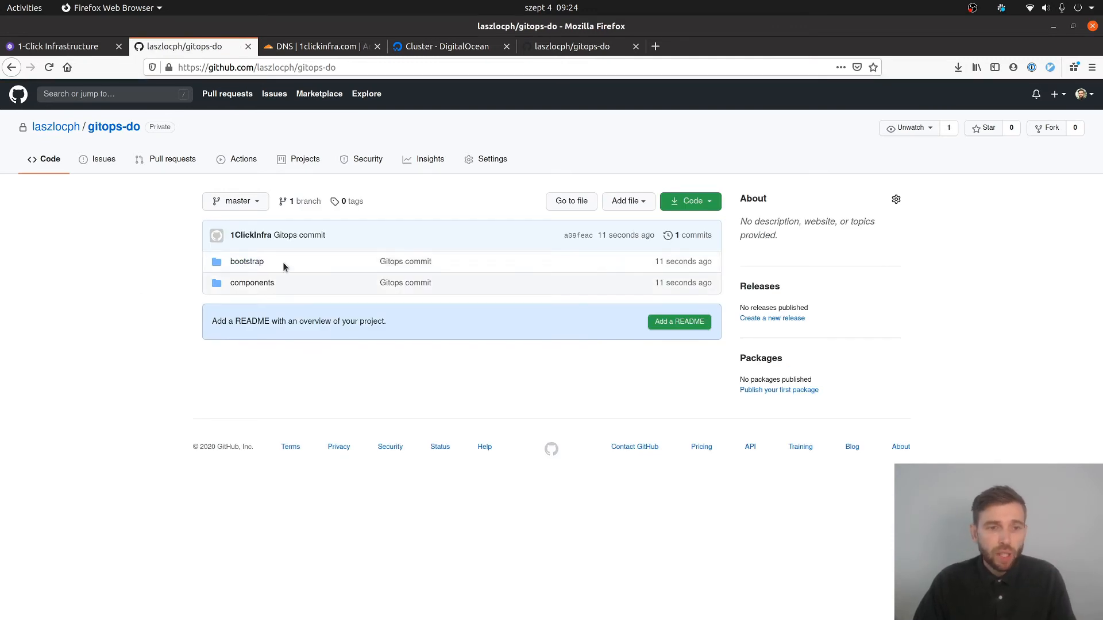
mouse_move(246, 261)
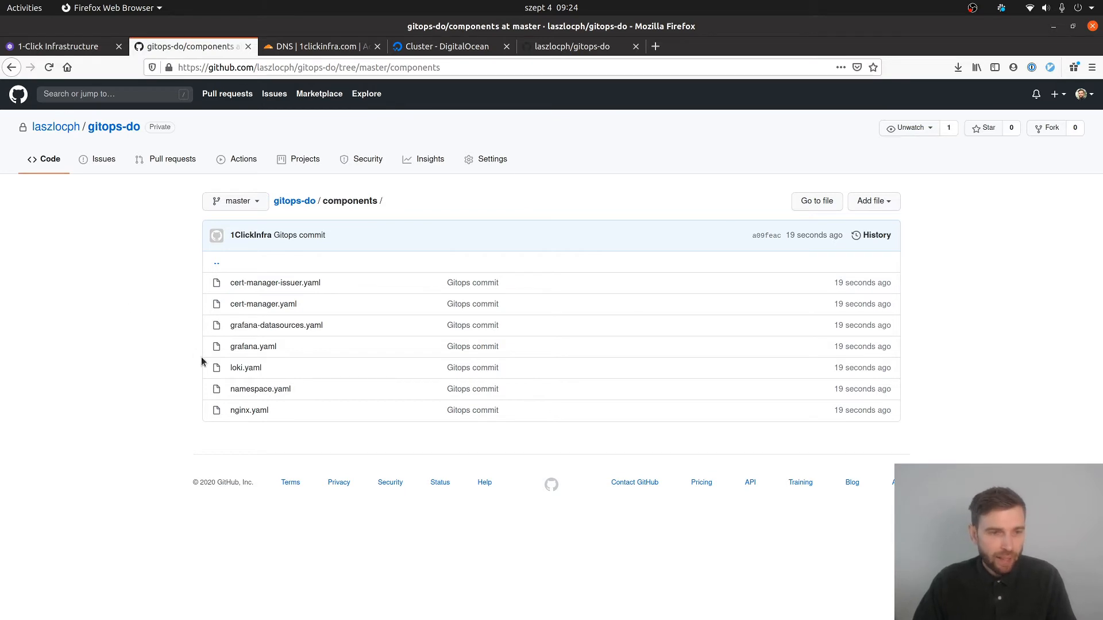
left_click(245, 368)
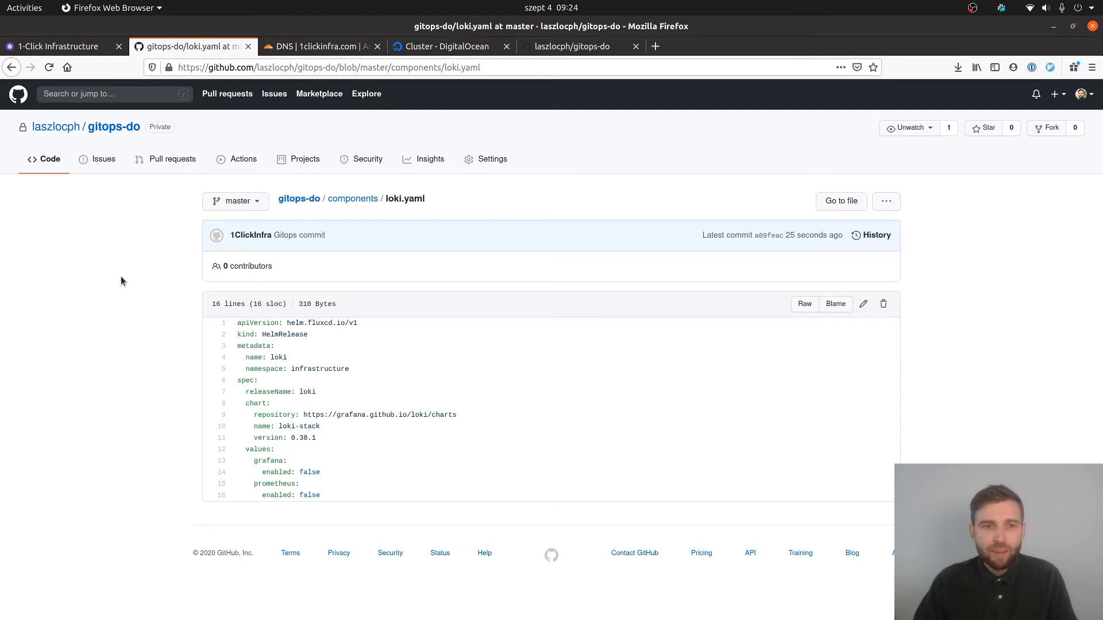
mouse_move(113, 309)
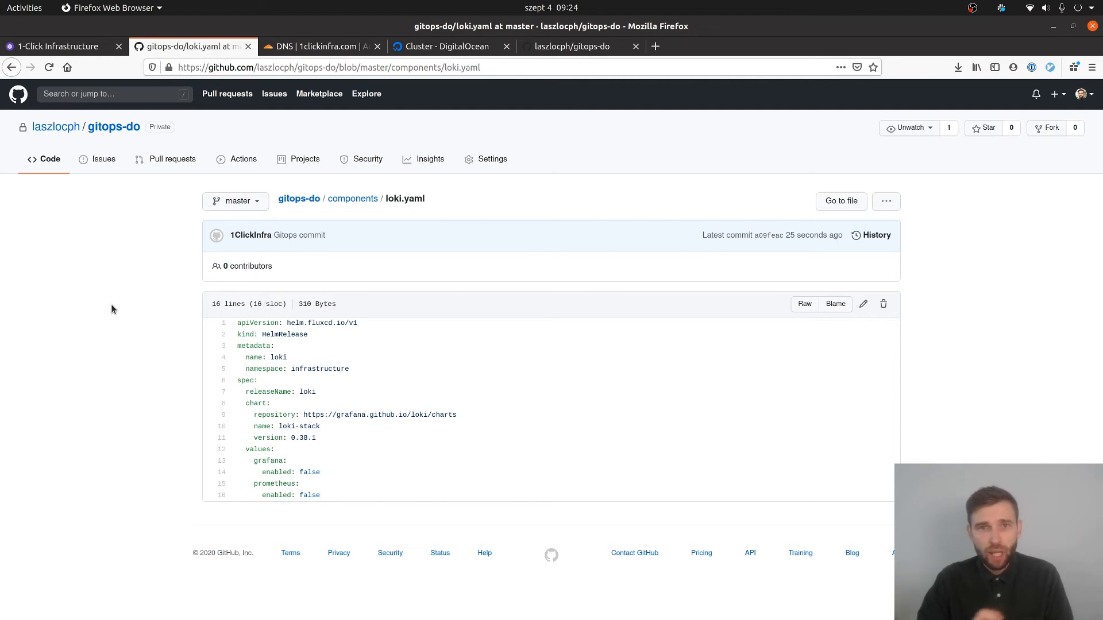
mouse_move(237, 352)
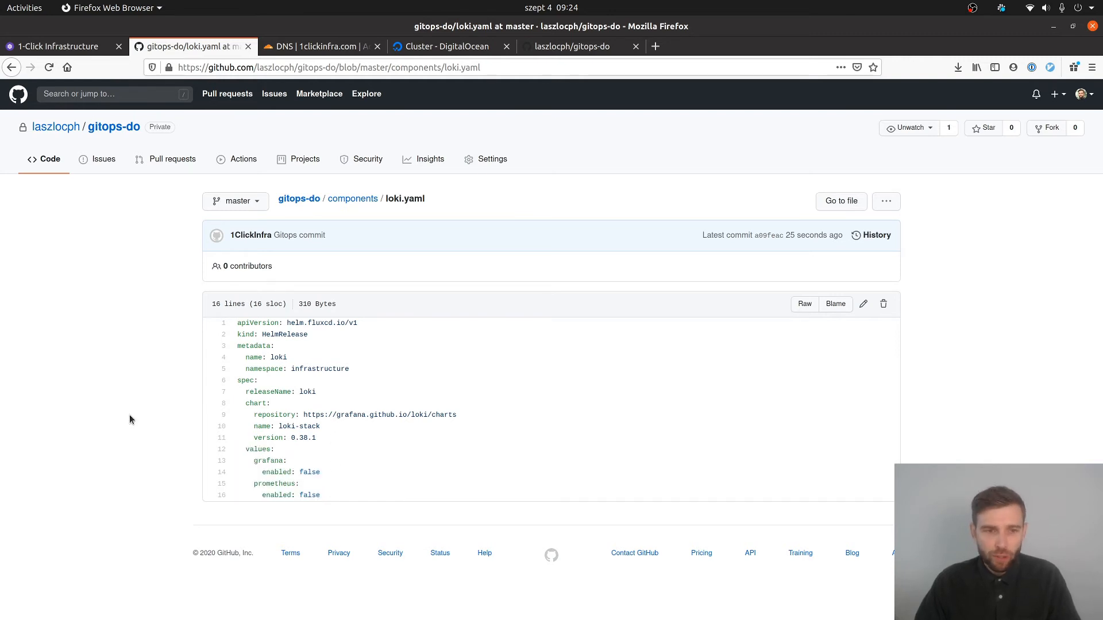
mouse_move(123, 384)
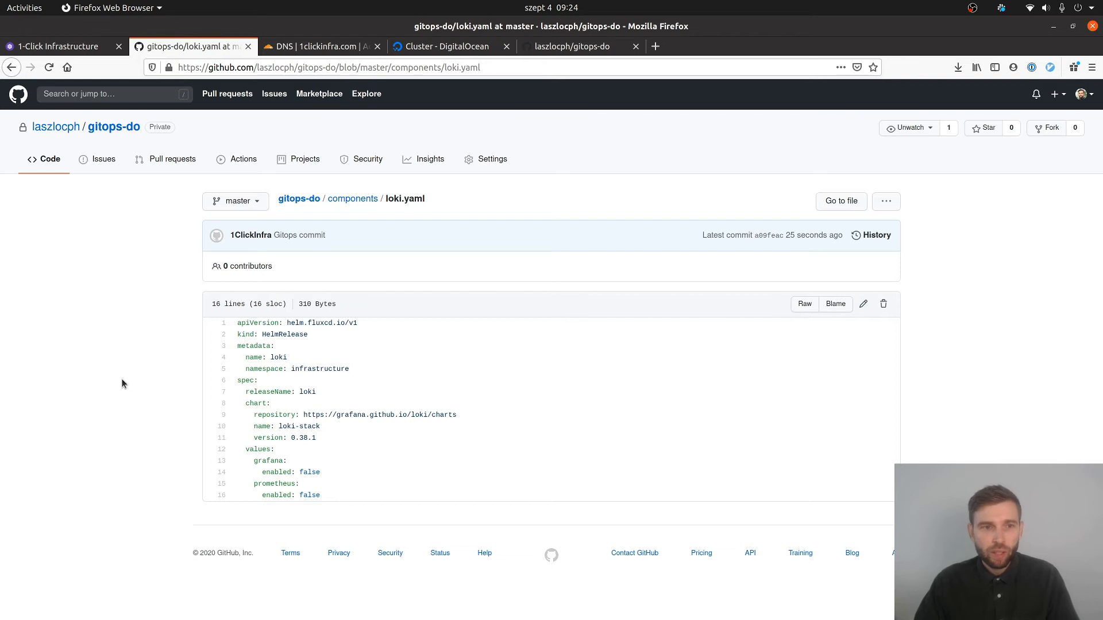
mouse_move(117, 341)
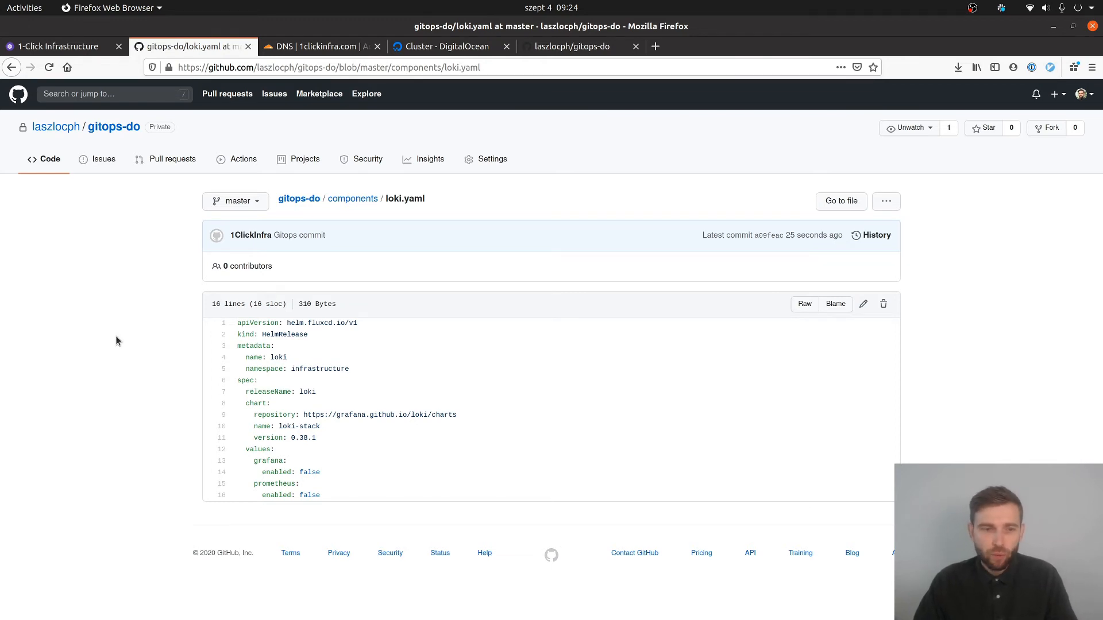
mouse_move(301, 469)
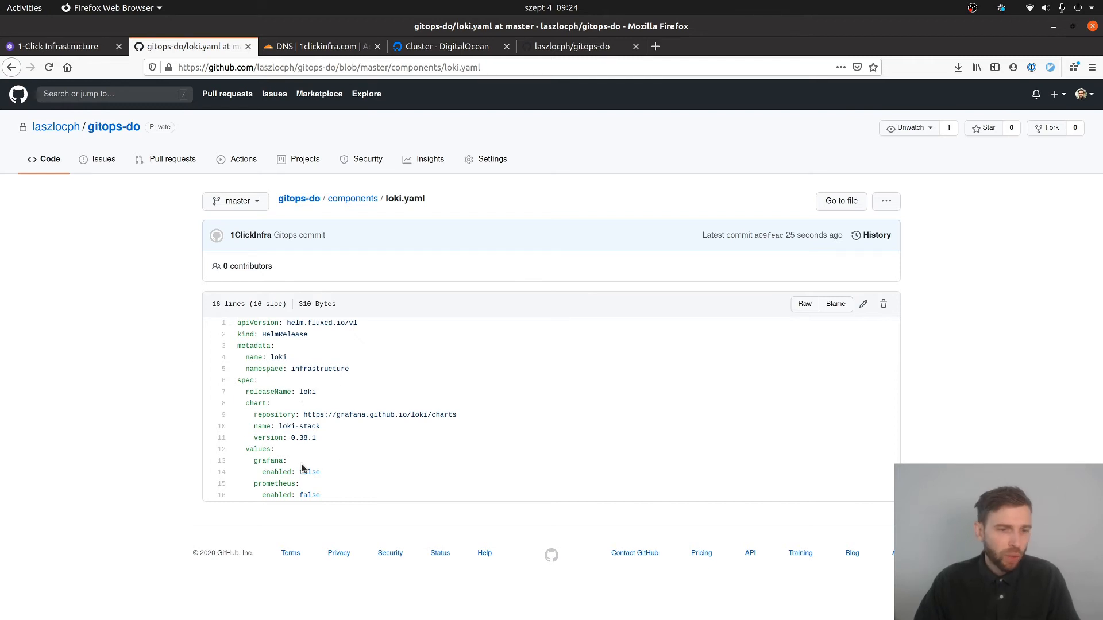
- Review nginx.yaml in the components folder for the nginx-ingress load balancer settings
left_click(353, 199)
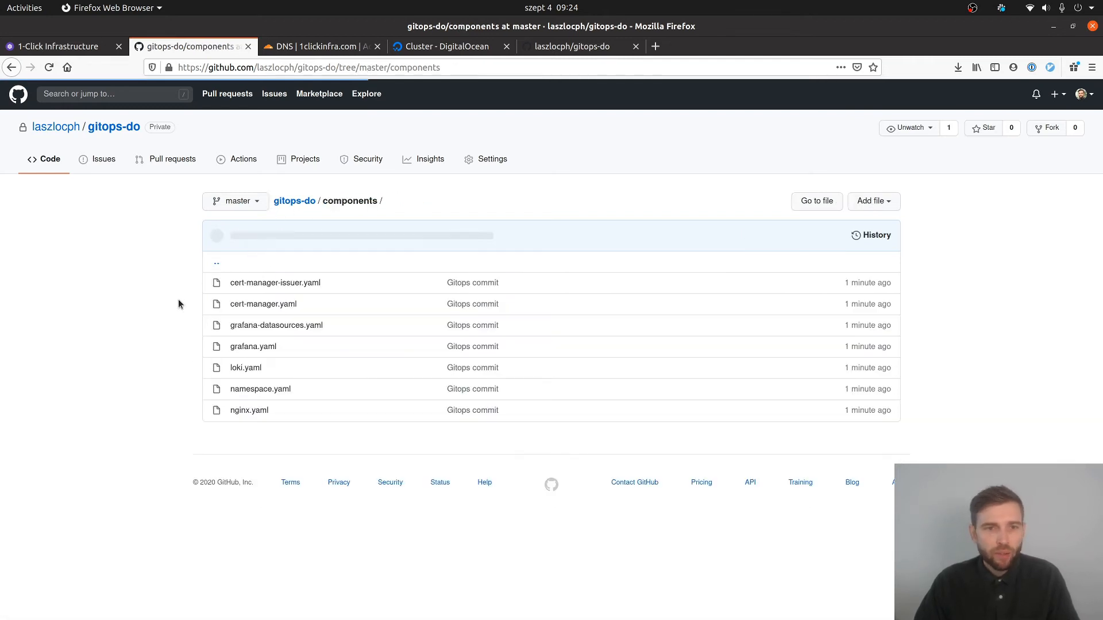
mouse_move(253, 346)
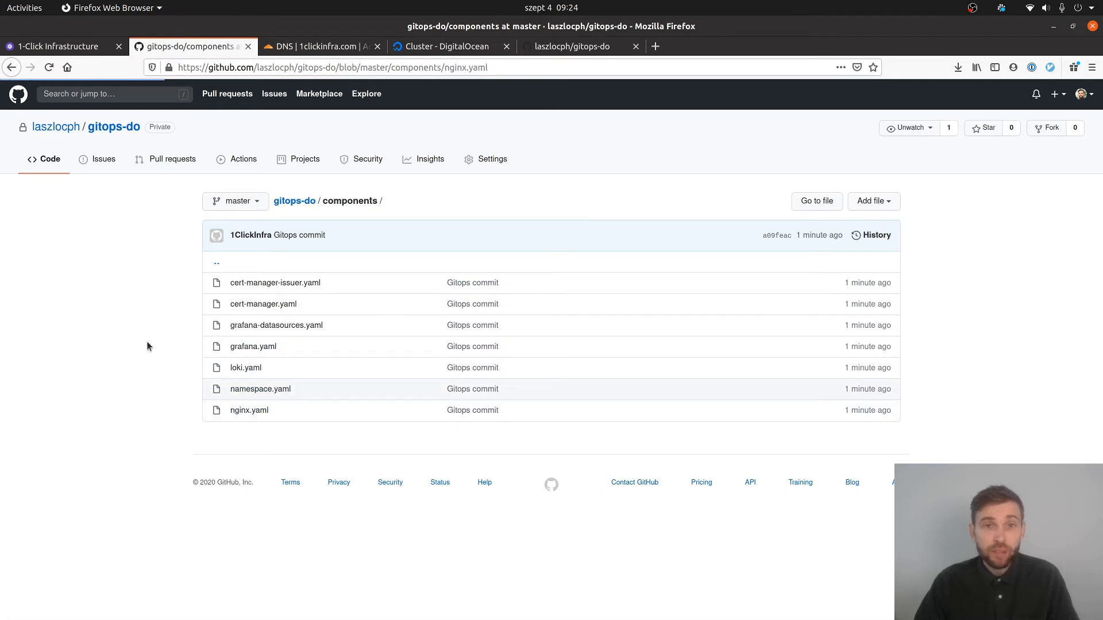
mouse_move(136, 327)
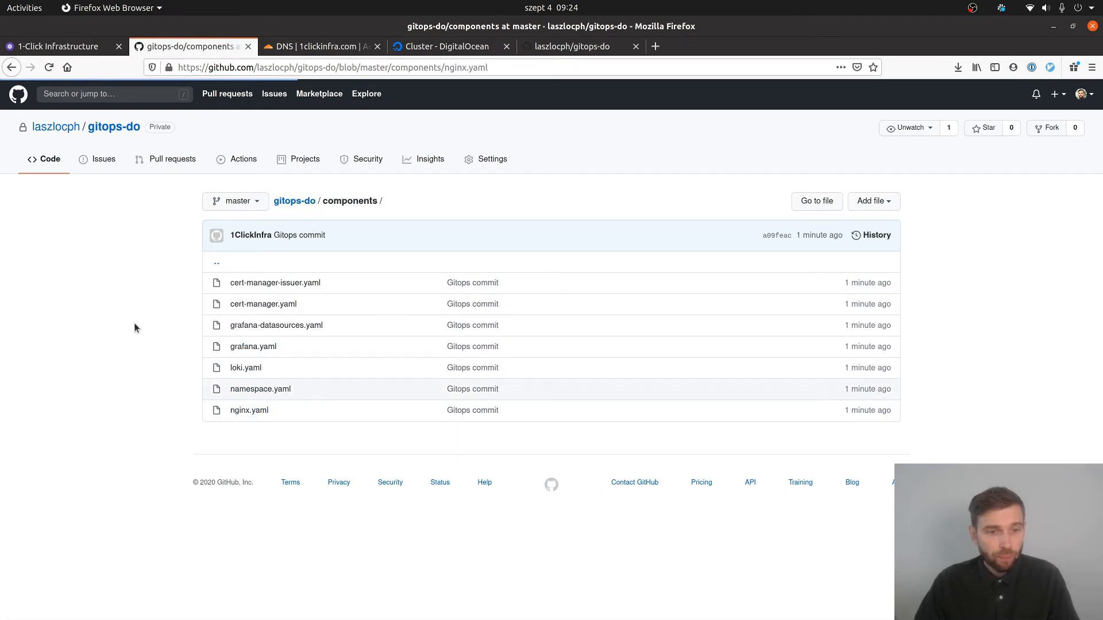
left_click(250, 410)
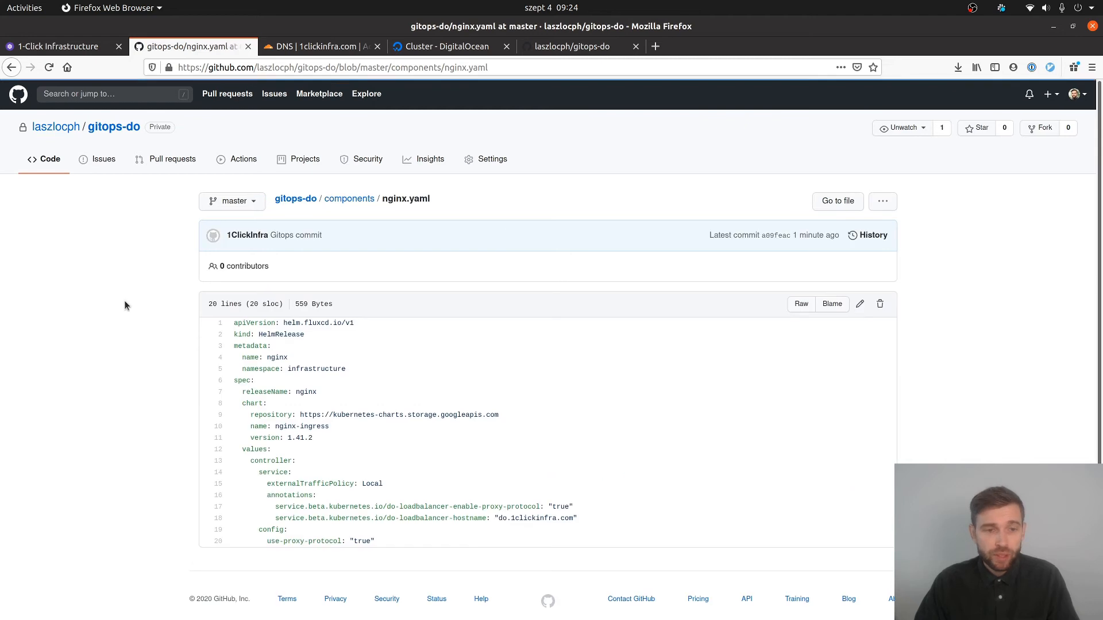
scroll("down", 3)
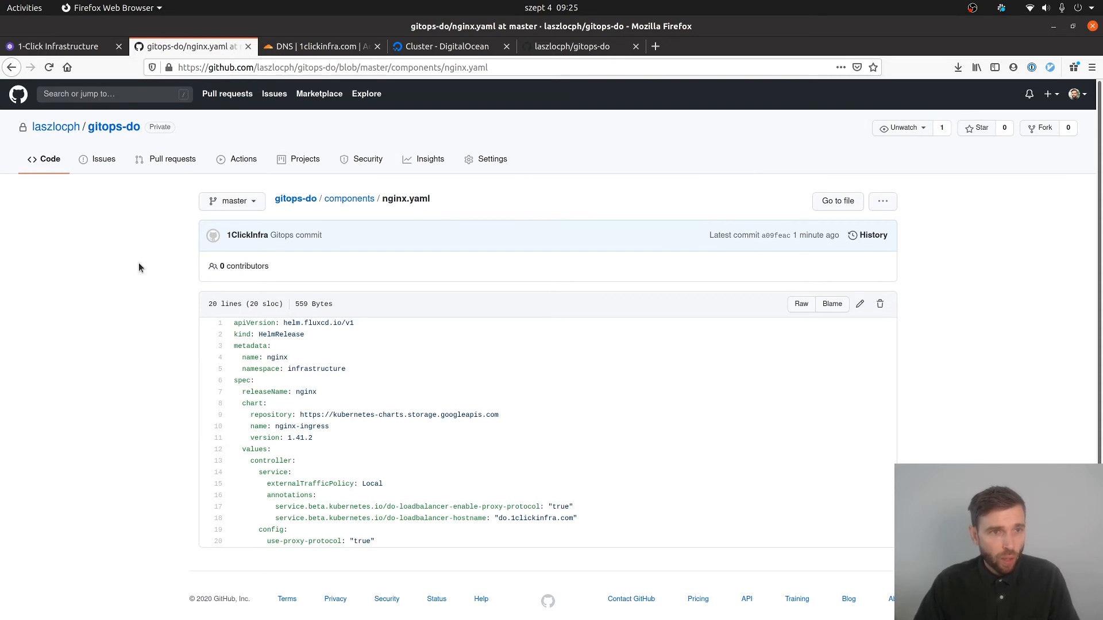
left_click(56, 46)
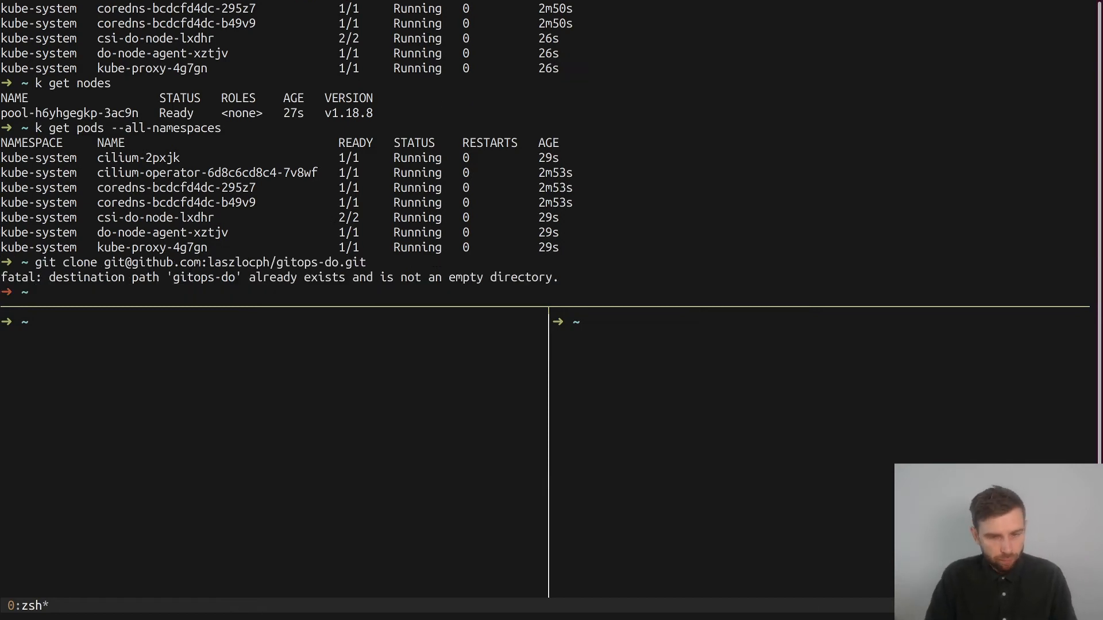
- Make a demoing folder, clone gitops-do there, create the flux namespace and apply the bootstrap manifests
type("mkidr")
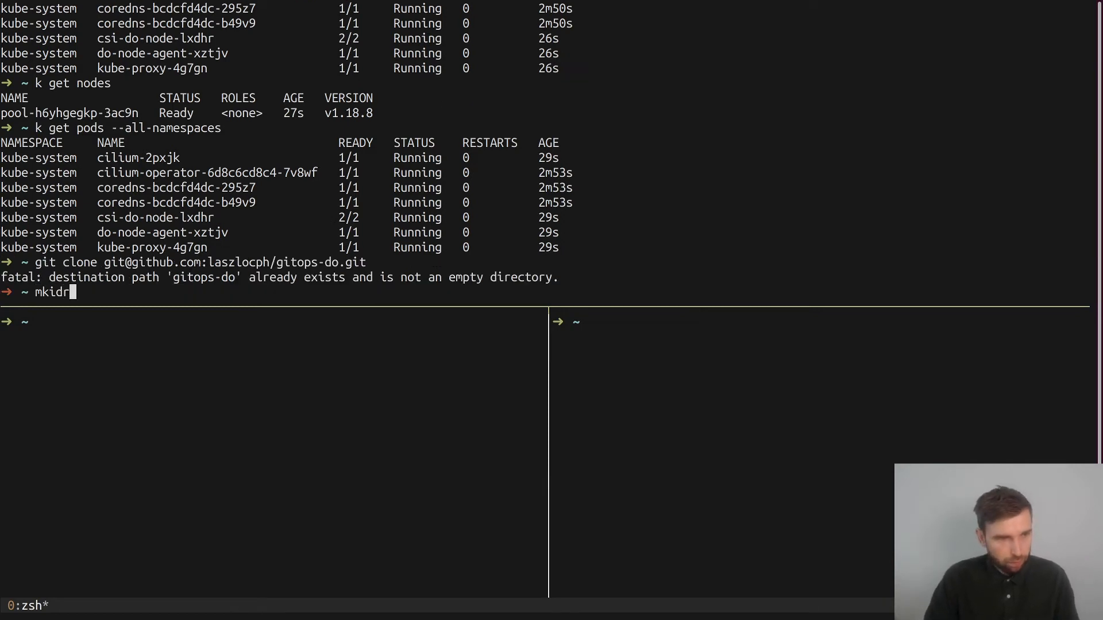
type("demoing")
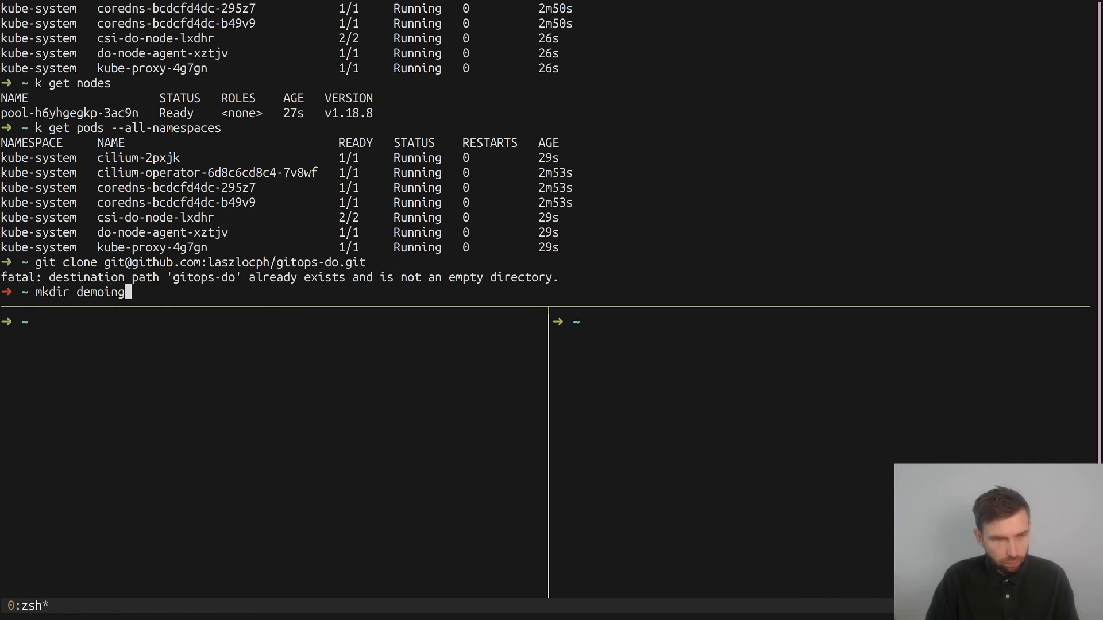
type("cd demo/")
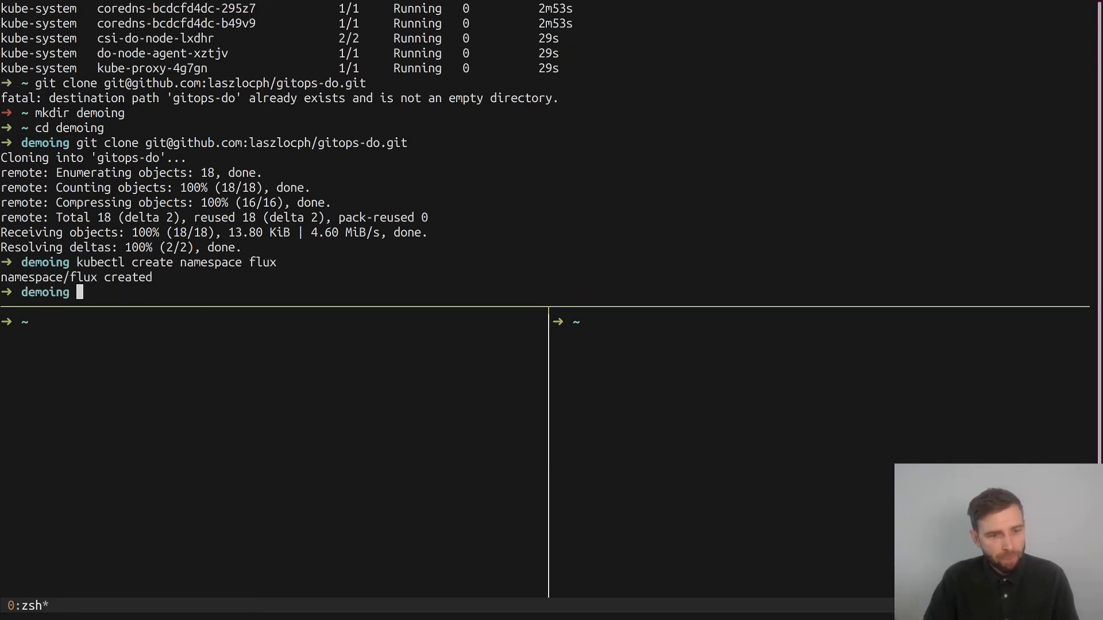
type("k get ns")
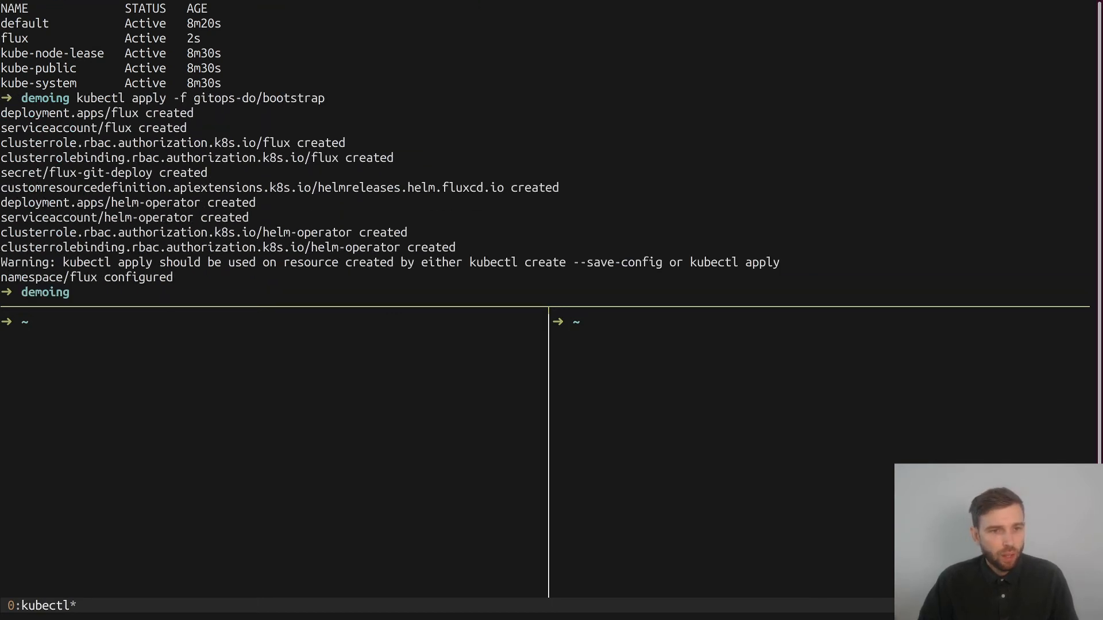
- Re-run 'k get pods -n flux' until flux and helm-operator are Running, then list namespaces
type("k get -n")
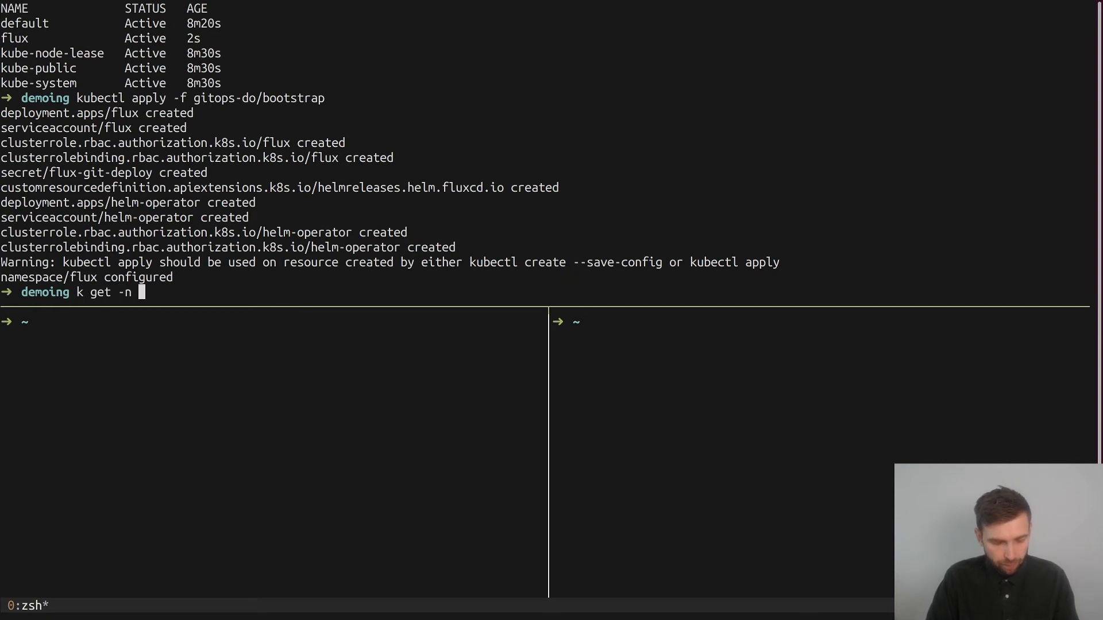
type("flux")
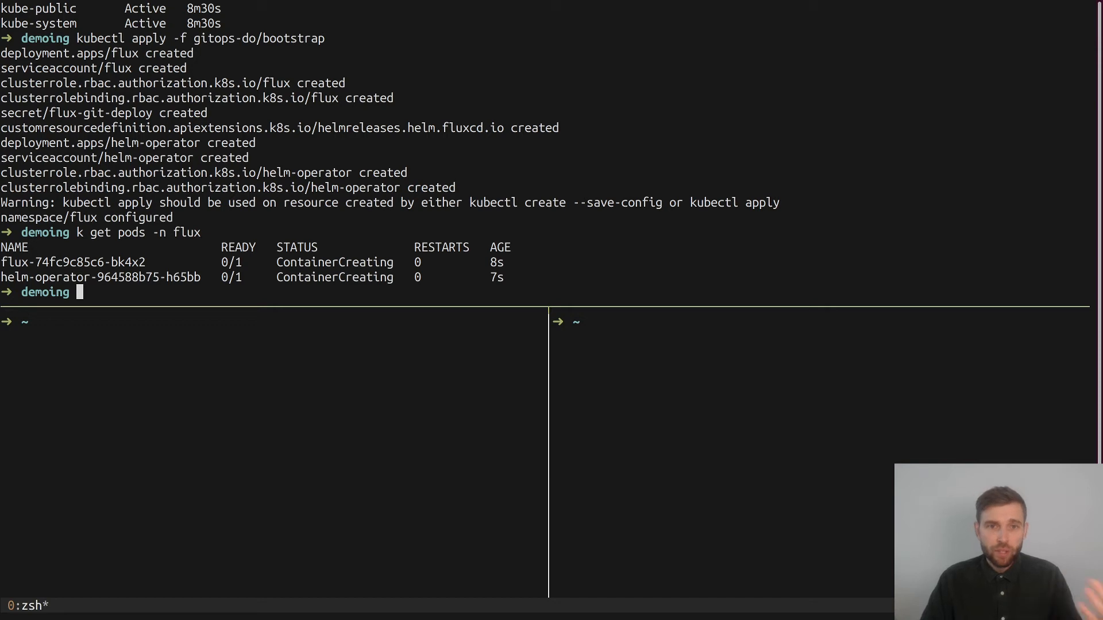
type("k get pods -n flux")
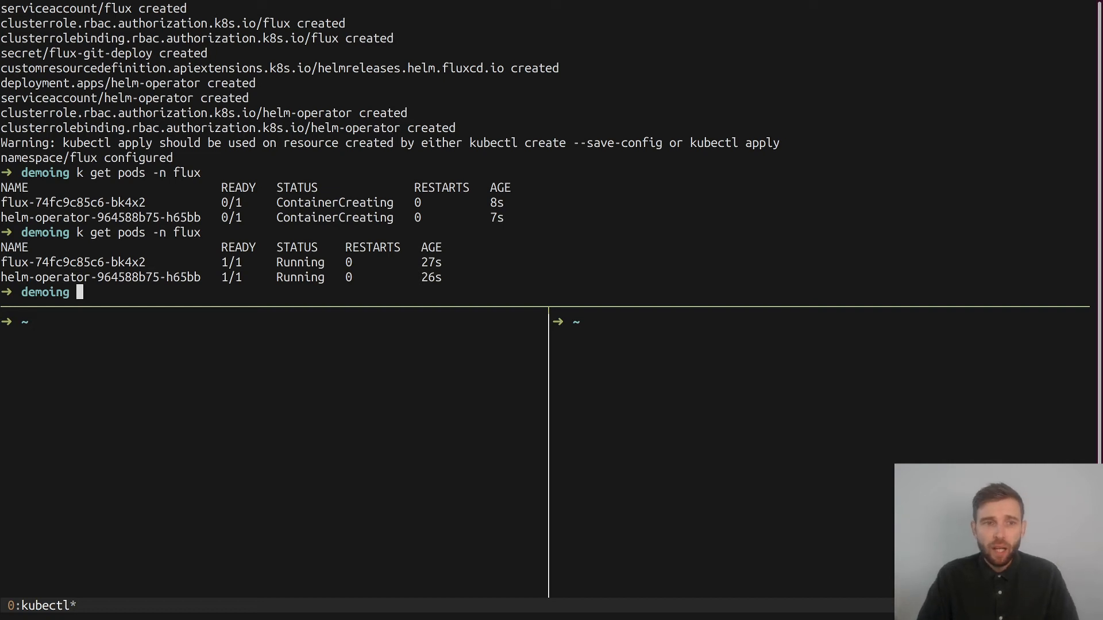
type("k get ns")
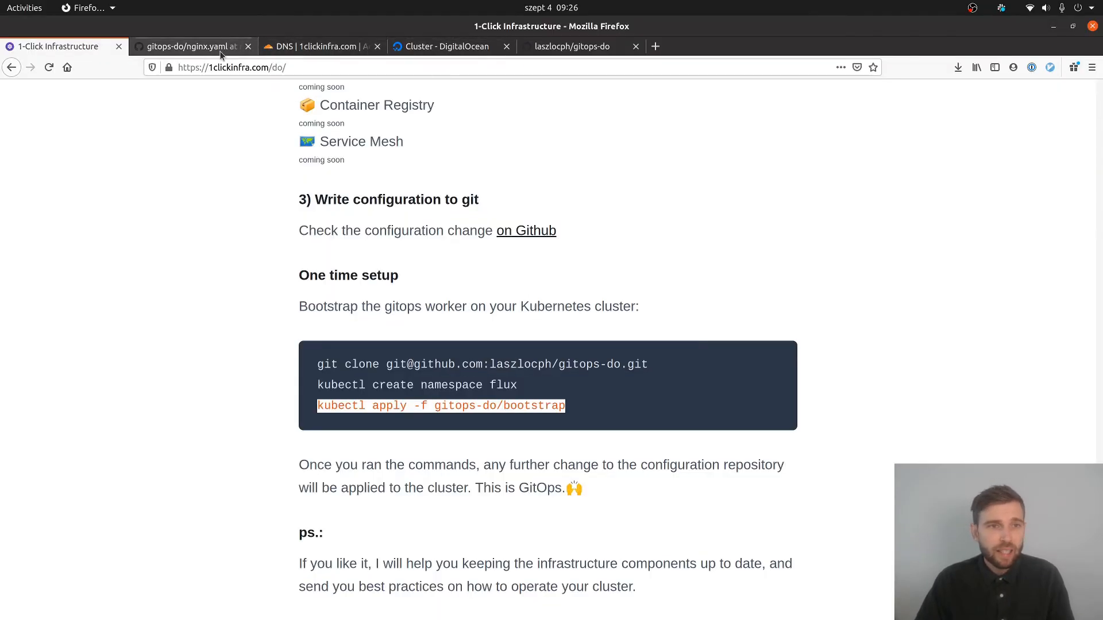
- Review namespace.yaml defining the infrastructure namespace in gitops-do, then return to the terminal
left_click(190, 46)
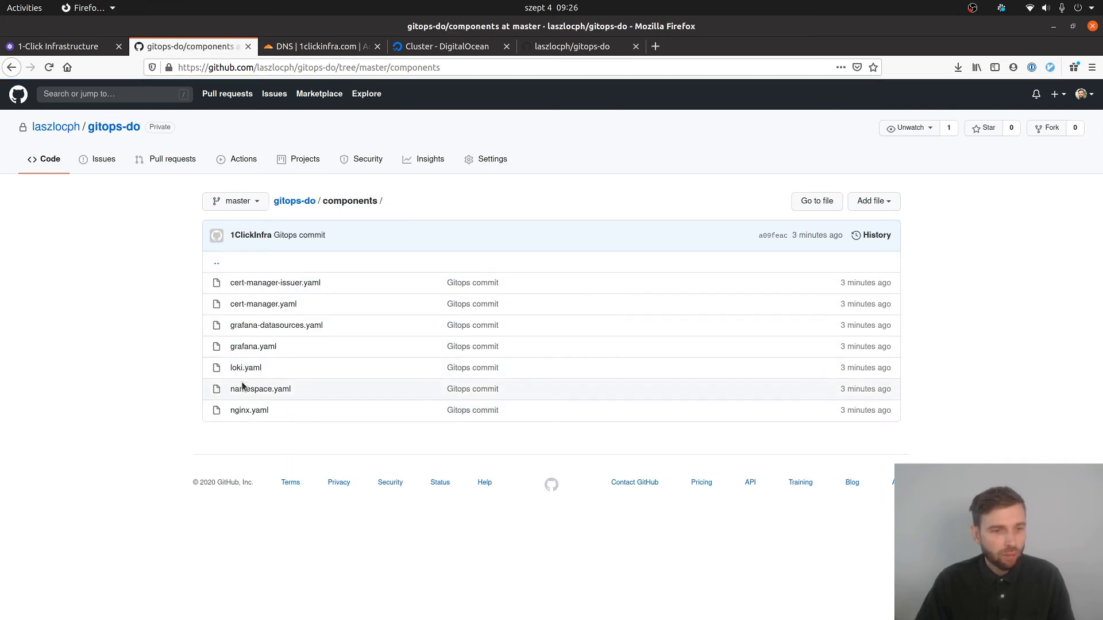
left_click(260, 389)
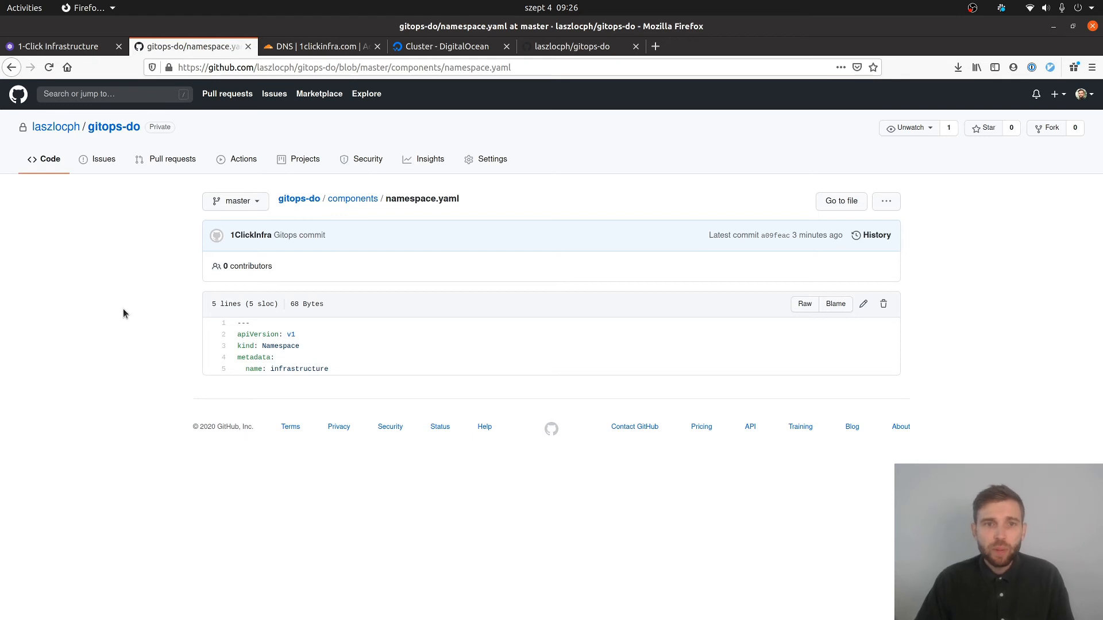
key("alt+Tab")
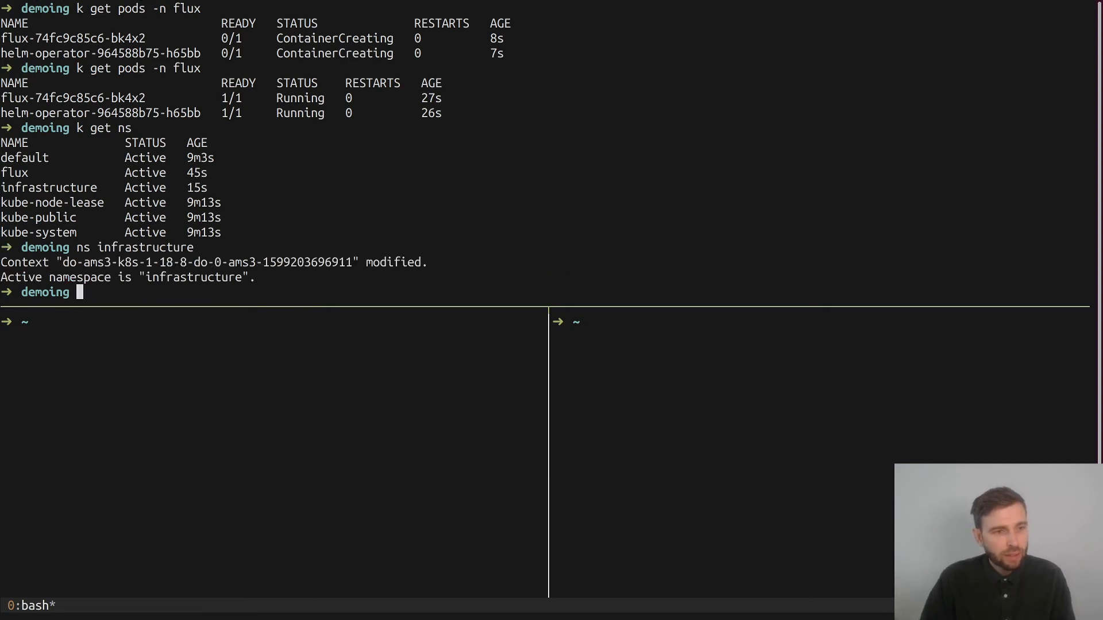
- List the pods deployed in the infrastructure namespace with 'k get pods'
type("k get pods")
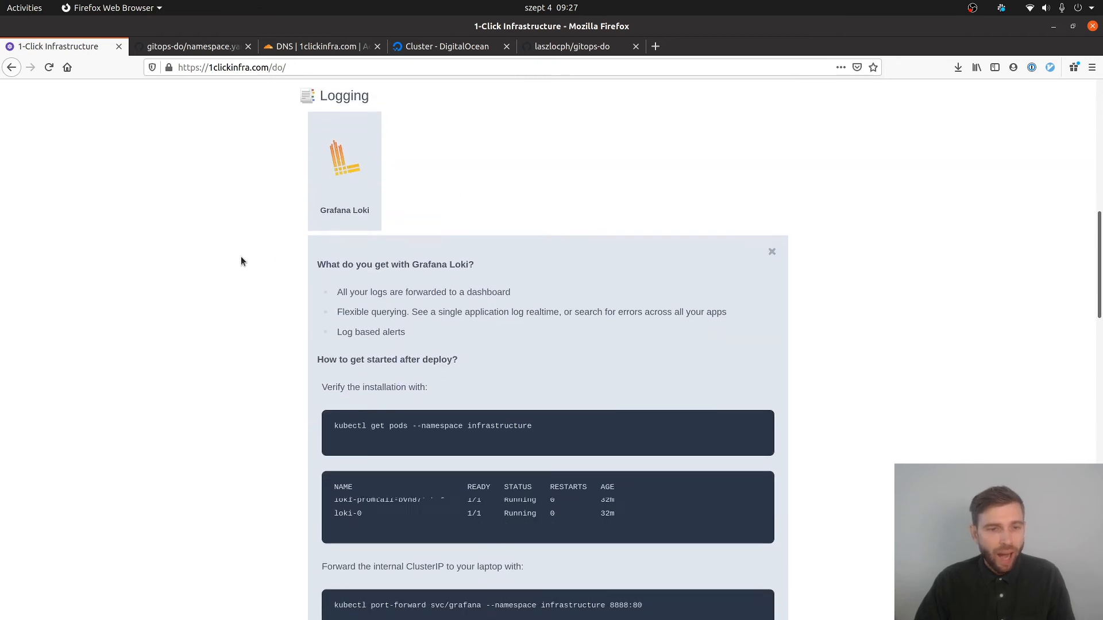
scroll("down", 3)
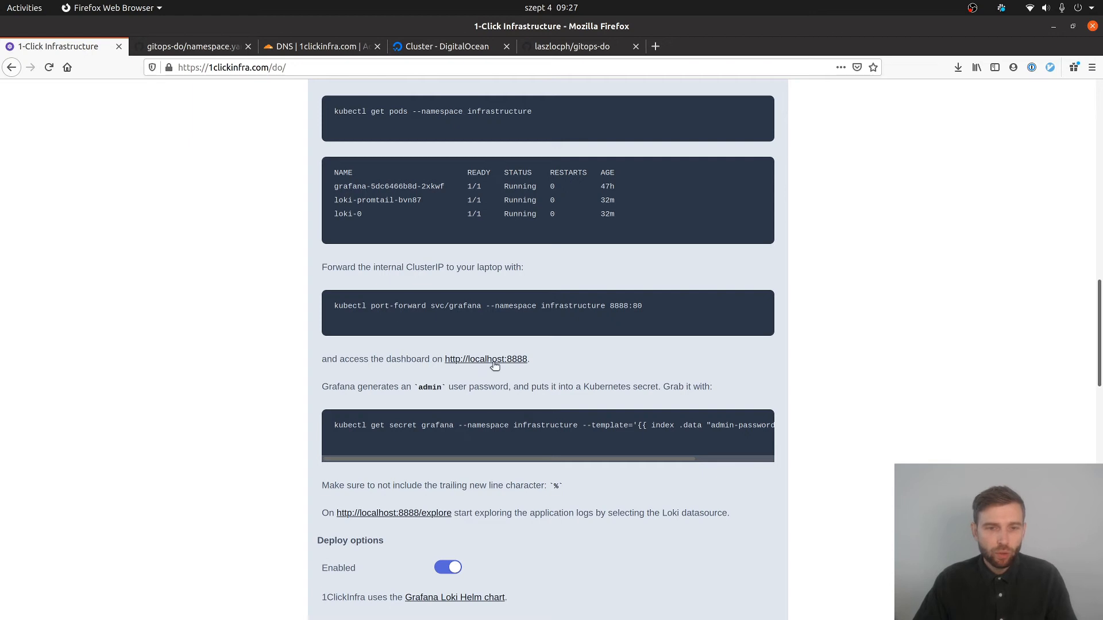
mouse_move(471, 368)
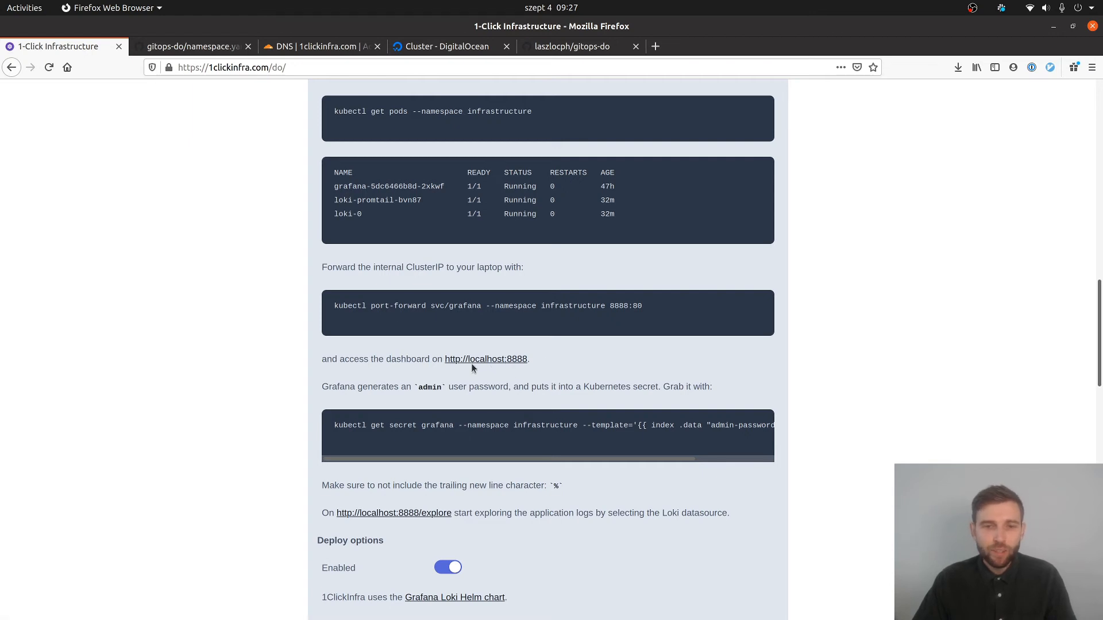
mouse_move(240, 344)
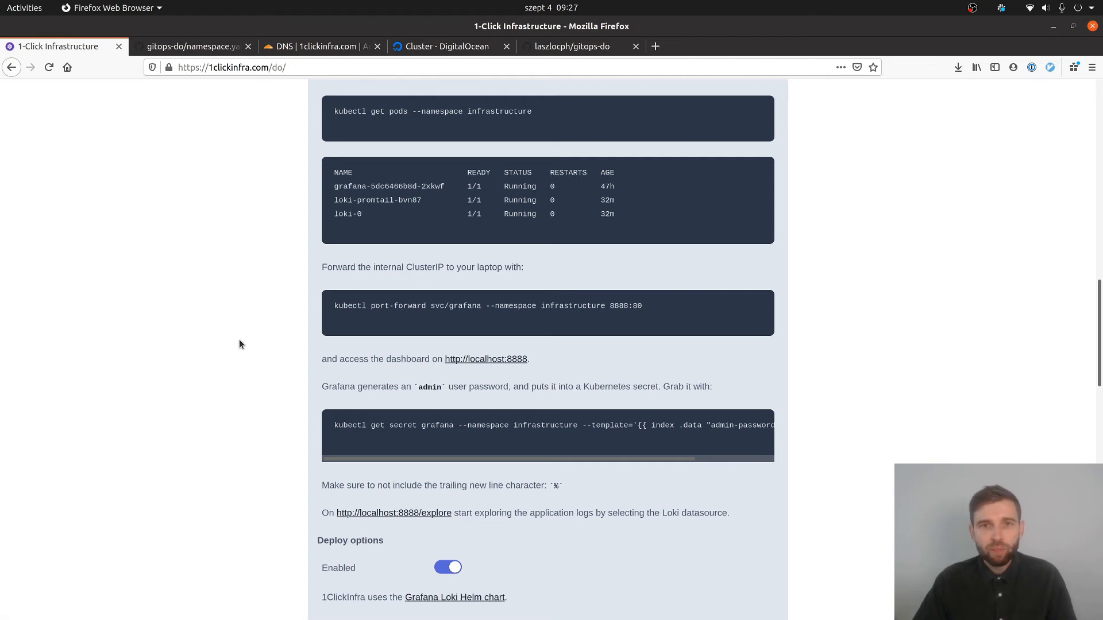
- List the infrastructure pods and ingresses, selecting the grafana.do.1clickinfra.com host name
key("alt+Tab")
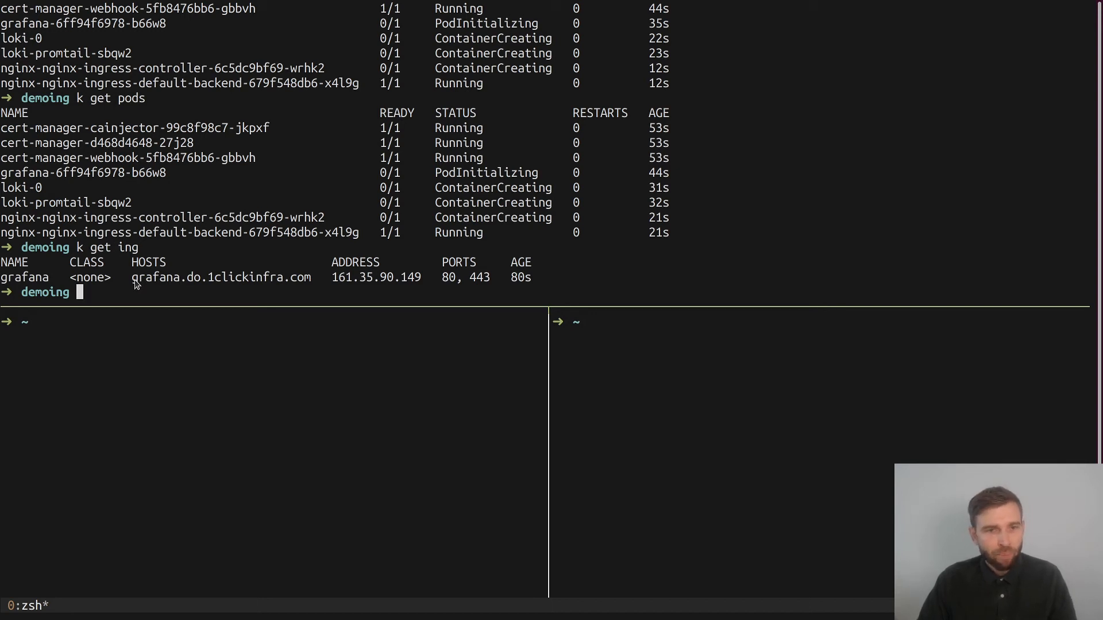
double_click(197, 277)
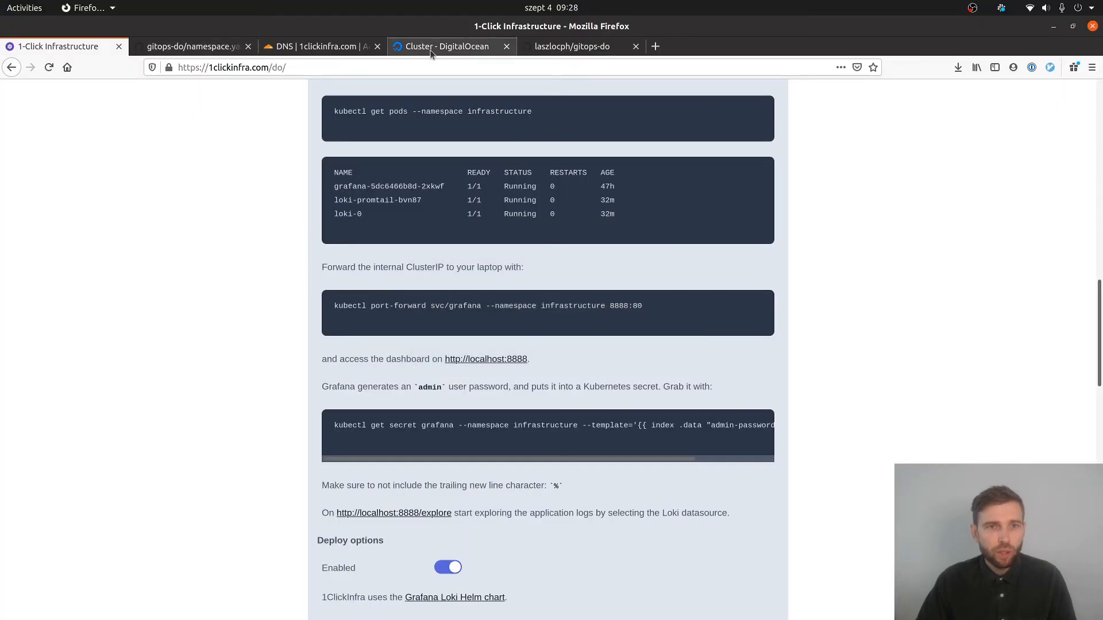
- Show DigitalOcean's Networking load balancers list with the newly provisioning load balancer
left_click(447, 46)
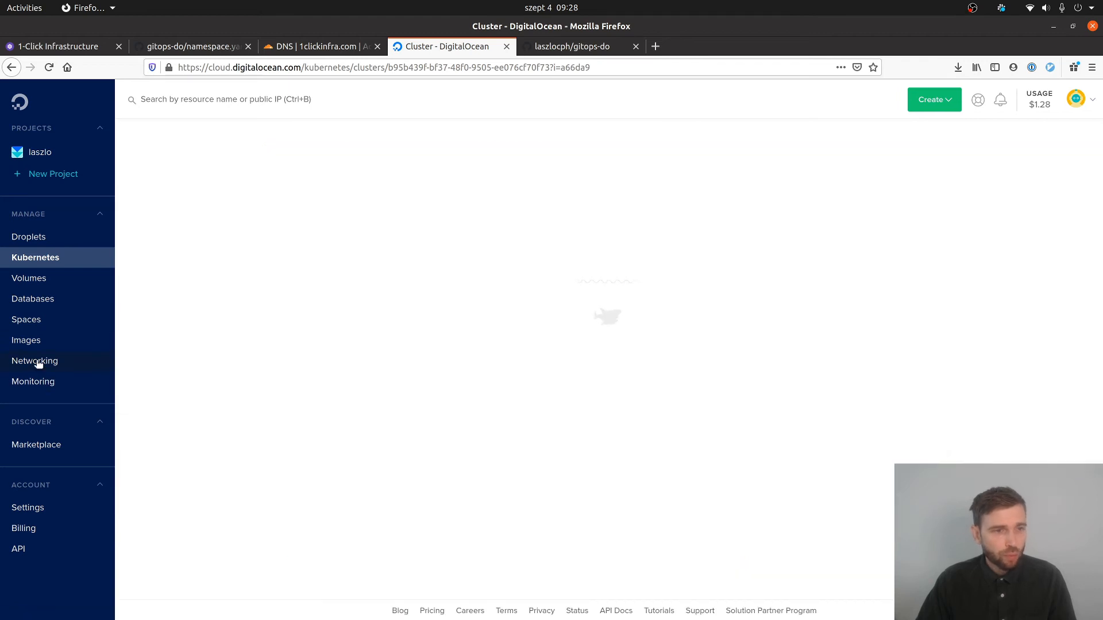
left_click(34, 360)
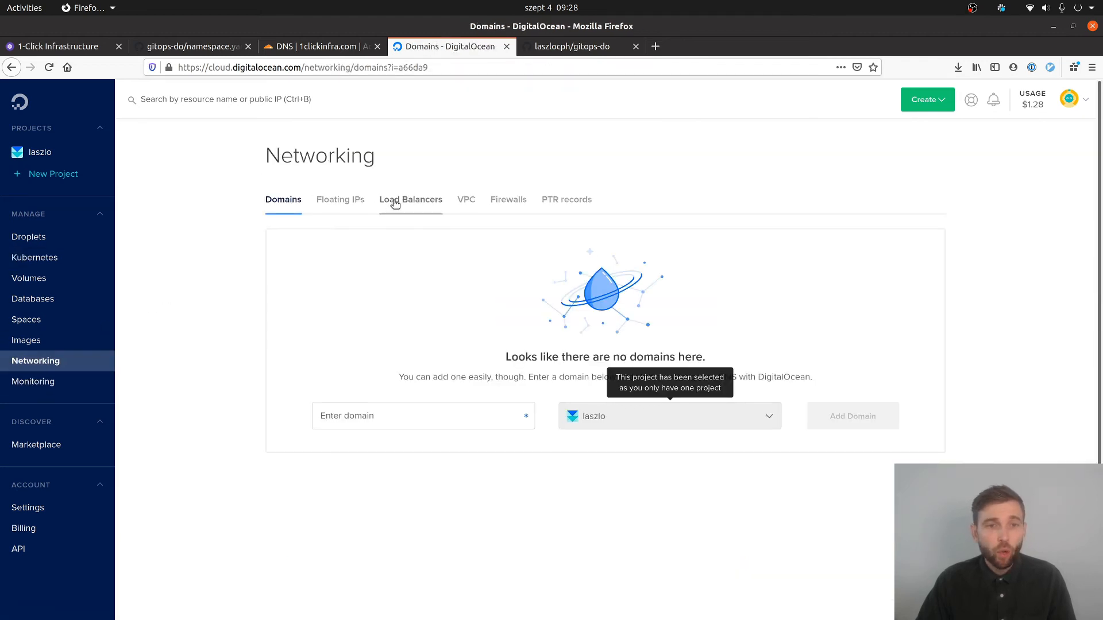
left_click(412, 199)
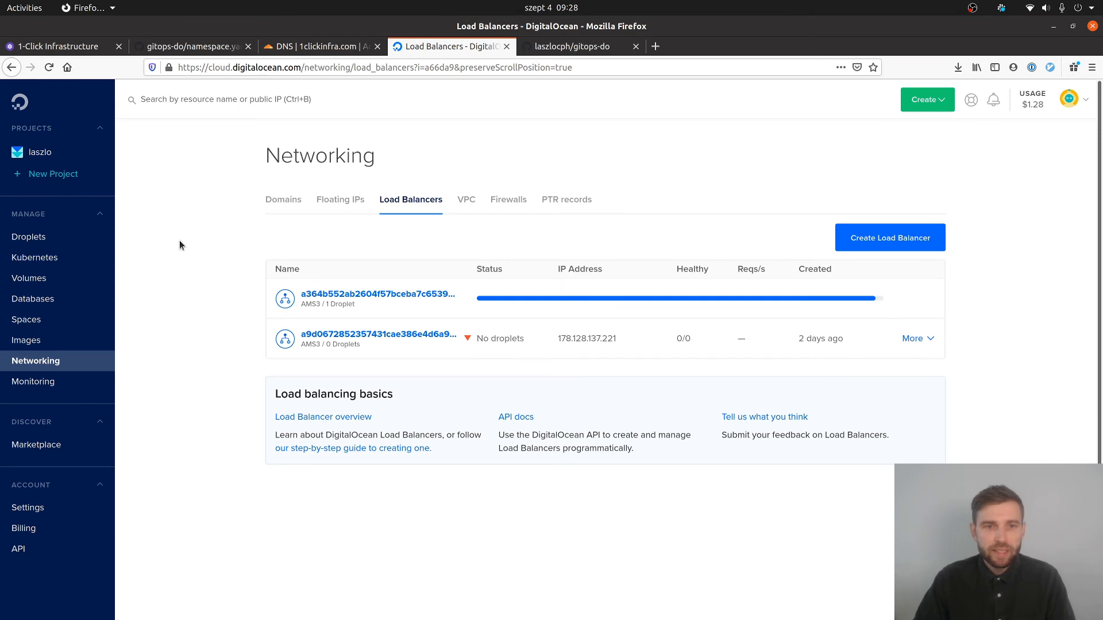
mouse_move(576, 308)
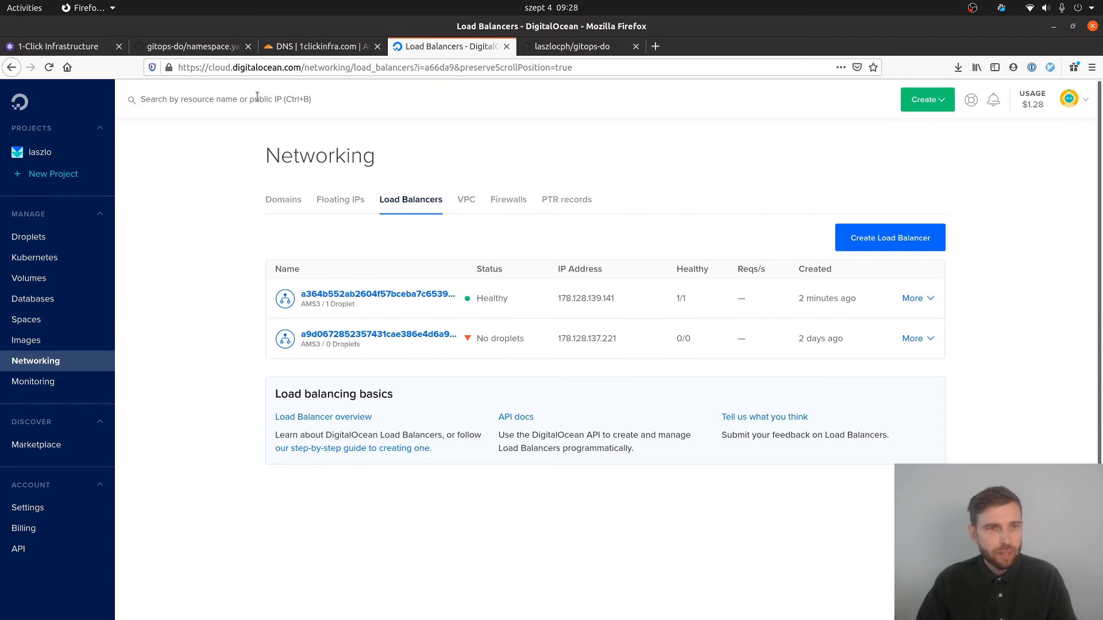
- Change the Cloudflare *.do A record's IPv4 address to 178.128.139.141 and save it
left_click(318, 46)
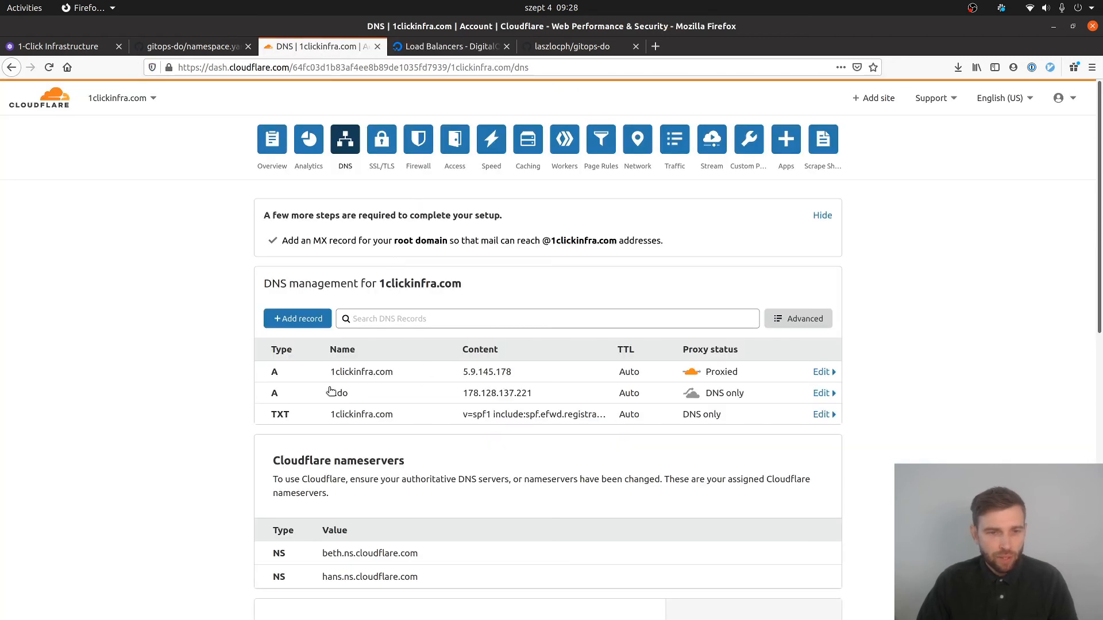
left_click(820, 393)
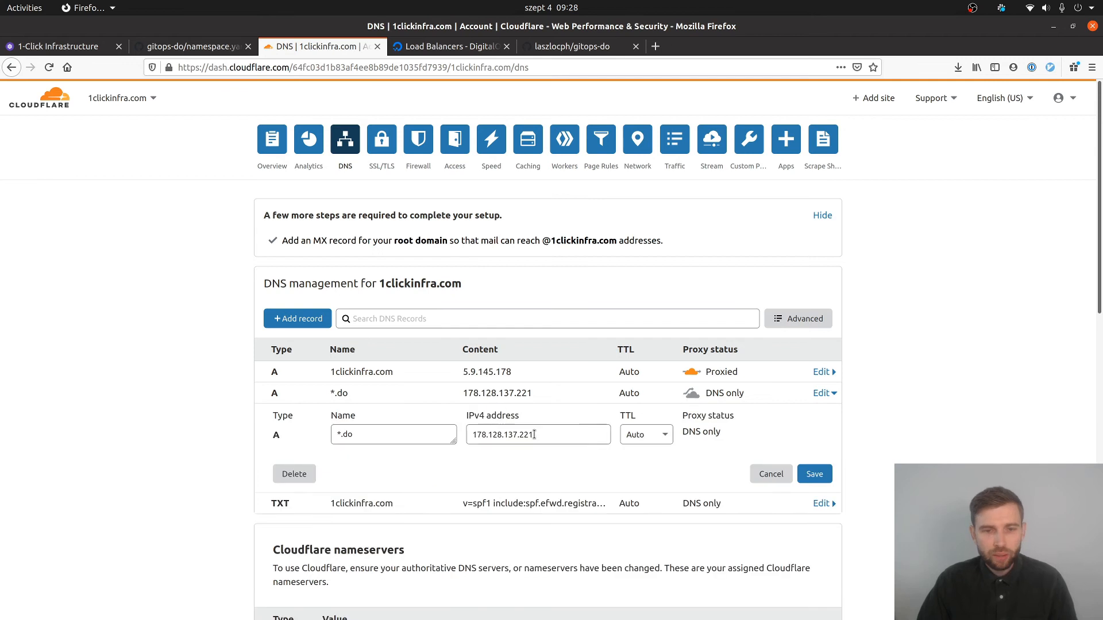
type("178.128.139.141")
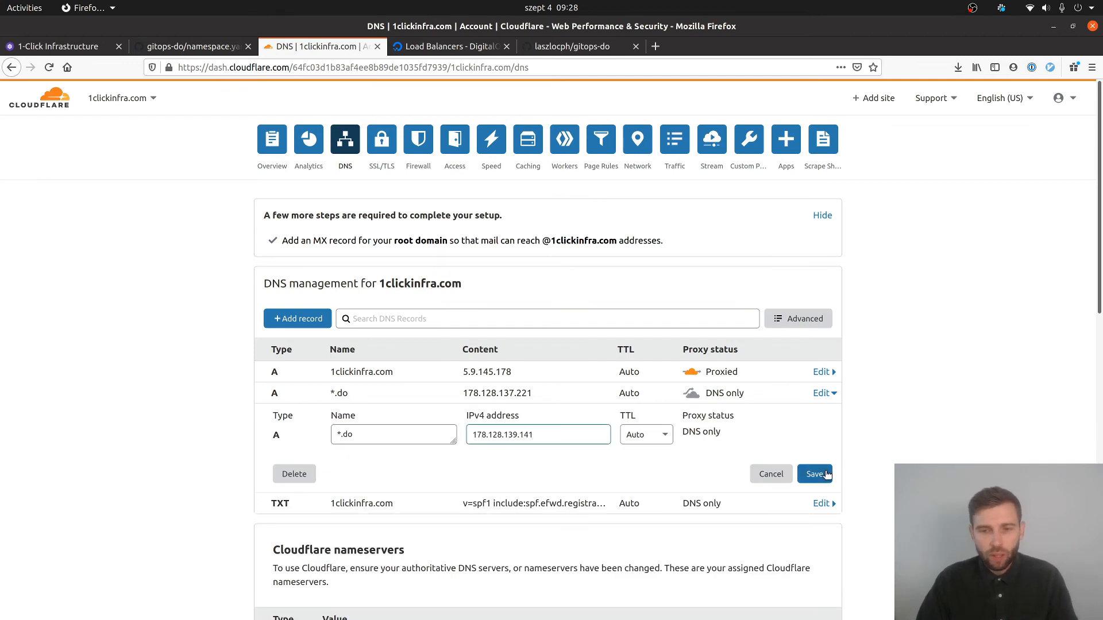
left_click(814, 473)
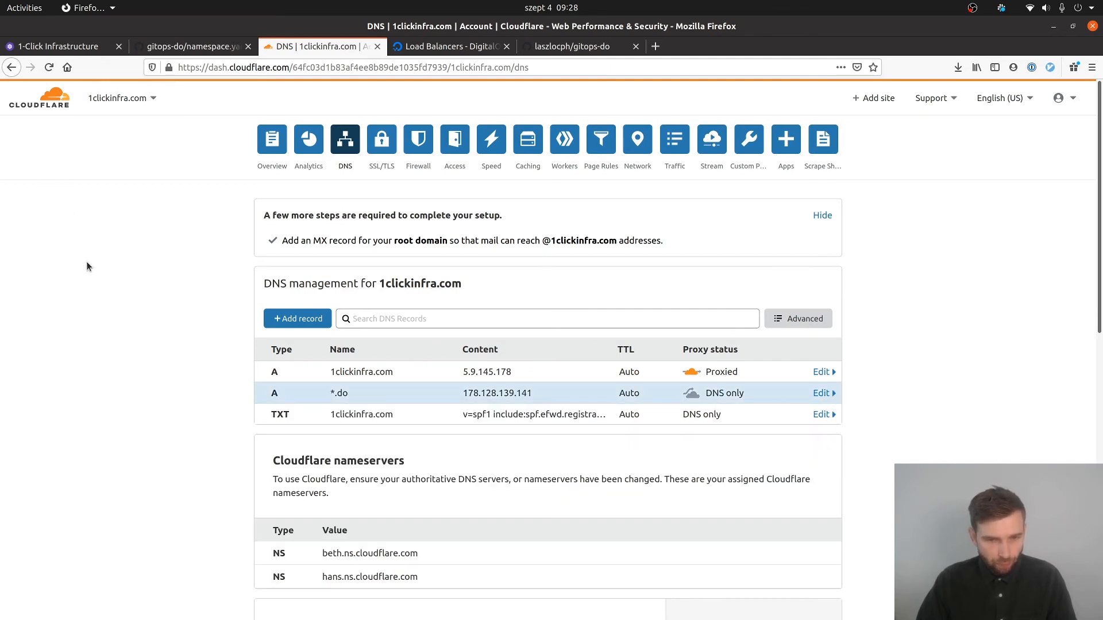
mouse_move(183, 240)
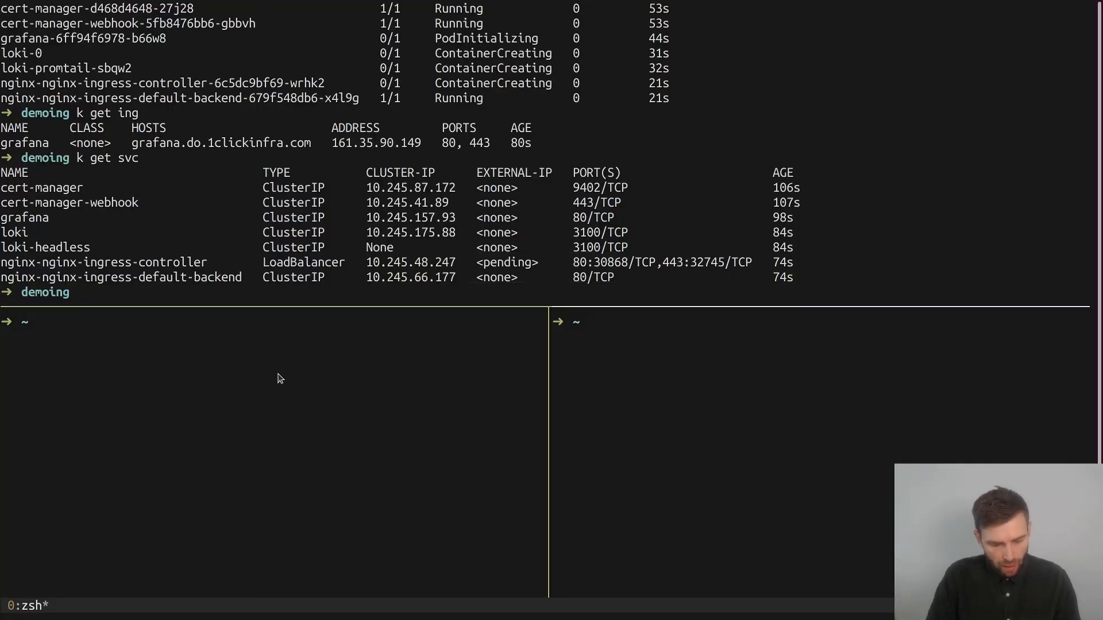
- Run nslookup grafana.do.1clickinfra.com and confirm it resolves to 178.128.139.141
type("nslookup grafana.do.1clickinfra.com")
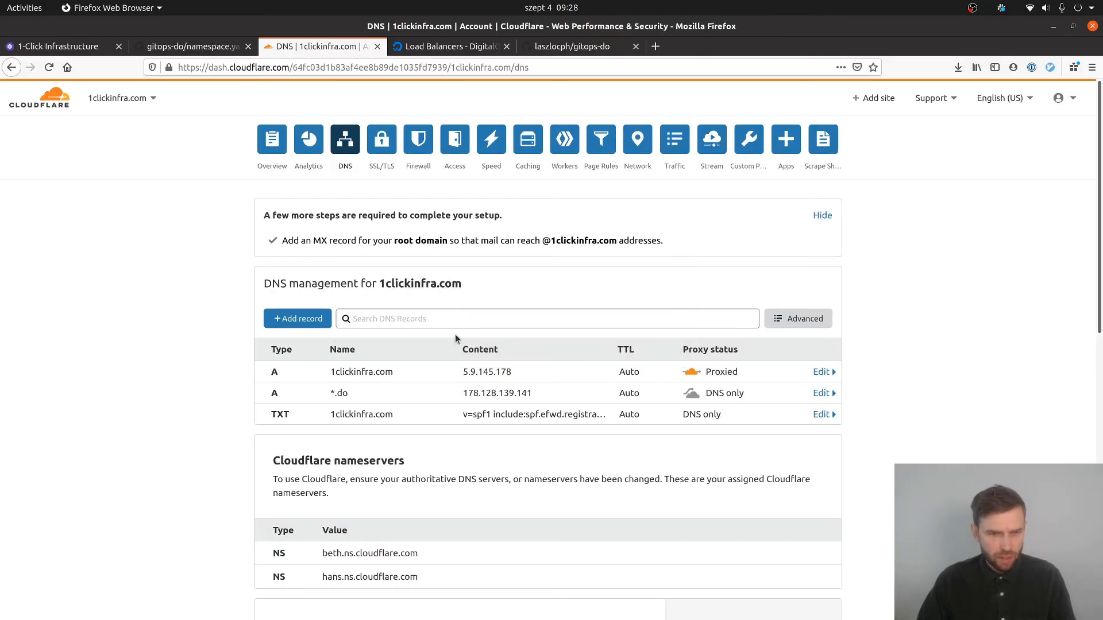
left_click(447, 46)
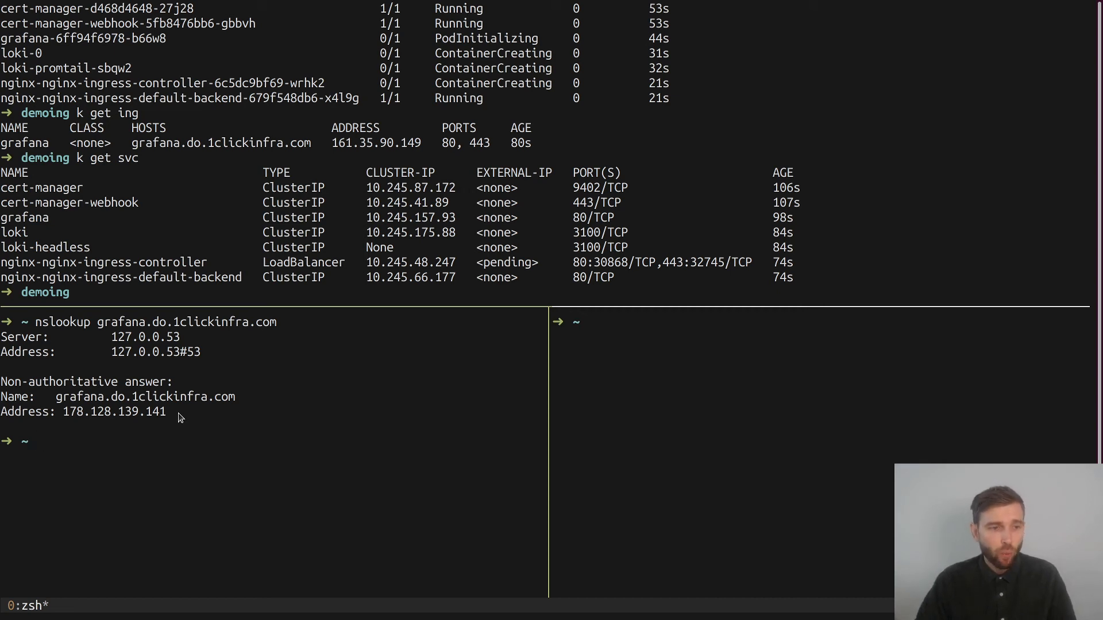
double_click(145, 396)
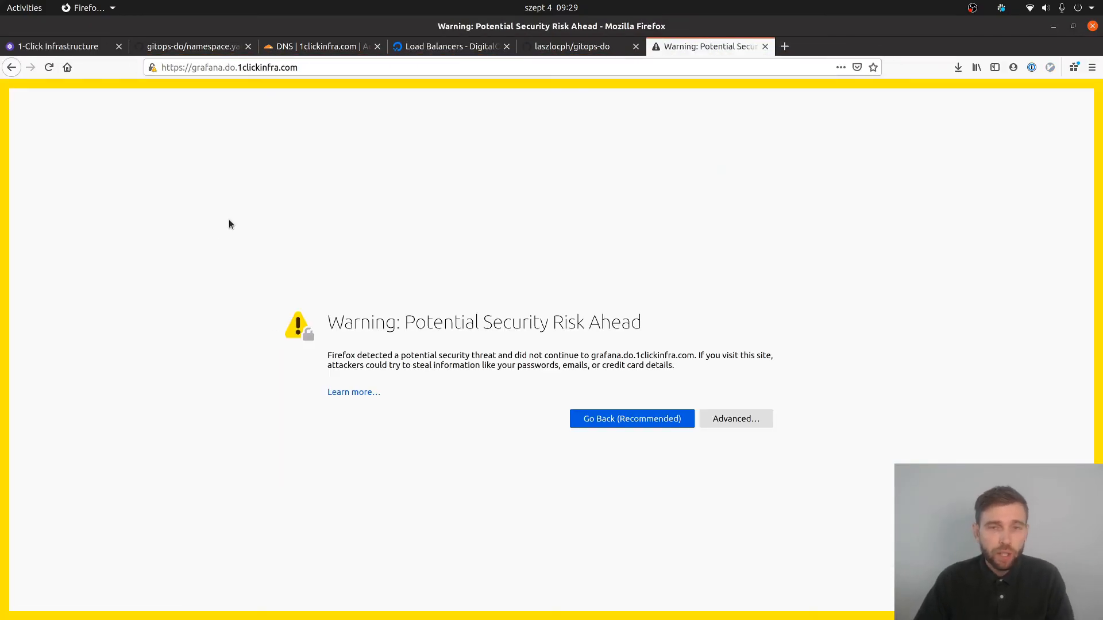
mouse_move(234, 214)
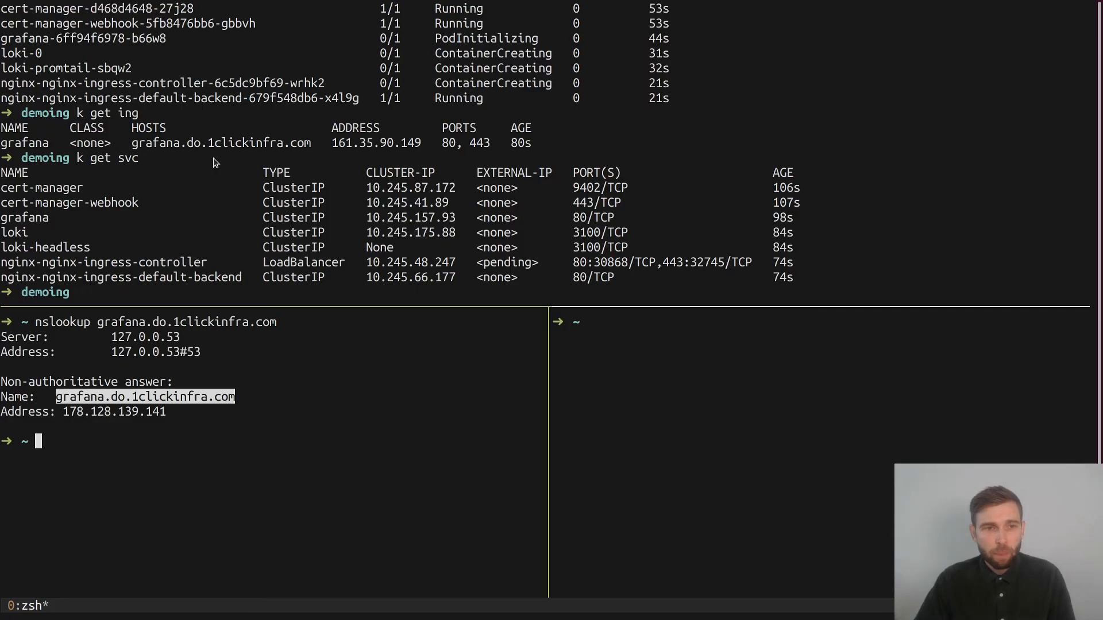
- Check the letsencrypt clusterissuer is ready, pods are running, and the ACME solver ingress is gone
type("k")
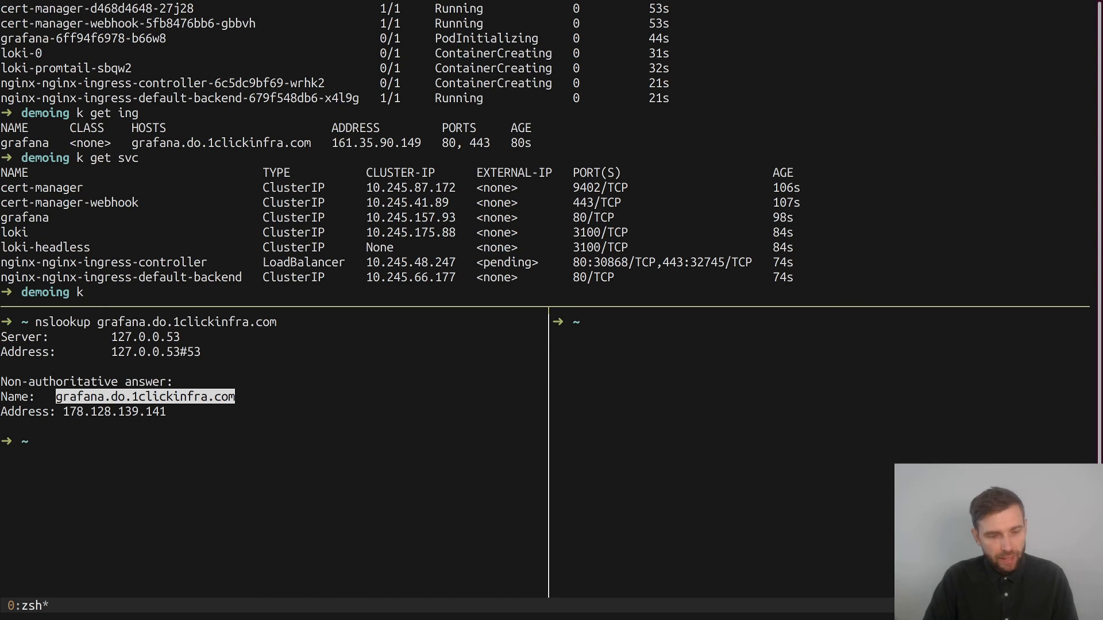
type("get clusterissuer")
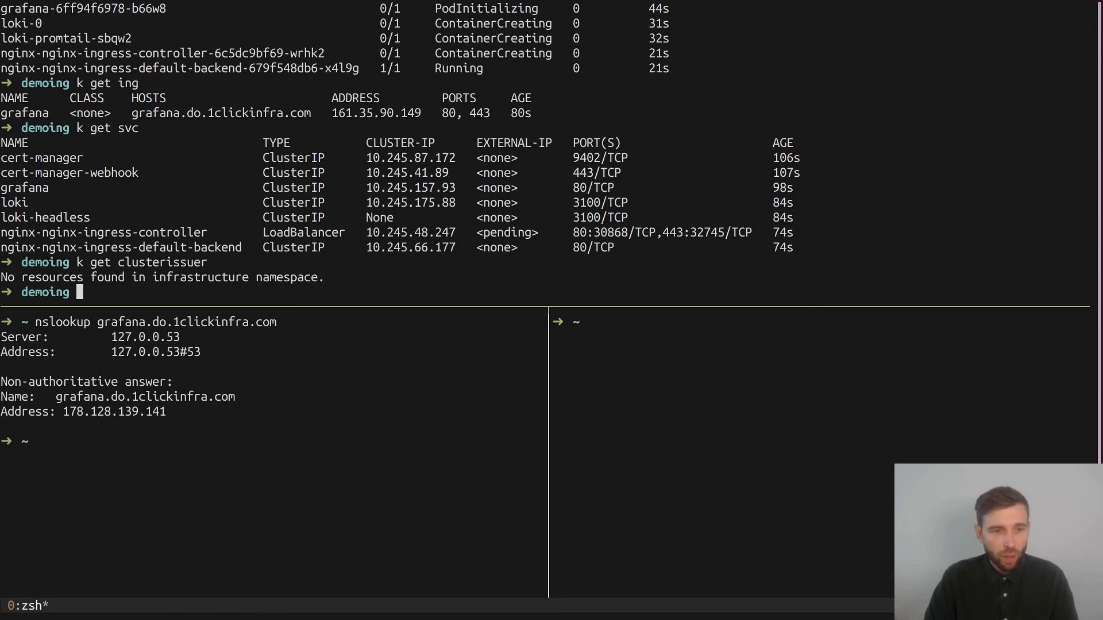
type("kg")
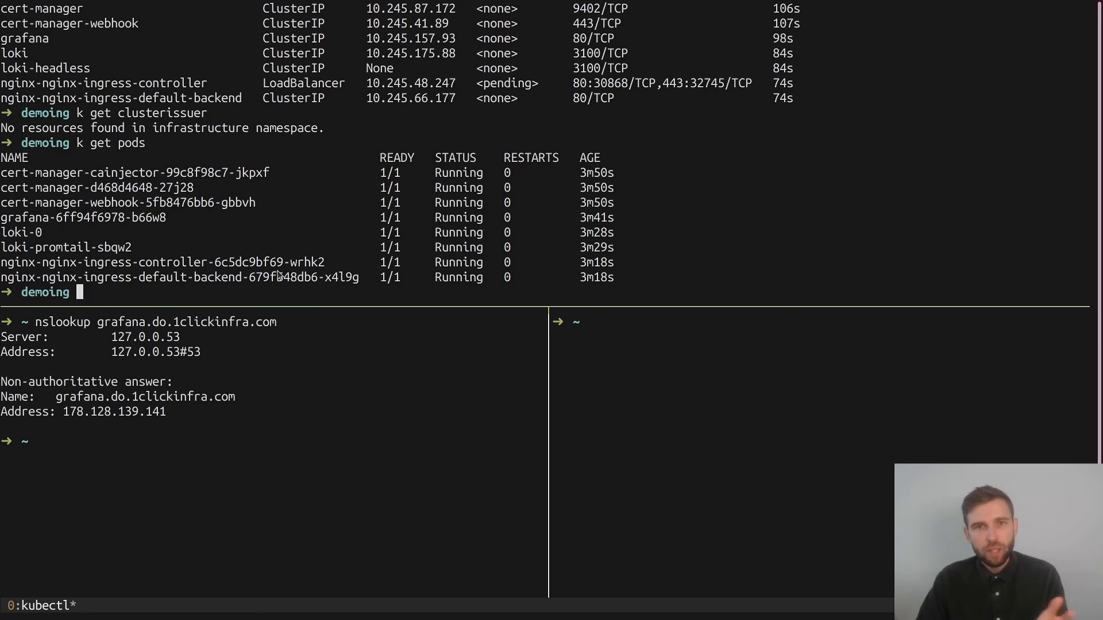
mouse_move(306, 244)
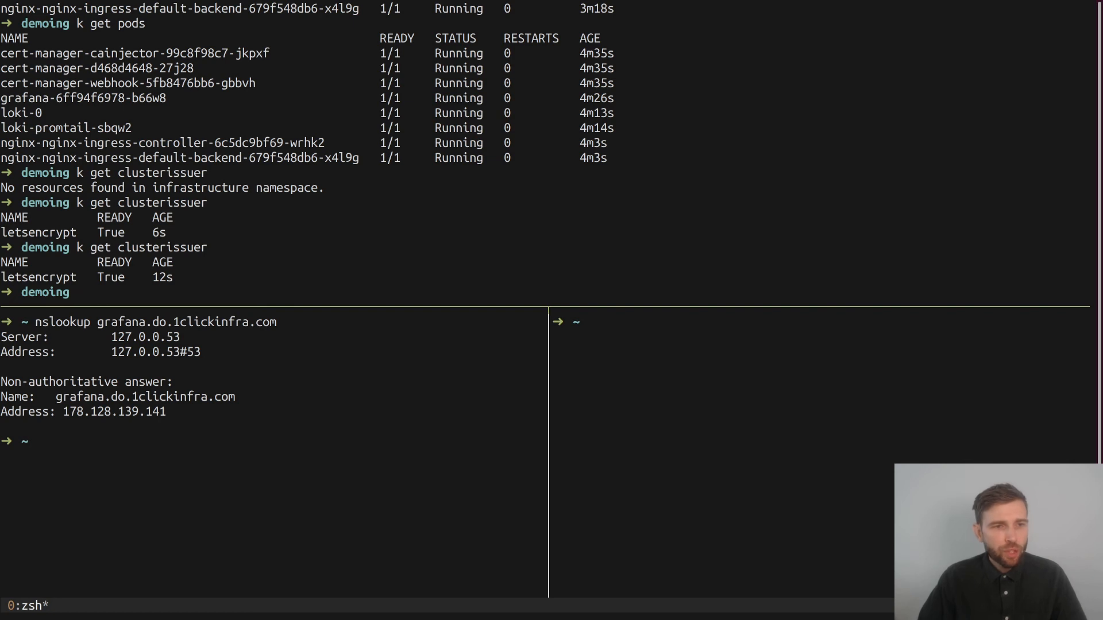
type("k get ing")
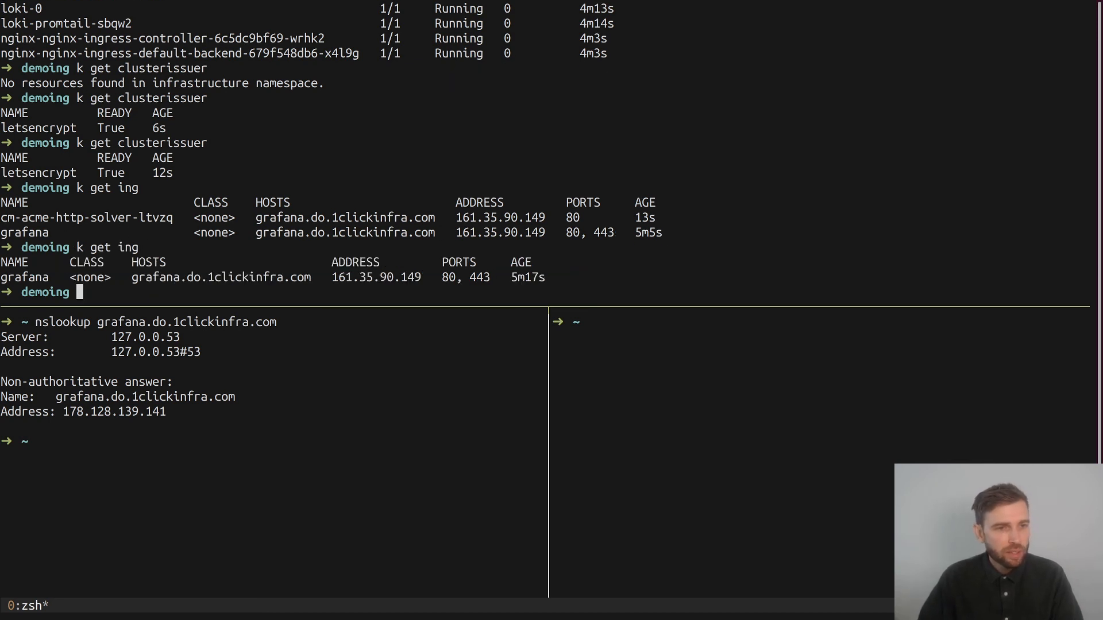
type("k get")
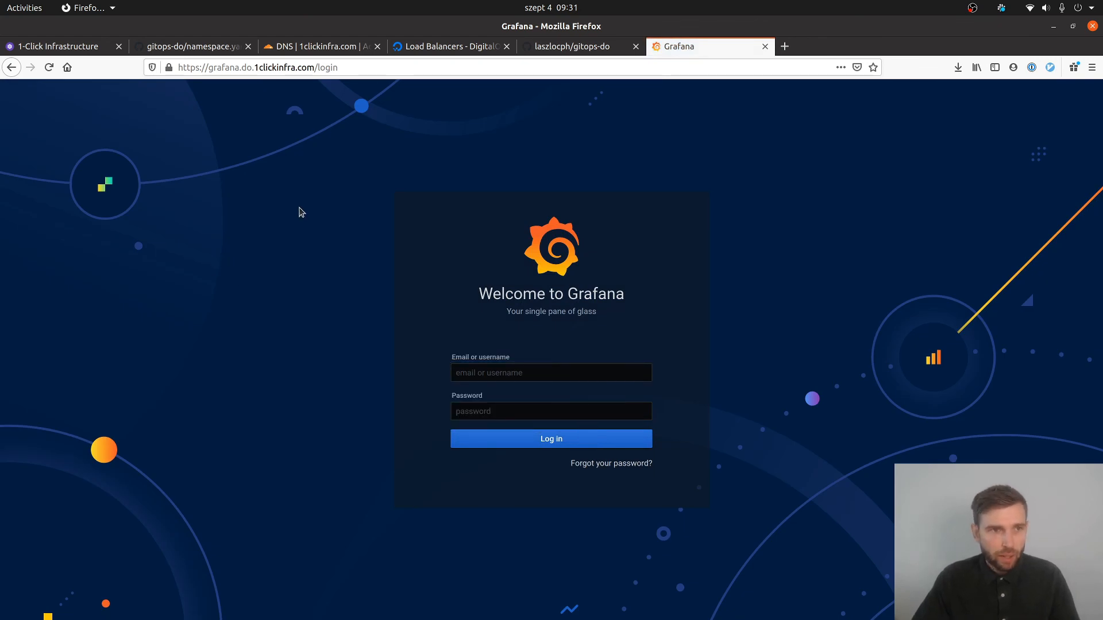
mouse_move(293, 167)
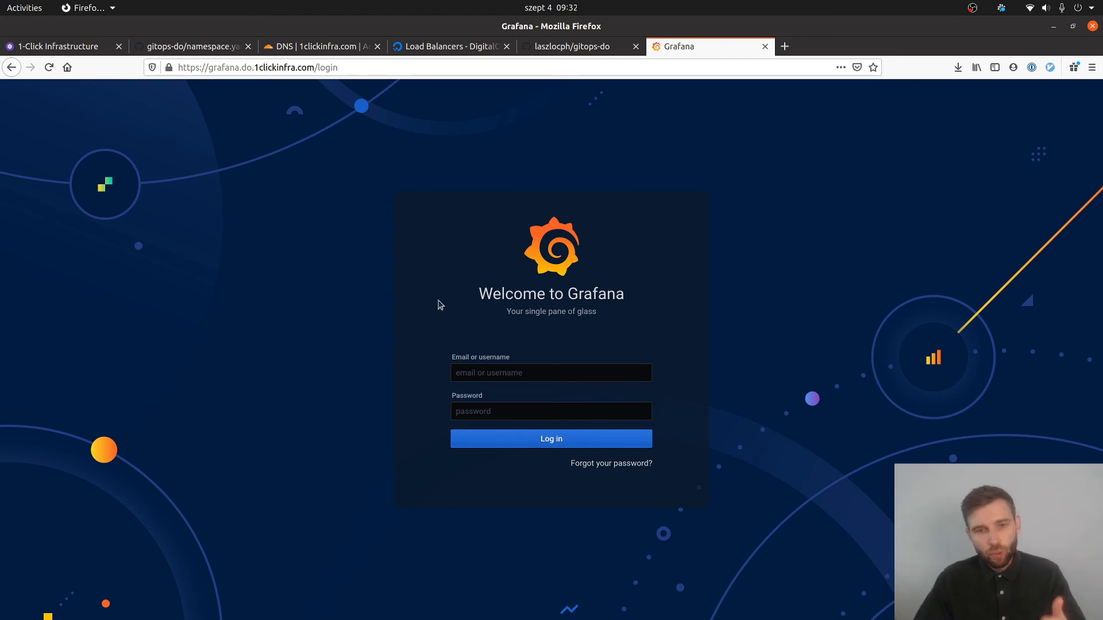
- Locate the kubectl get secret grafana admin-password command in the guide
left_click(60, 46)
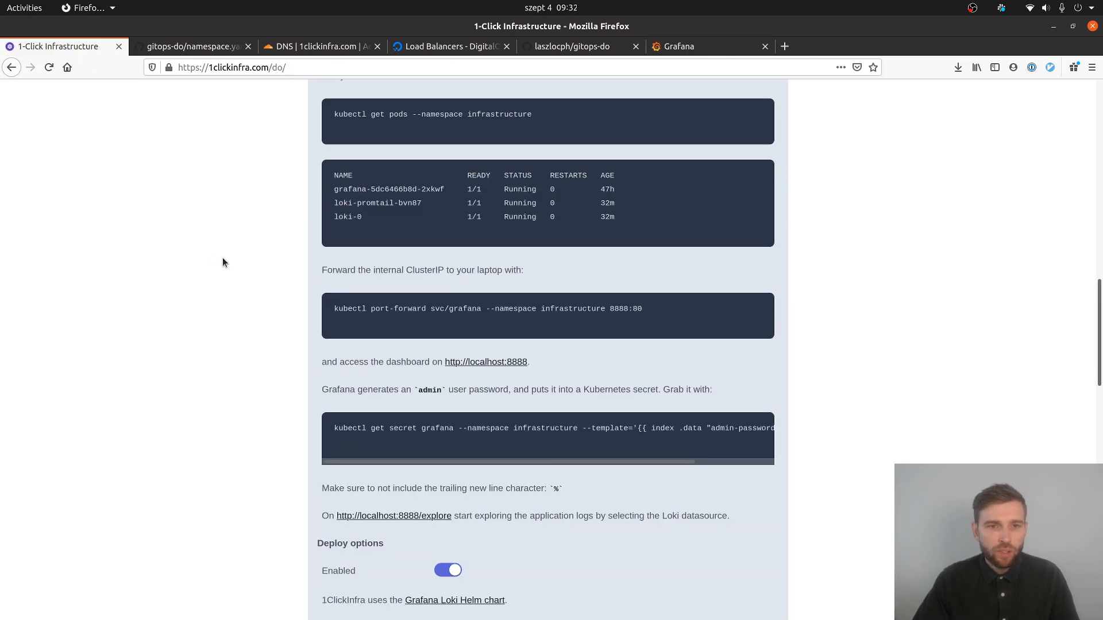
scroll("down", 3)
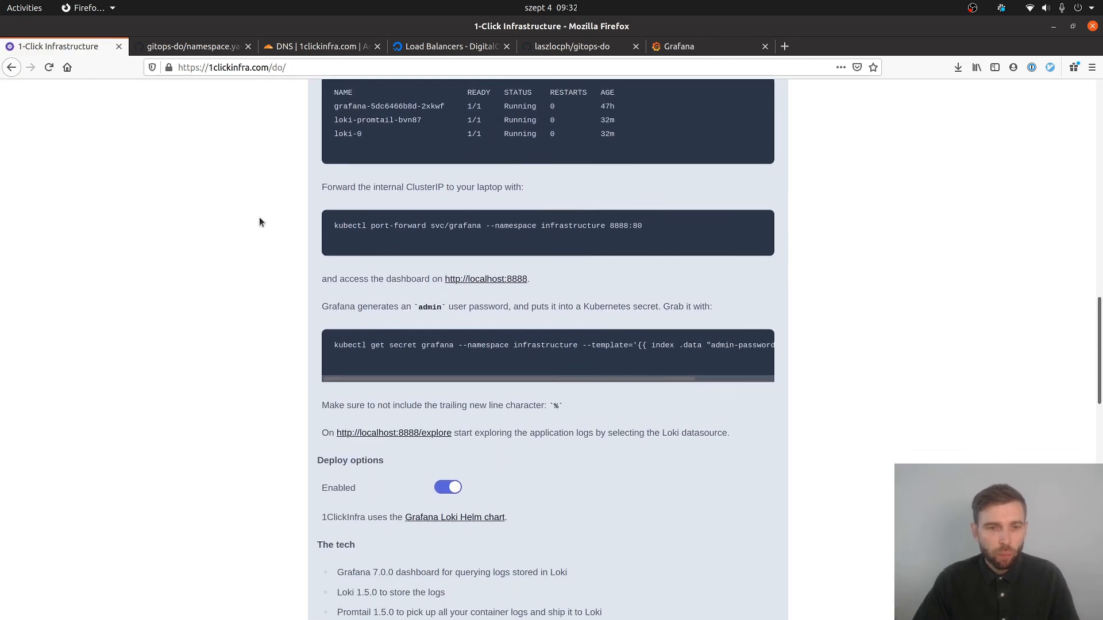
scroll("down", 3)
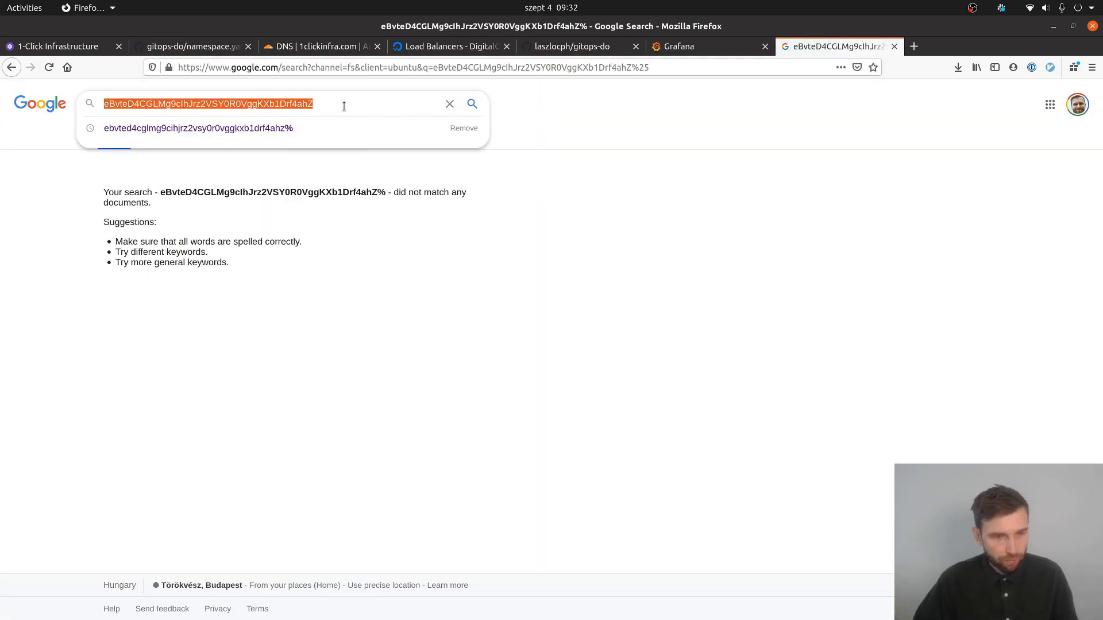
- Sign in to Grafana as admin with the retrieved password
left_click(679, 46)
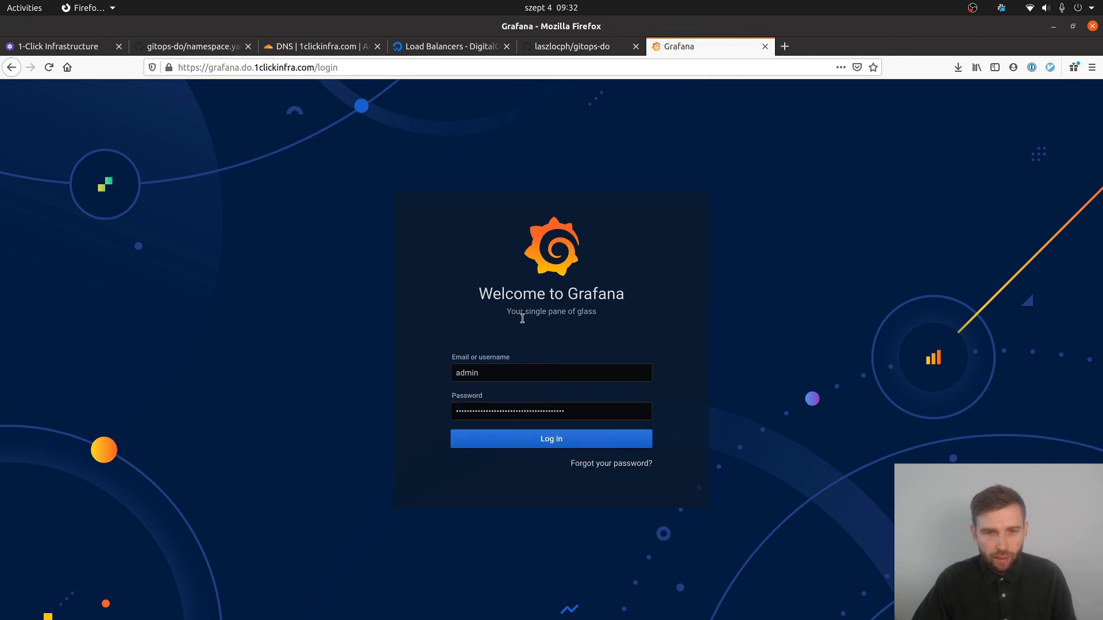
left_click(550, 437)
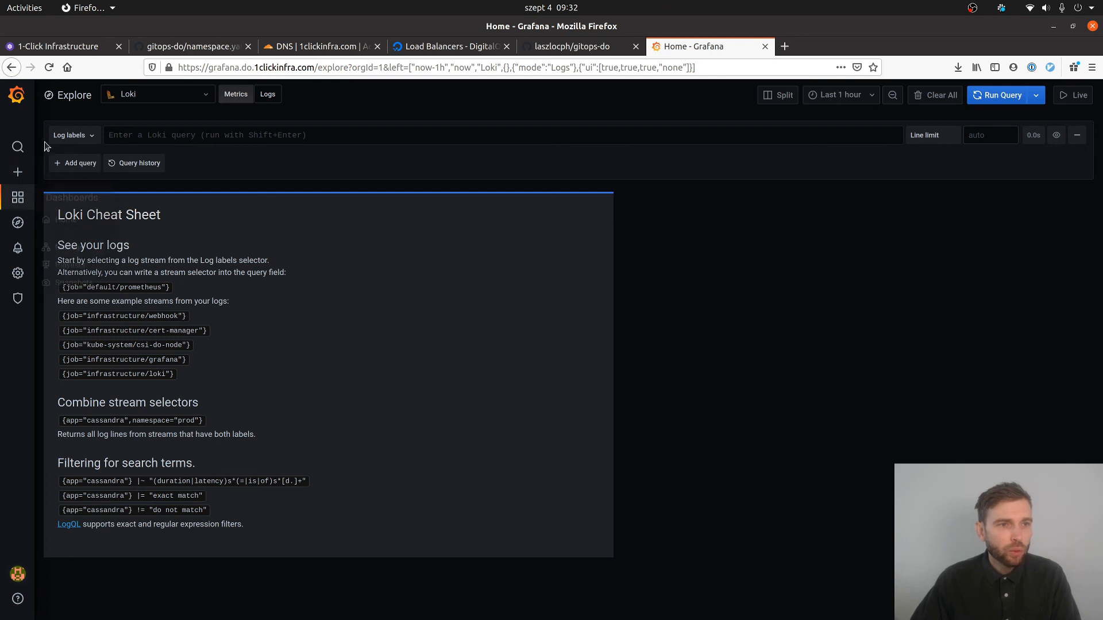
- Query Loki logs for label app = nginx-ingress and review the access log lines
left_click(70, 136)
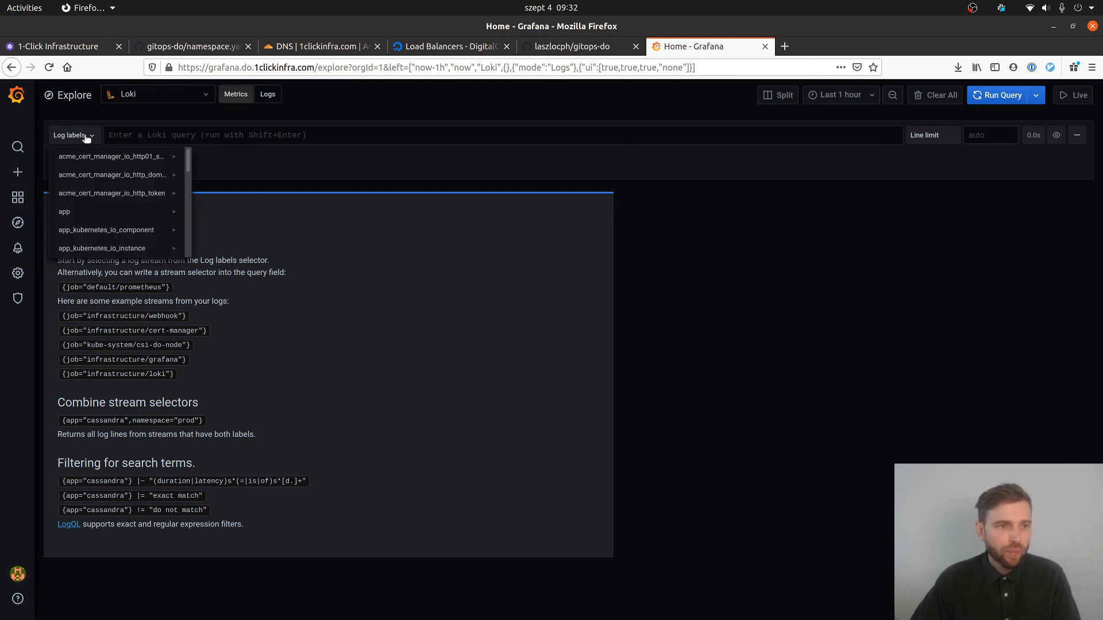
mouse_move(112, 193)
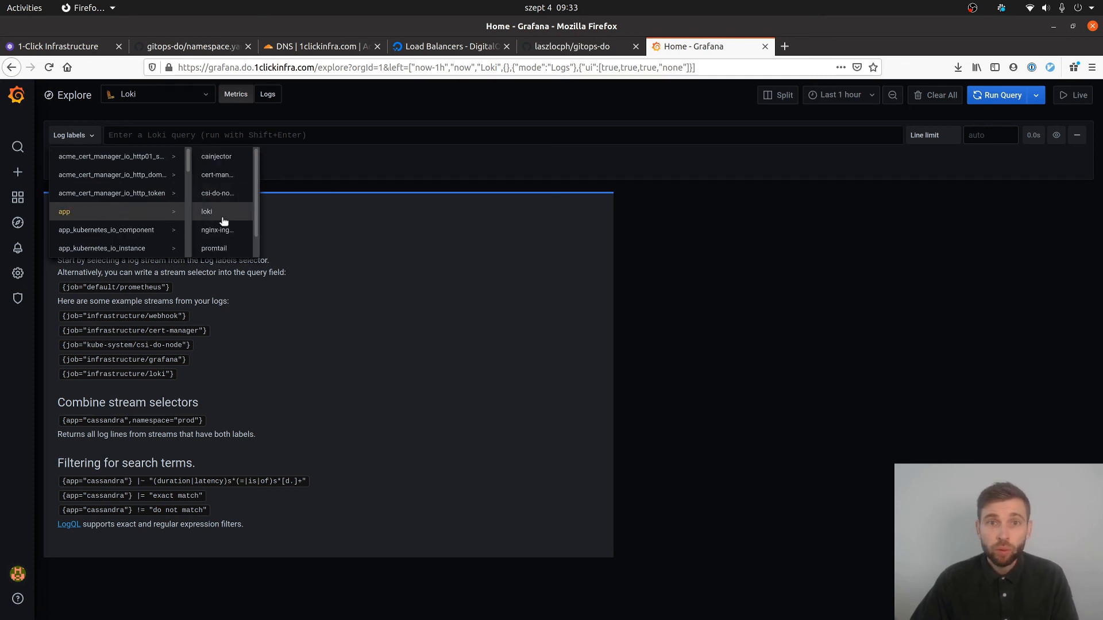
mouse_move(224, 230)
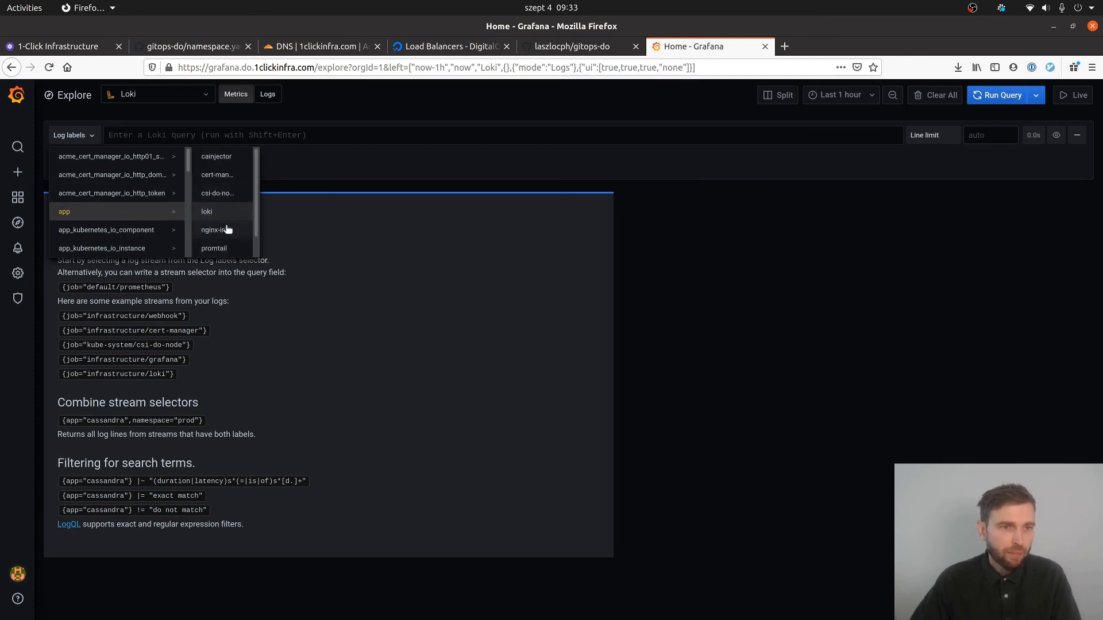
left_click(216, 229)
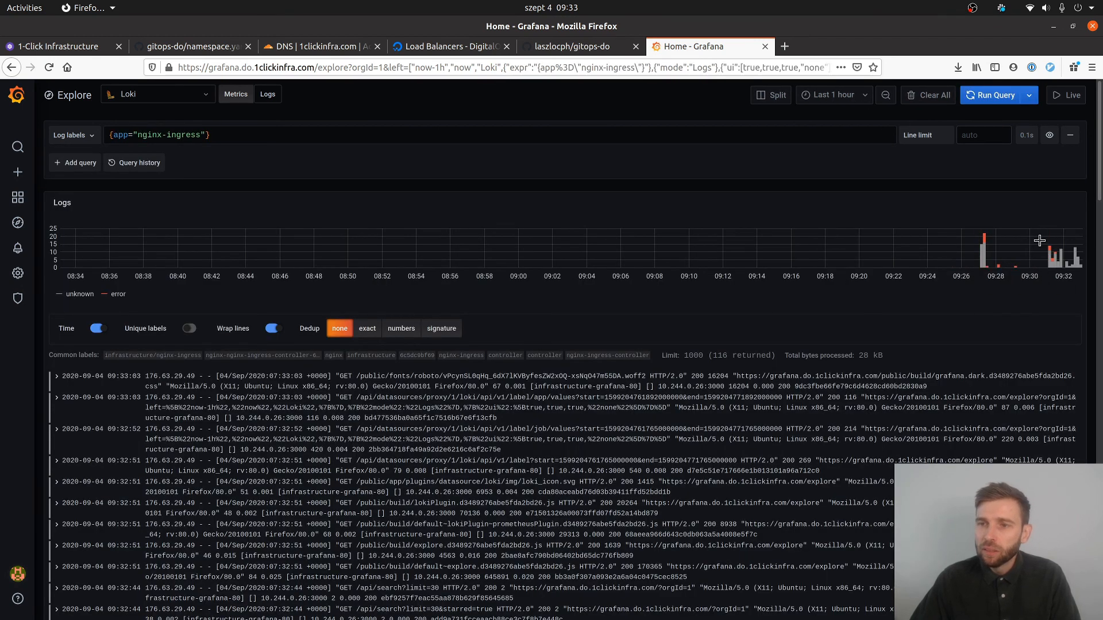
scroll("down", 3)
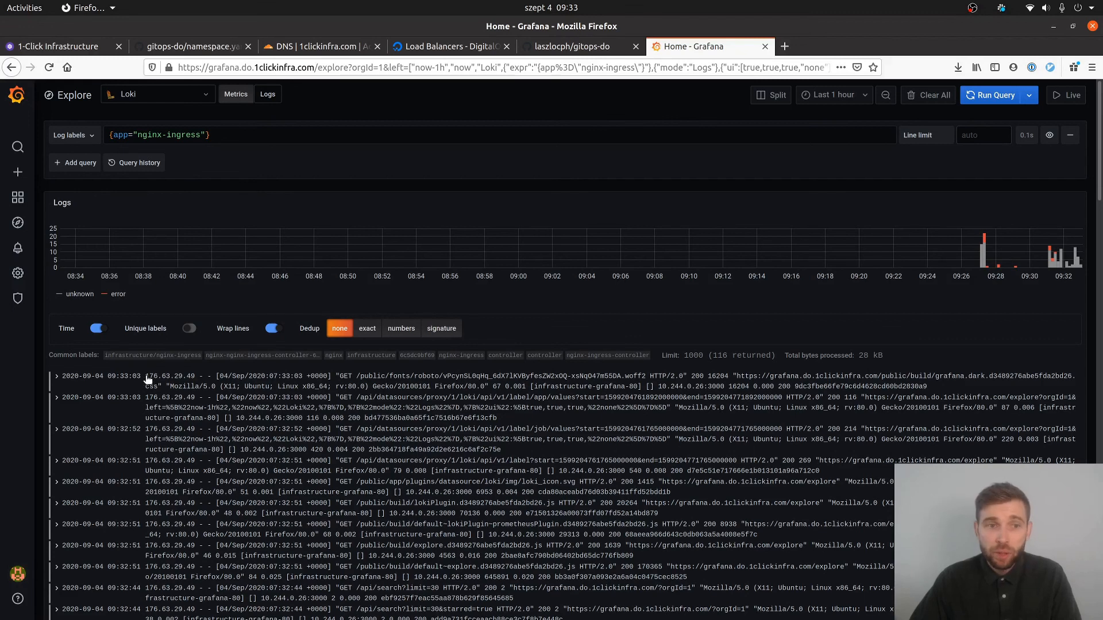
left_click(991, 95)
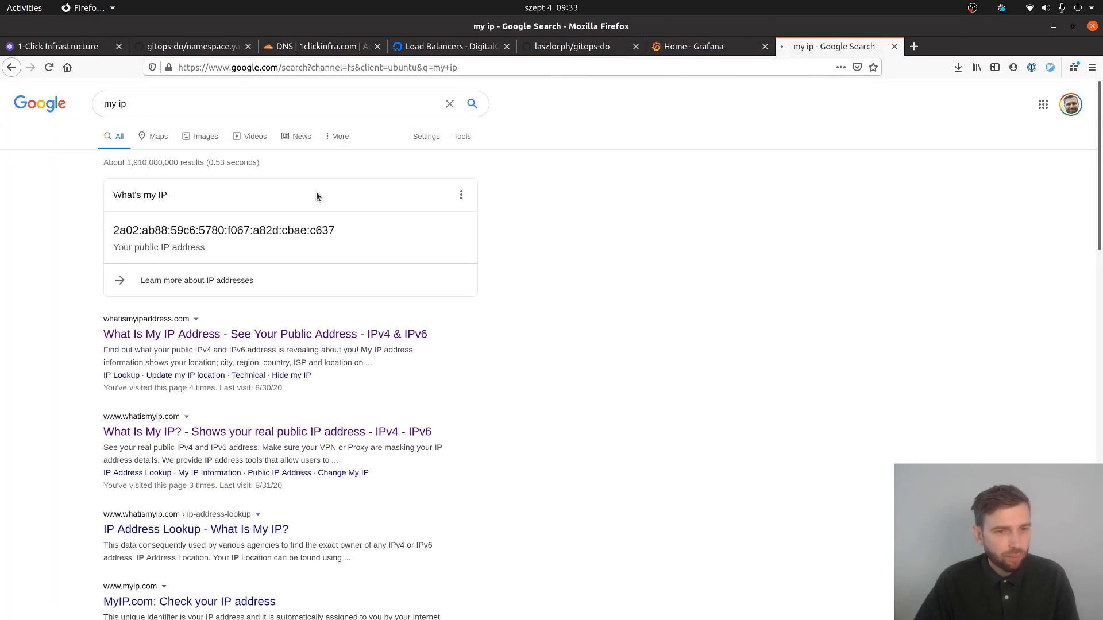
left_click(264, 334)
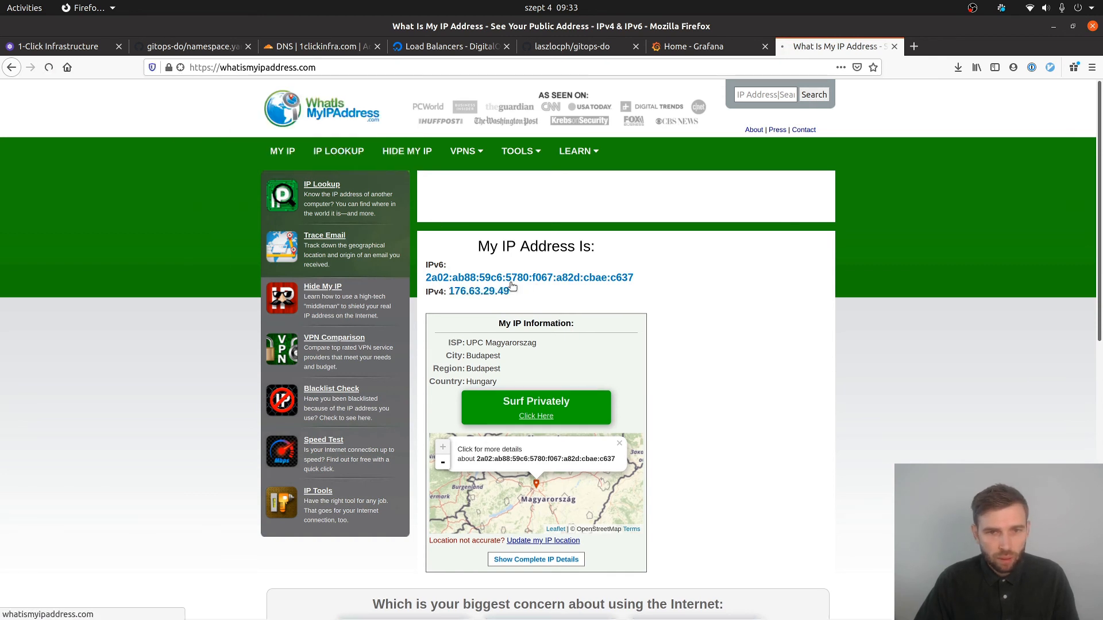
left_click(542, 540)
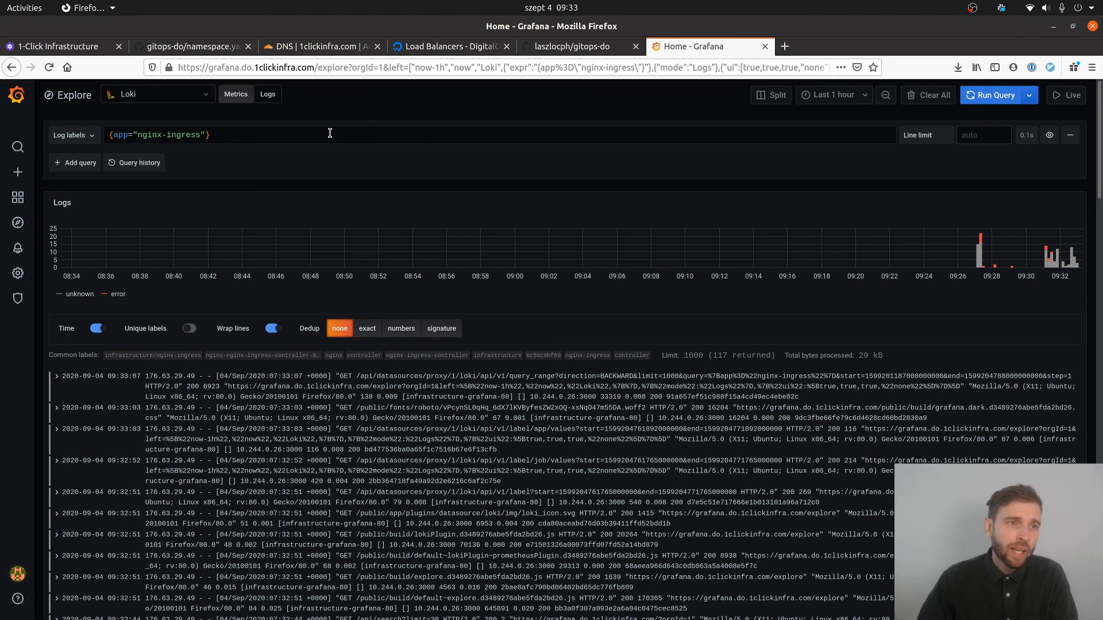
left_click(60, 46)
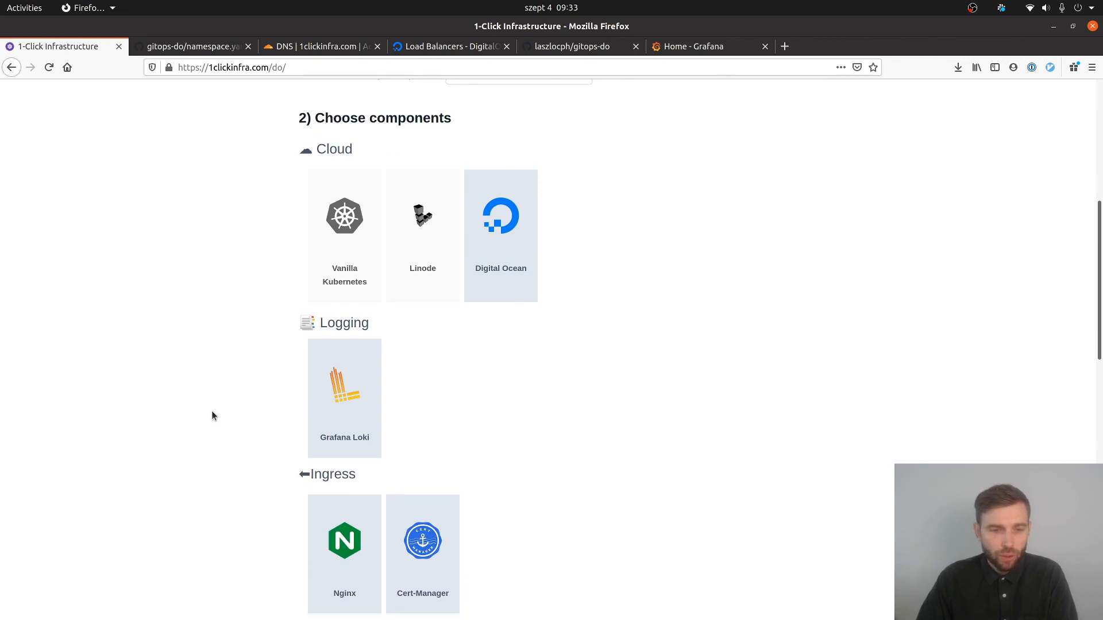
scroll("down", 3)
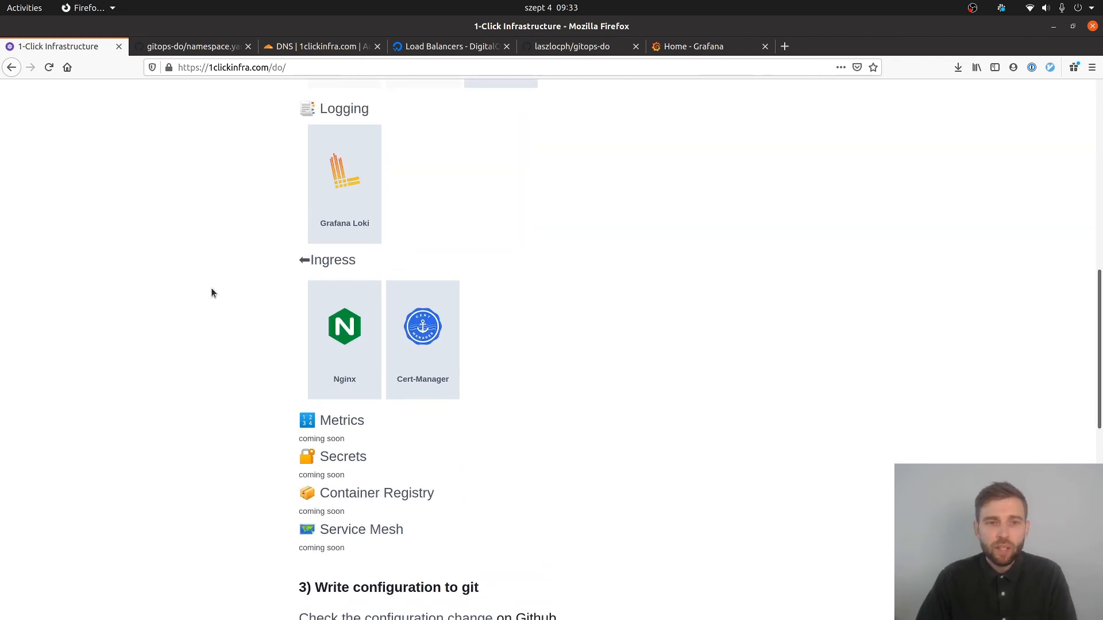
mouse_move(159, 345)
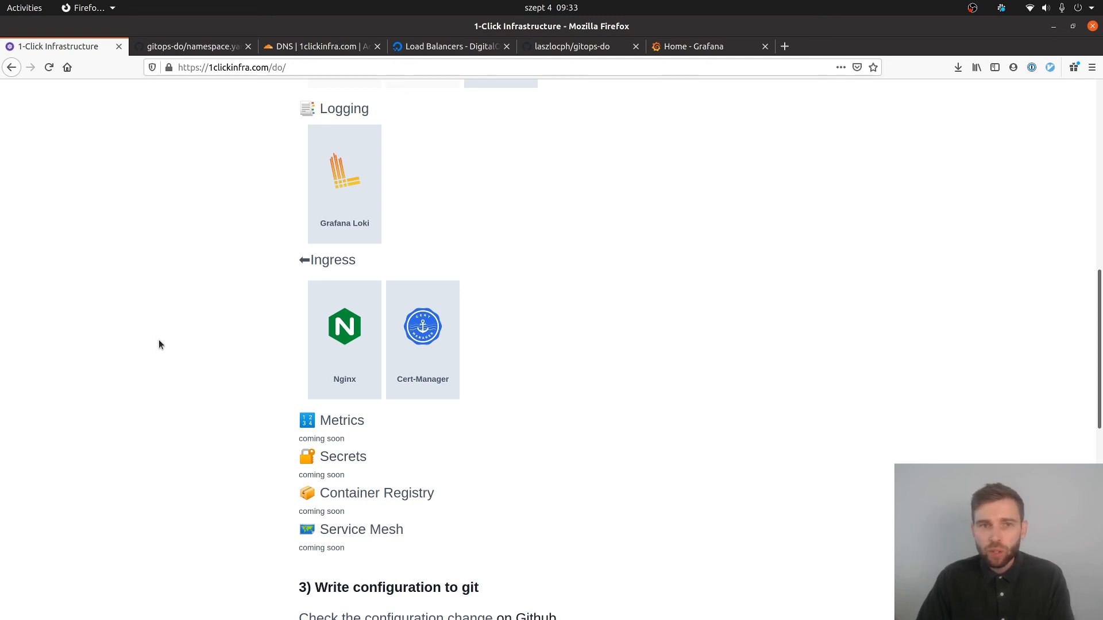
mouse_move(158, 318)
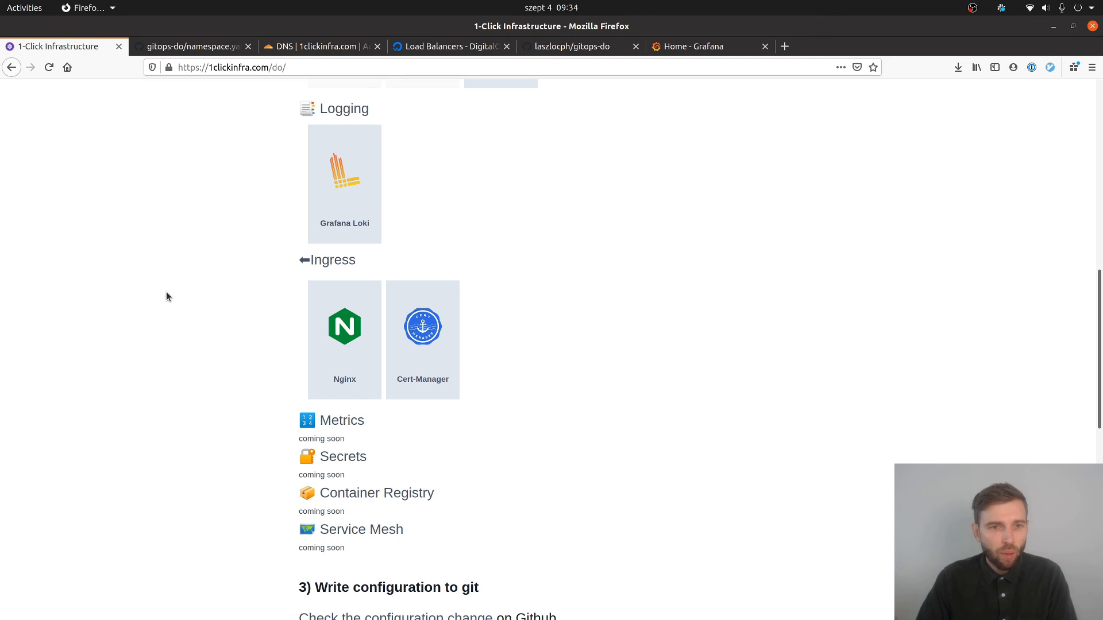
mouse_move(390, 261)
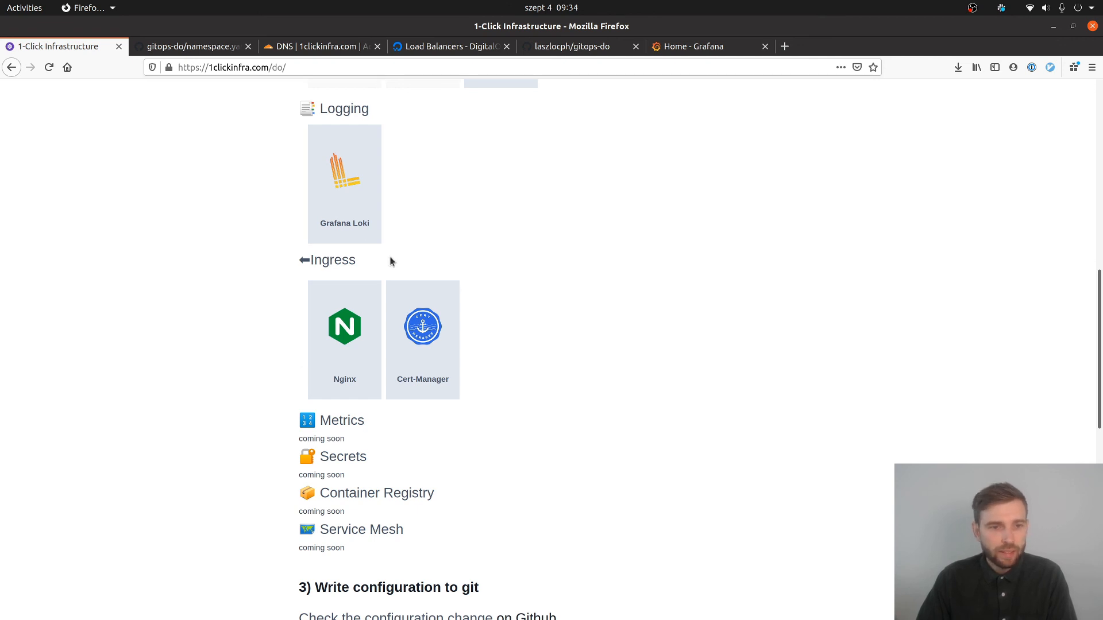